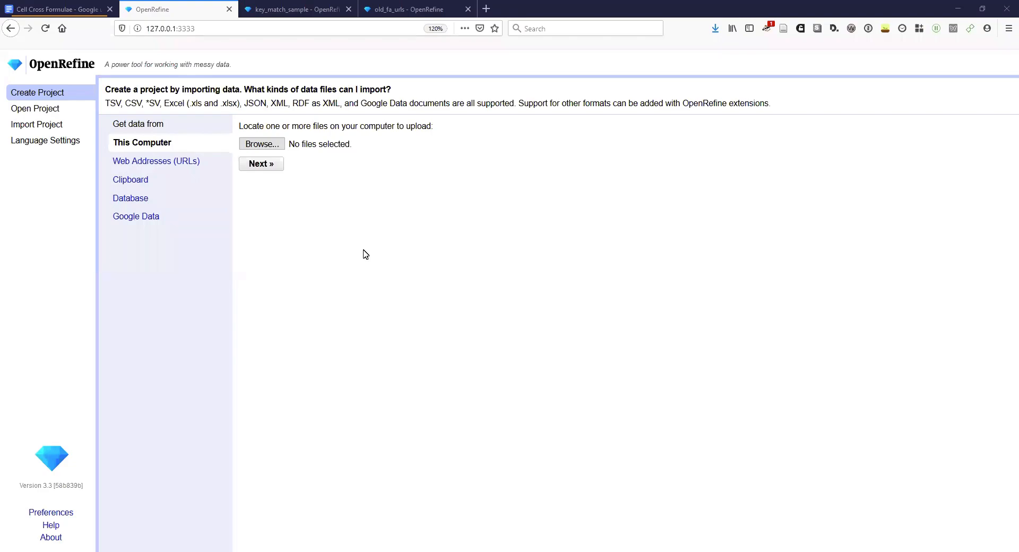
pyautogui.moveTo(334, 225)
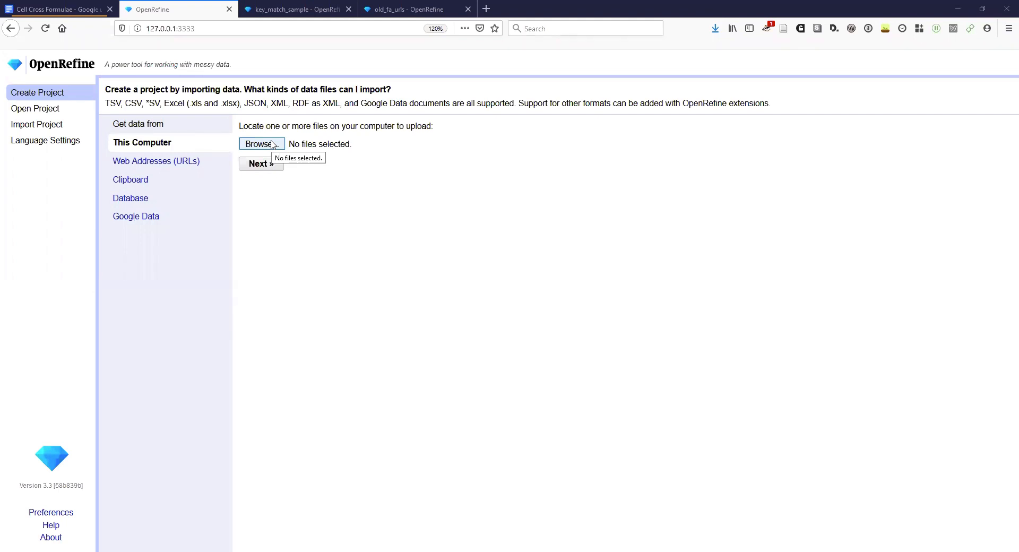
# Create the archives_sample project from archives_sample.csv, dropping .csv from the project name.
pyautogui.click(260, 143)
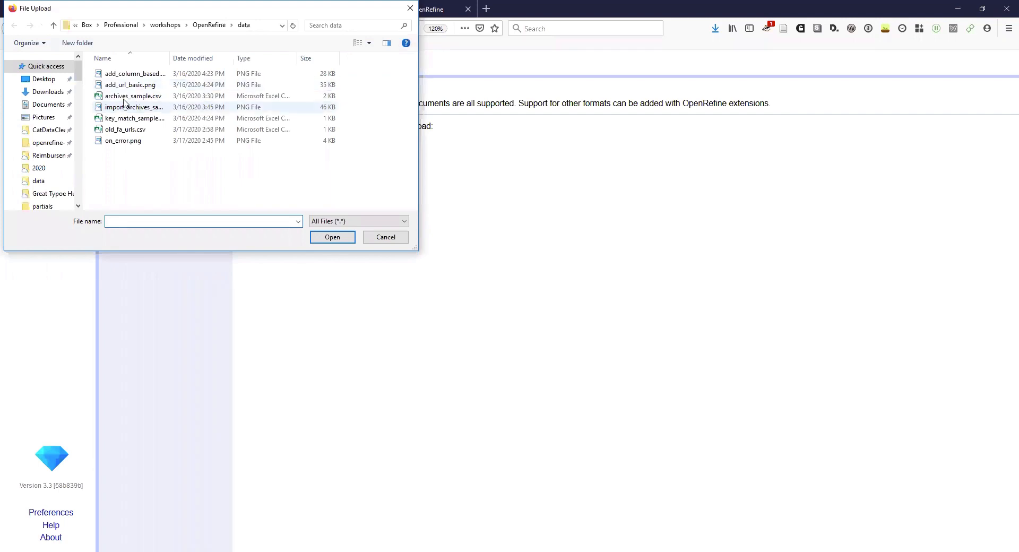
pyautogui.click(133, 96)
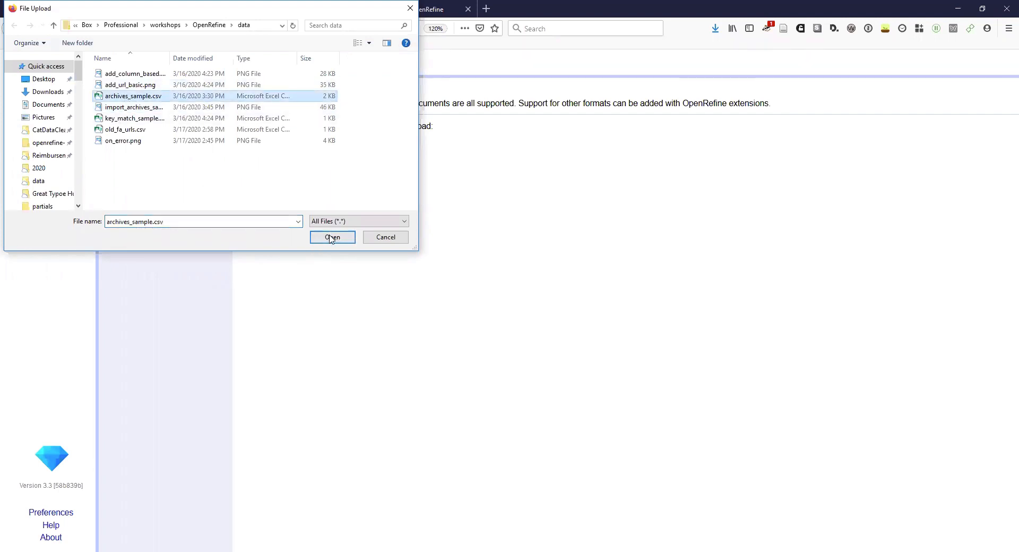
pyautogui.click(332, 237)
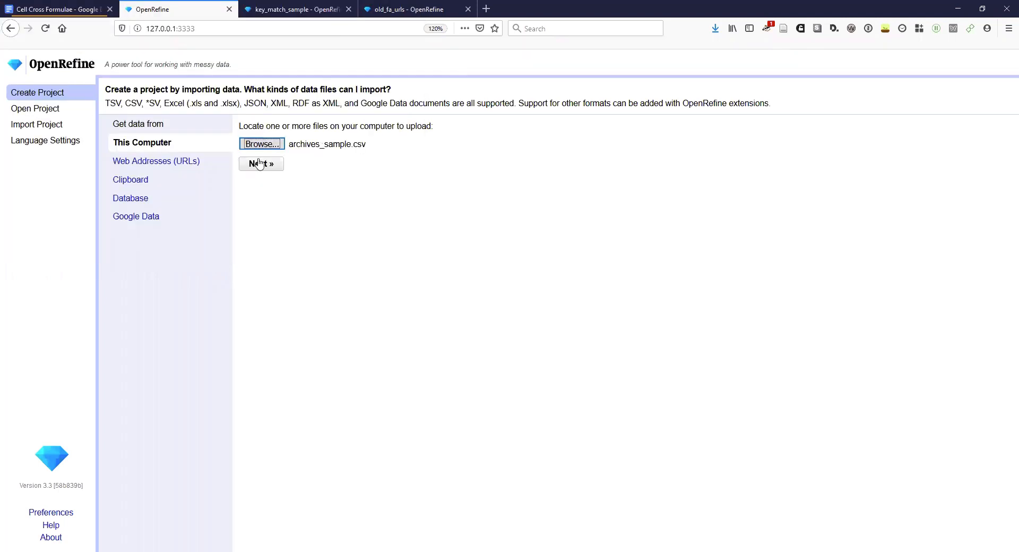
pyautogui.click(260, 163)
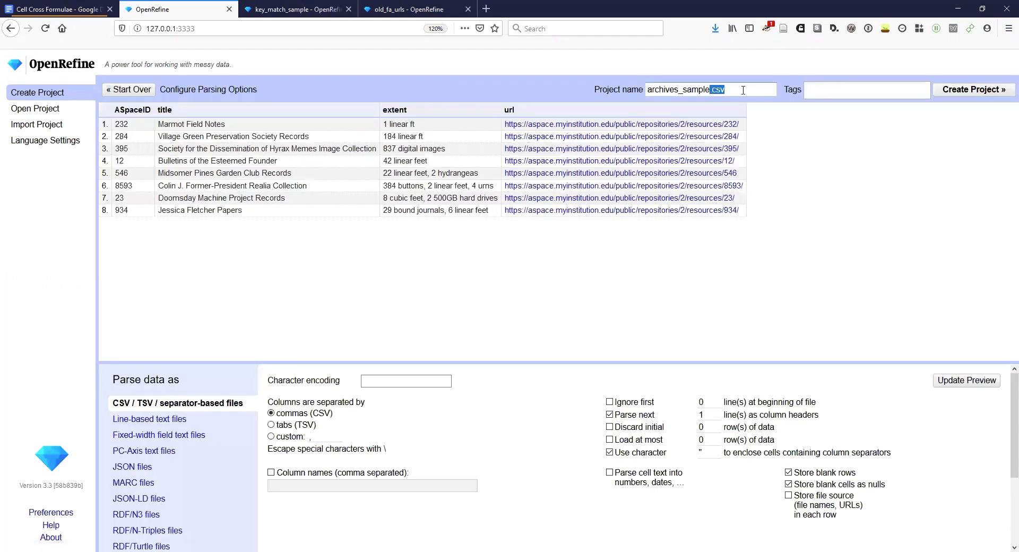
pyautogui.press('Backspace')
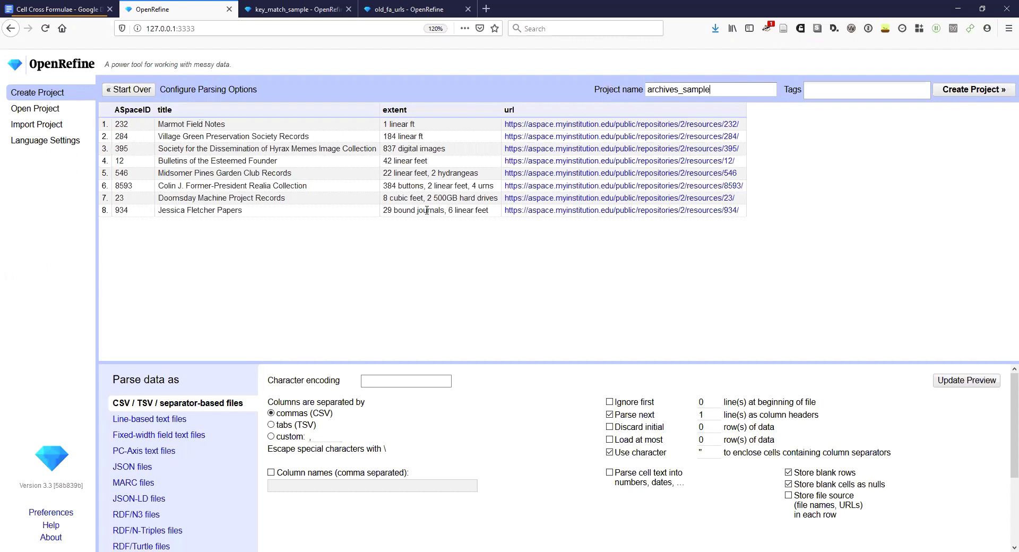
pyautogui.moveTo(210, 149)
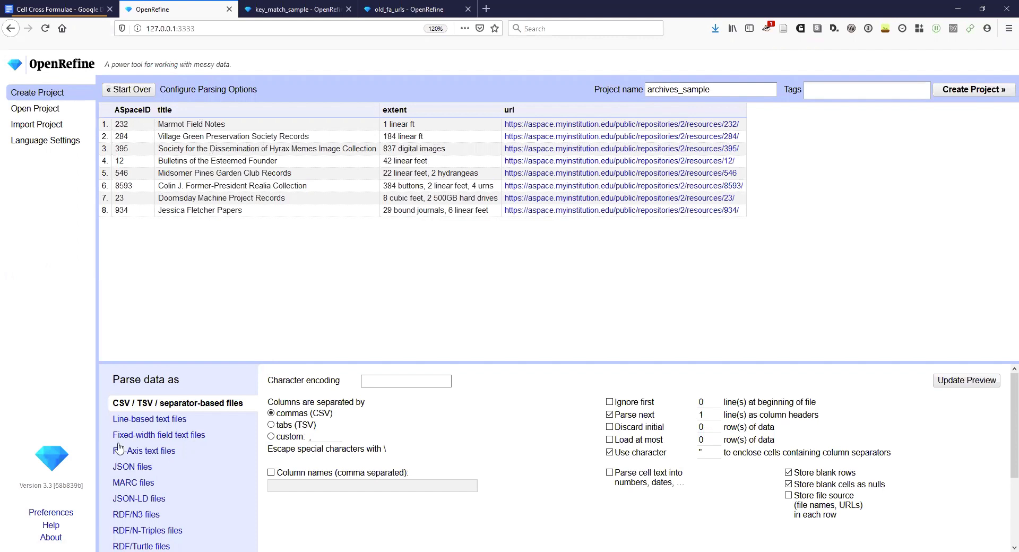
pyautogui.moveTo(164, 170)
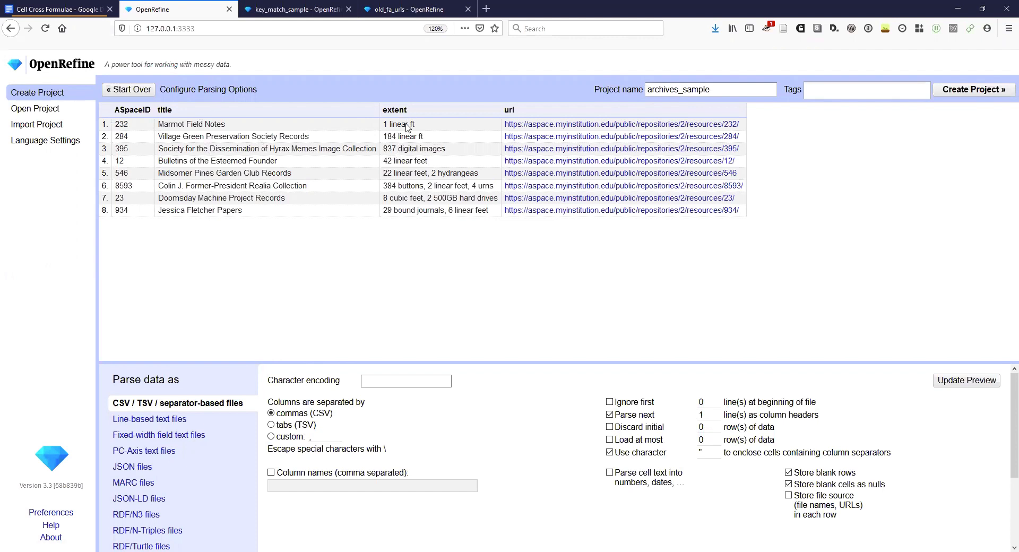
pyautogui.moveTo(538, 226)
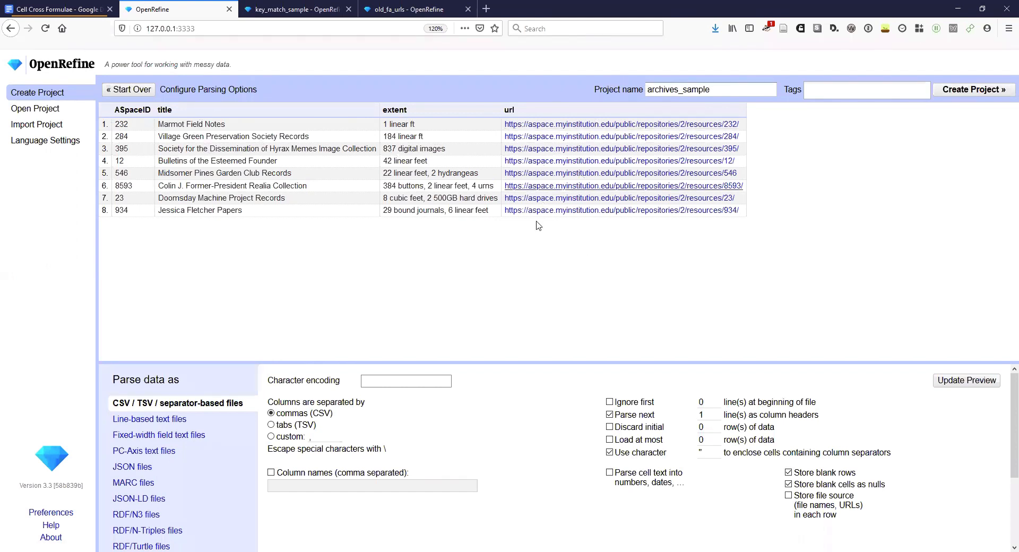
pyautogui.click(710, 90)
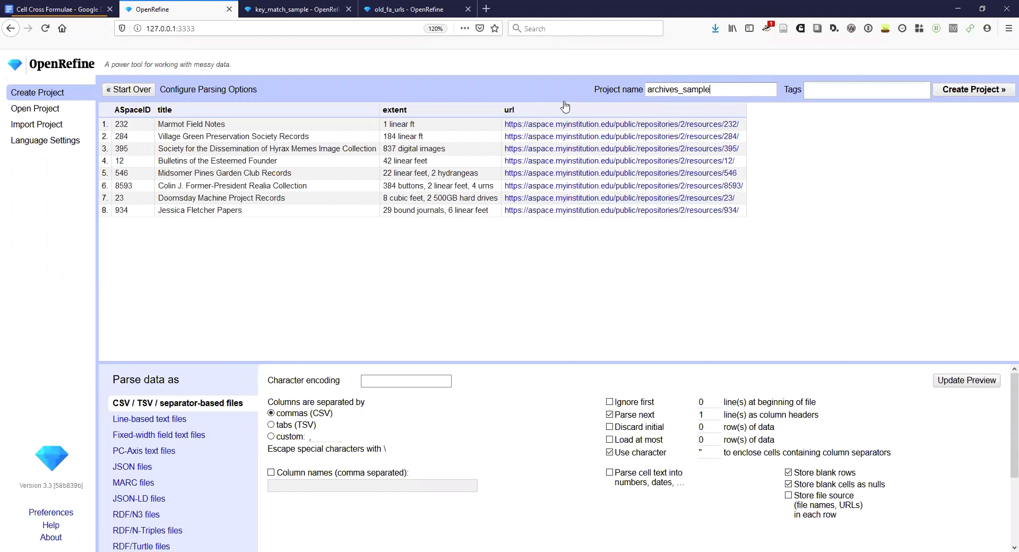
pyautogui.moveTo(973, 89)
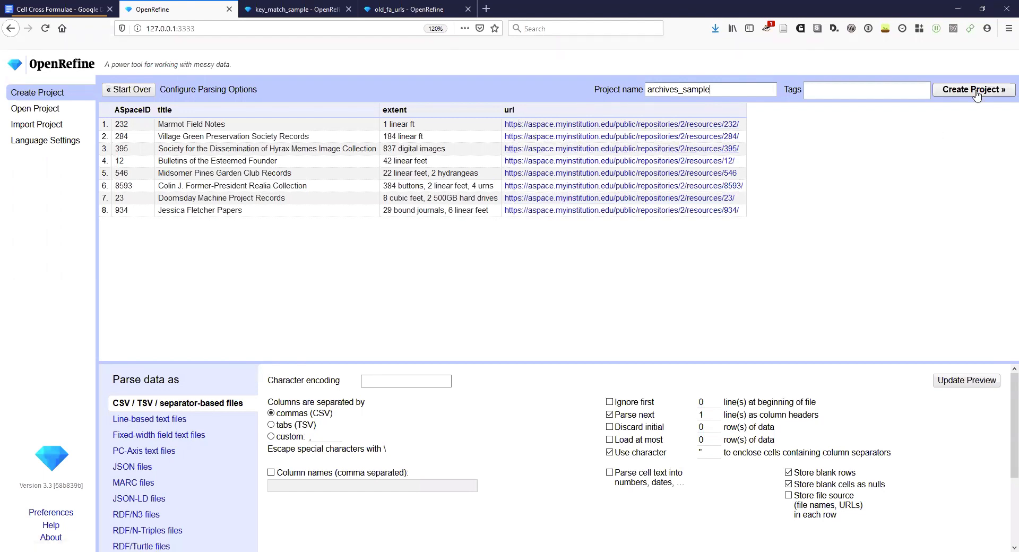
pyautogui.click(972, 90)
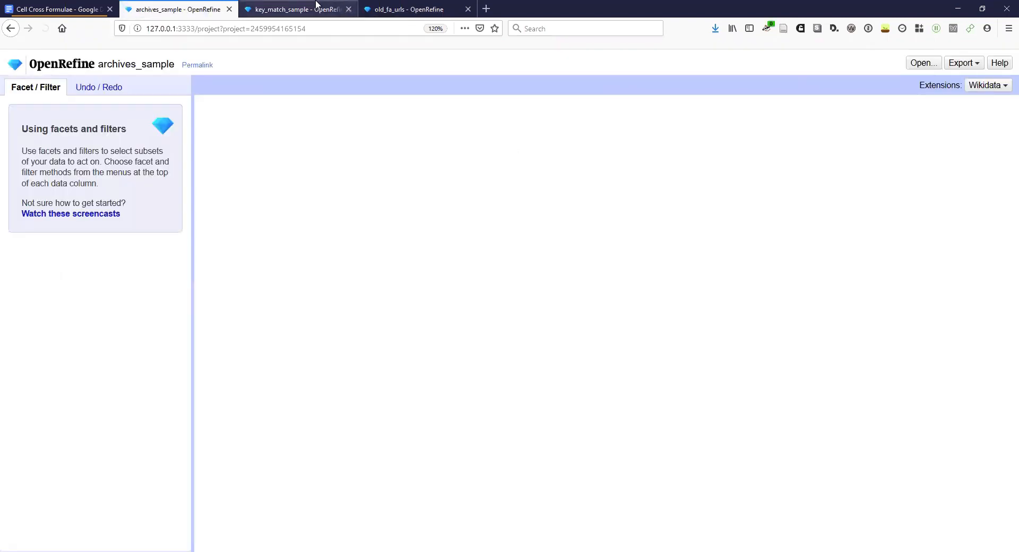
# Cancel the failing ASpaceURL column in key_match_sample, then compare the archives_sample and key_match_sample projects.
pyautogui.click(296, 9)
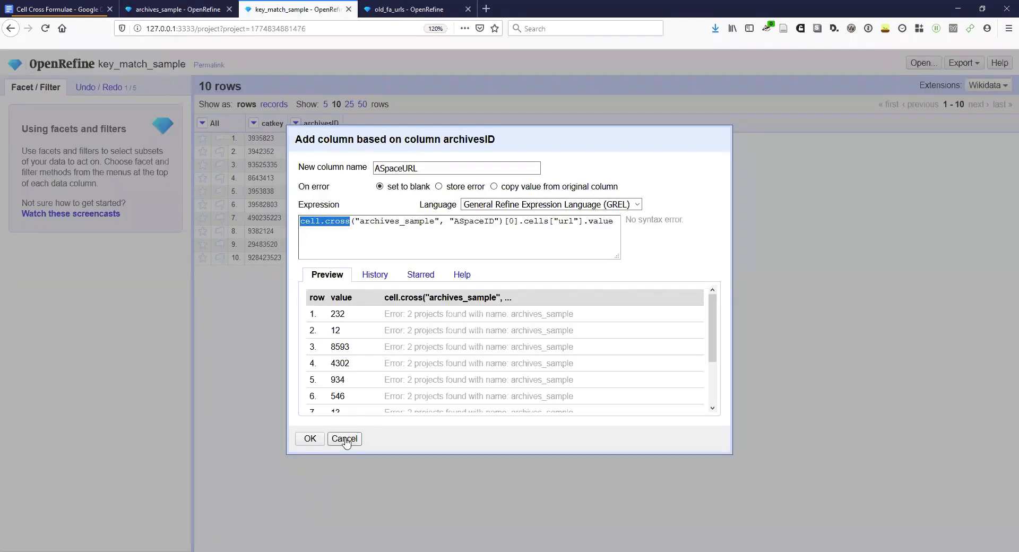
pyautogui.click(344, 438)
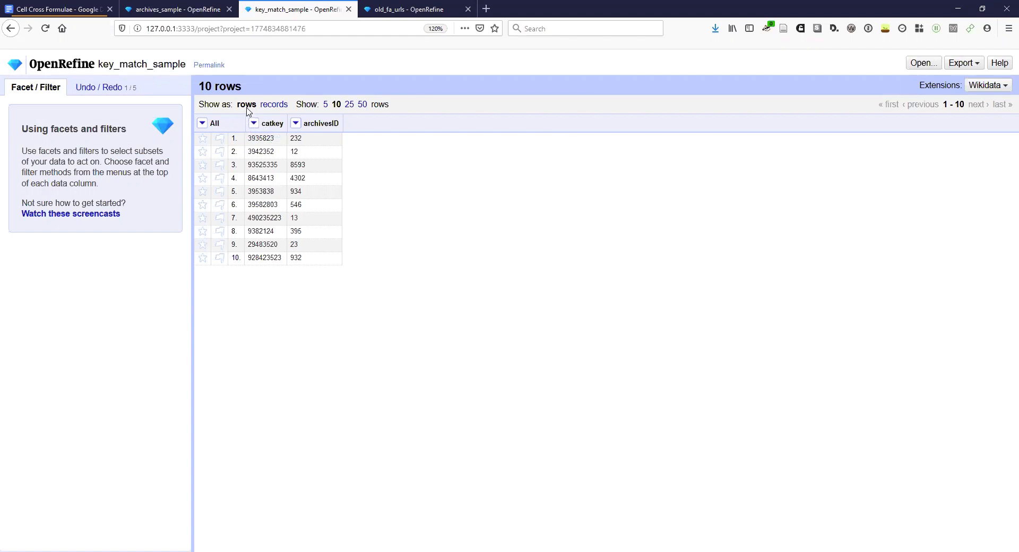
pyautogui.moveTo(260, 138)
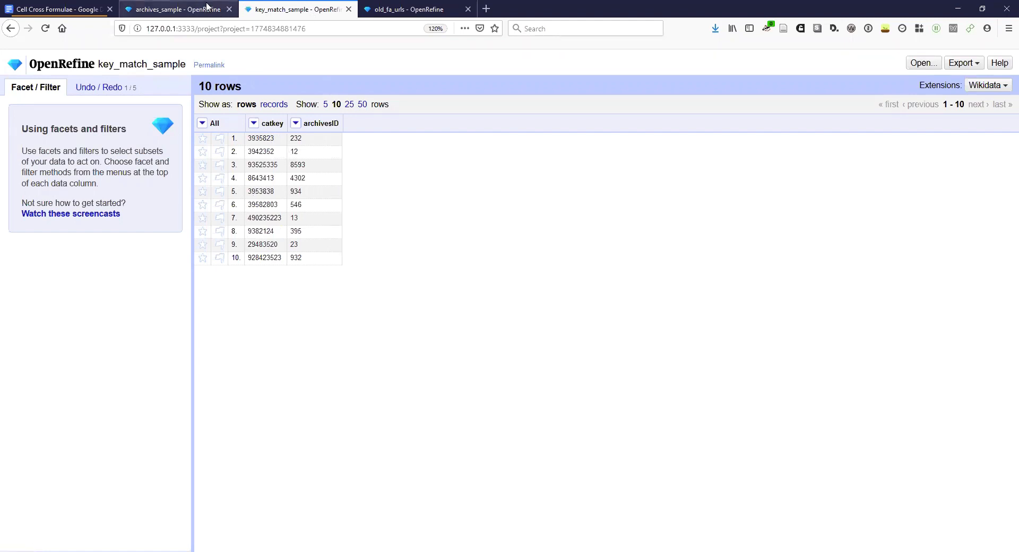
pyautogui.click(175, 9)
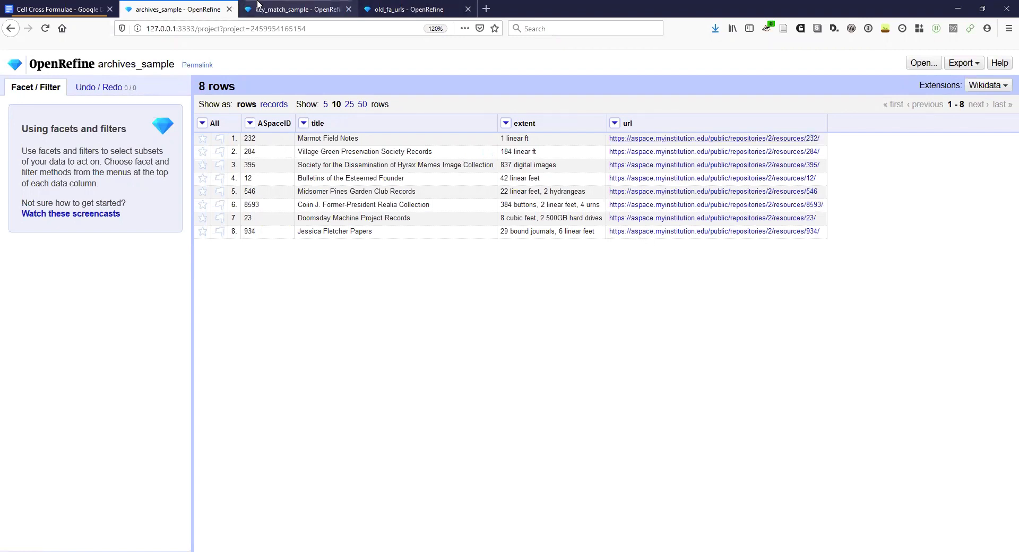
pyautogui.click(296, 9)
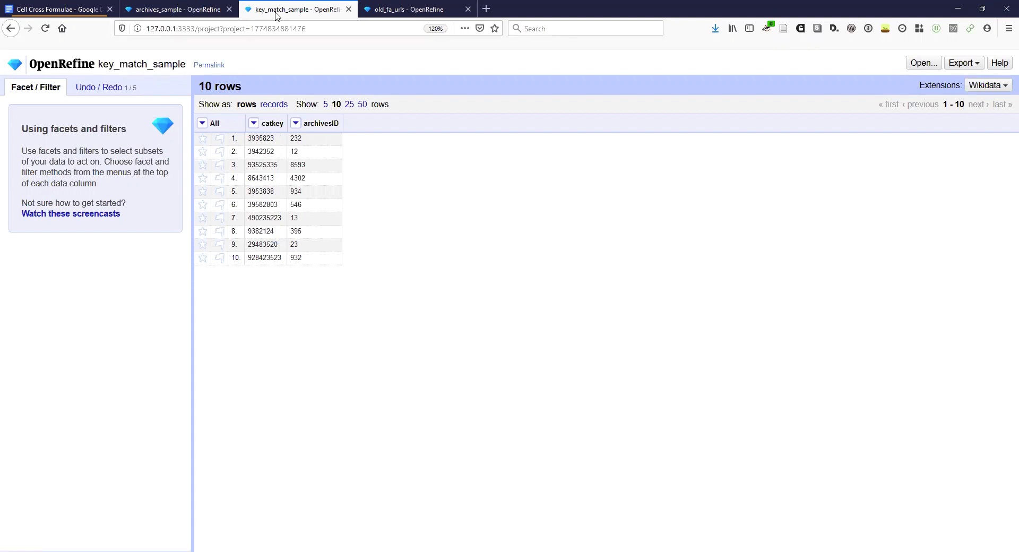
pyautogui.click(179, 9)
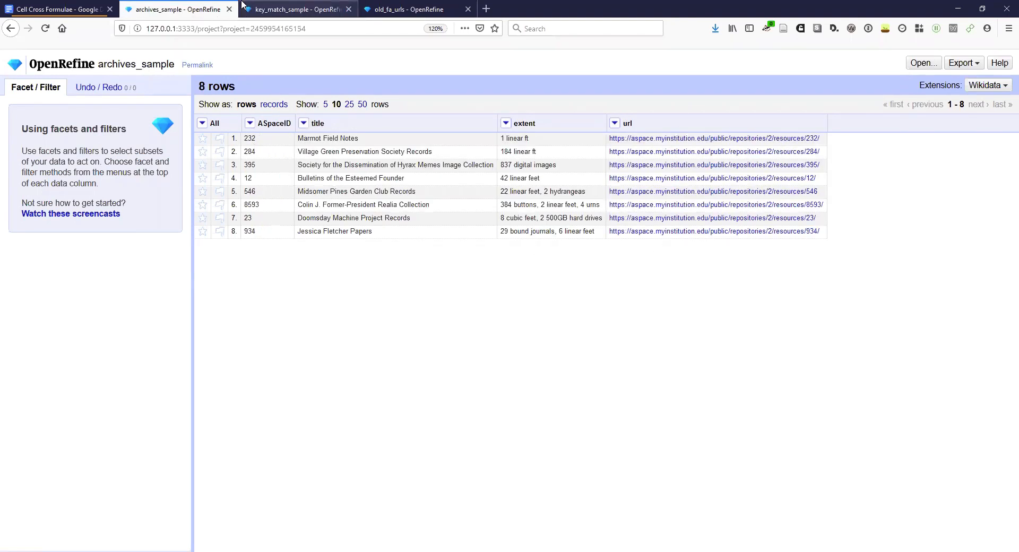
pyautogui.click(295, 9)
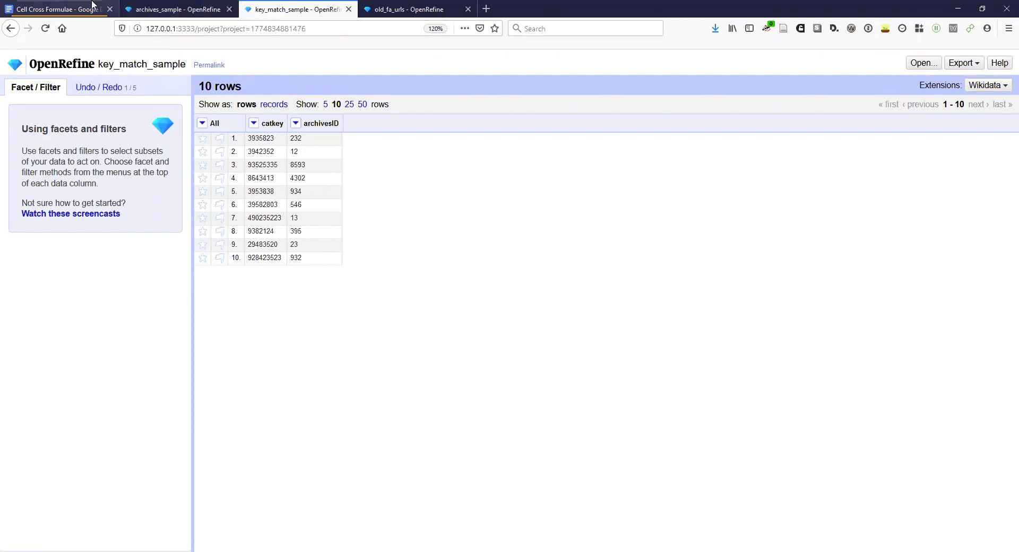
pyautogui.moveTo(55, 9)
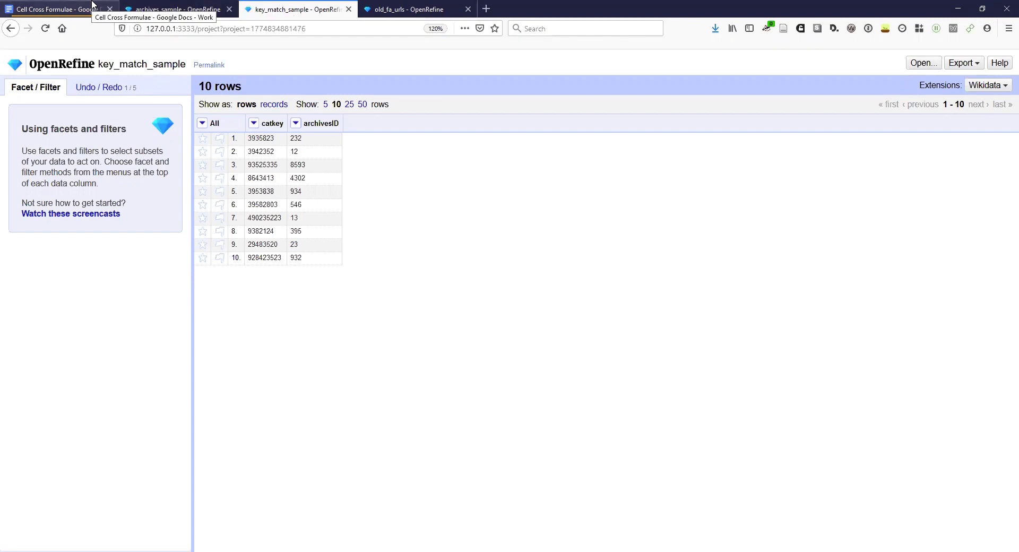
# Delete the extra ']' after columnToMatch in the Cell Cross Formulae note, checking both projects.
pyautogui.click(55, 9)
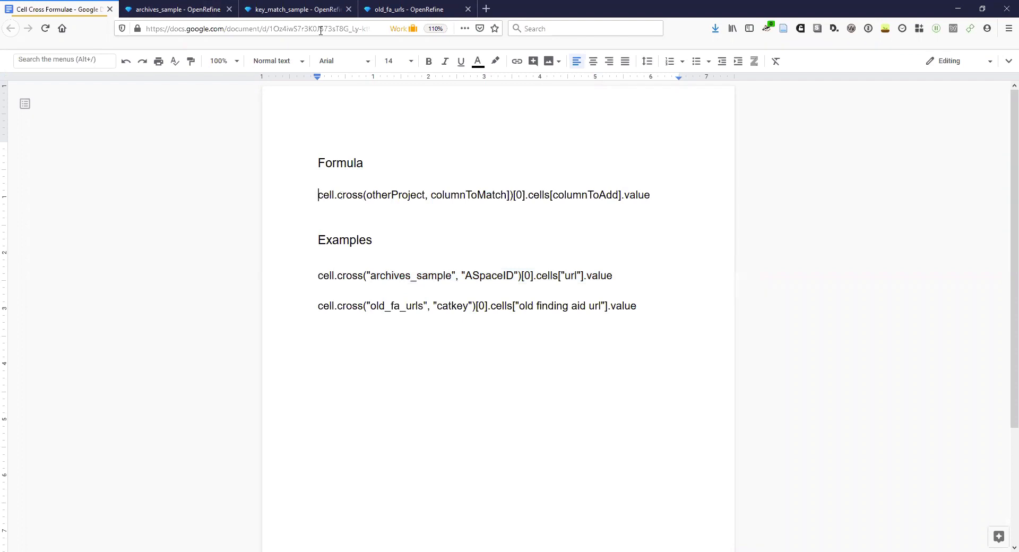
pyautogui.moveTo(295, 9)
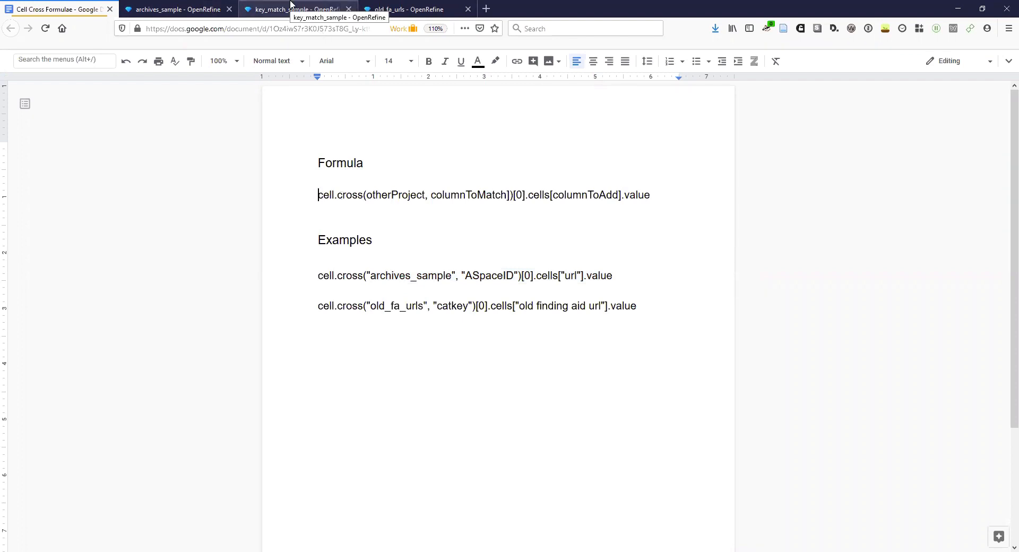
pyautogui.click(295, 9)
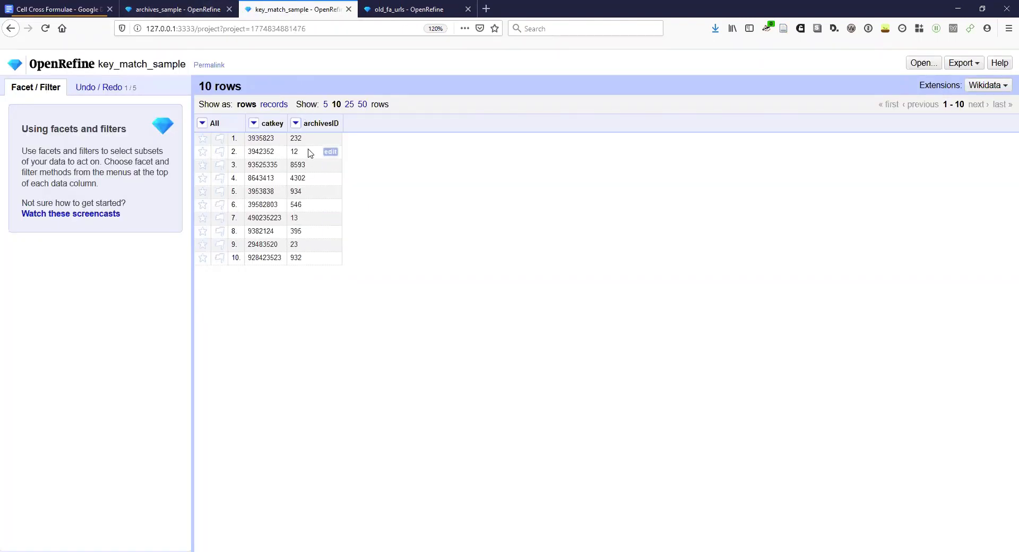
pyautogui.click(56, 9)
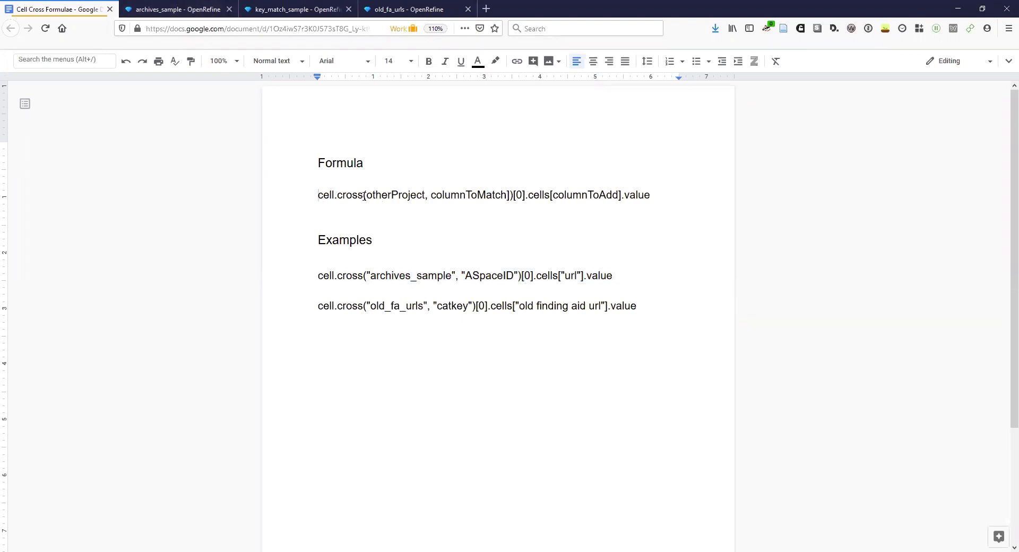
pyautogui.doubleClick(395, 195)
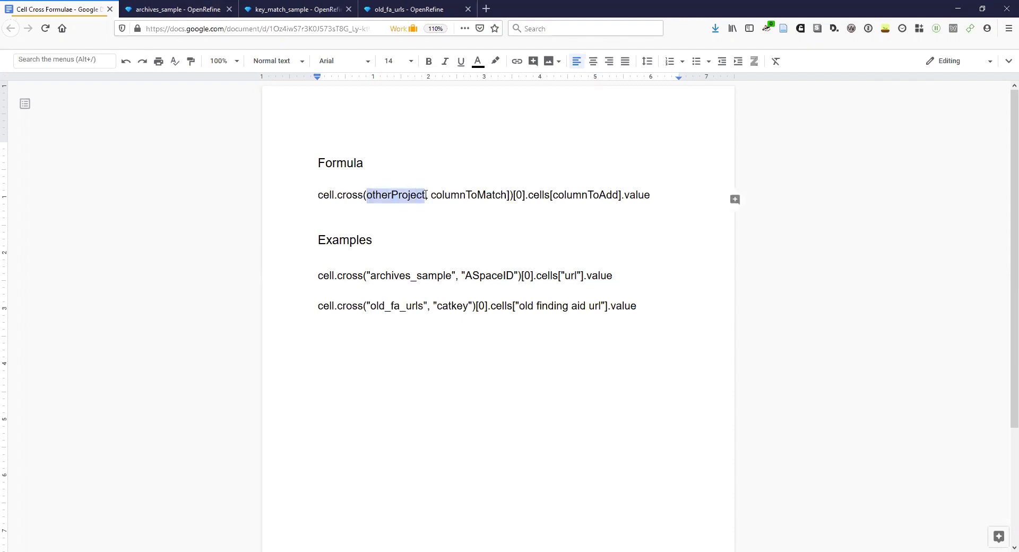
pyautogui.click(179, 9)
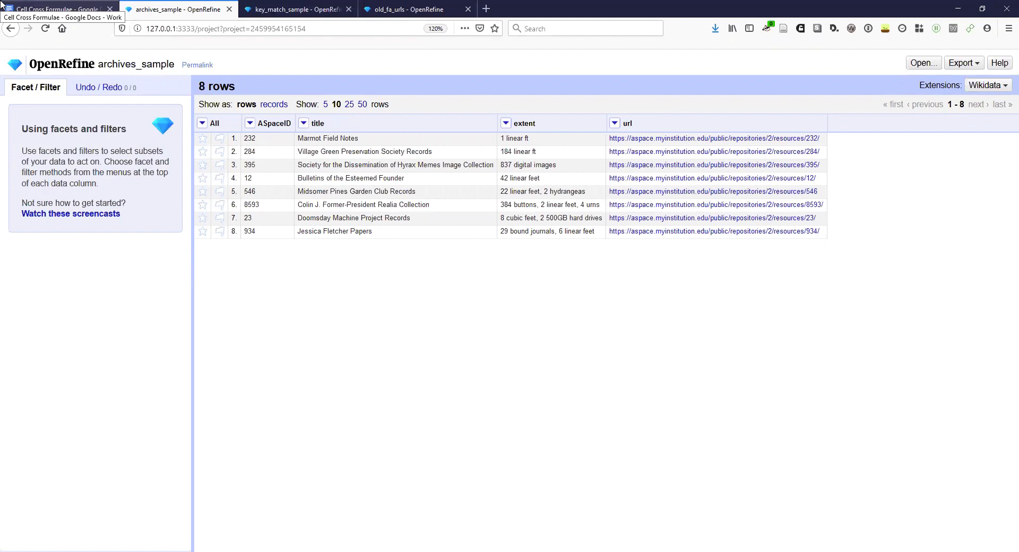
pyautogui.click(59, 9)
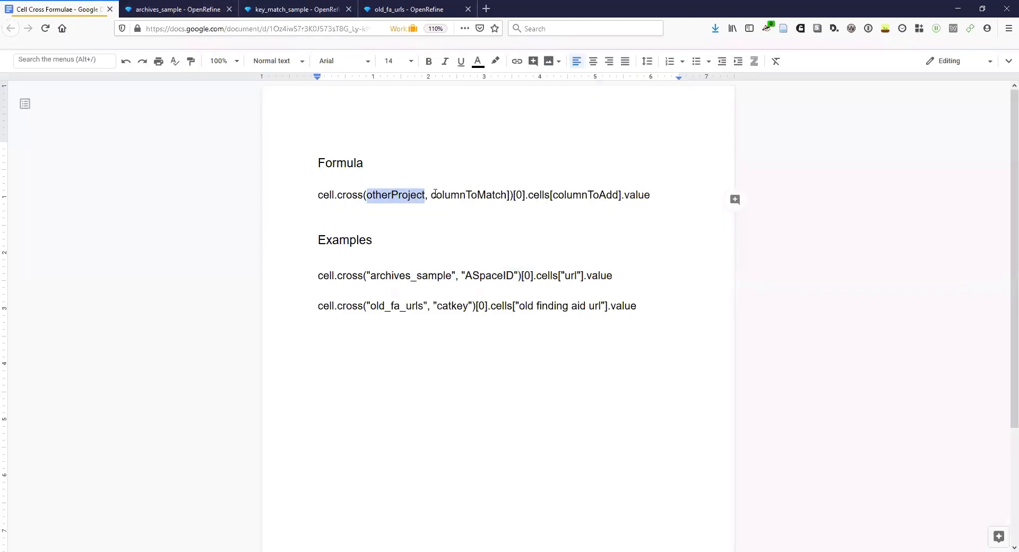
pyautogui.doubleClick(469, 194)
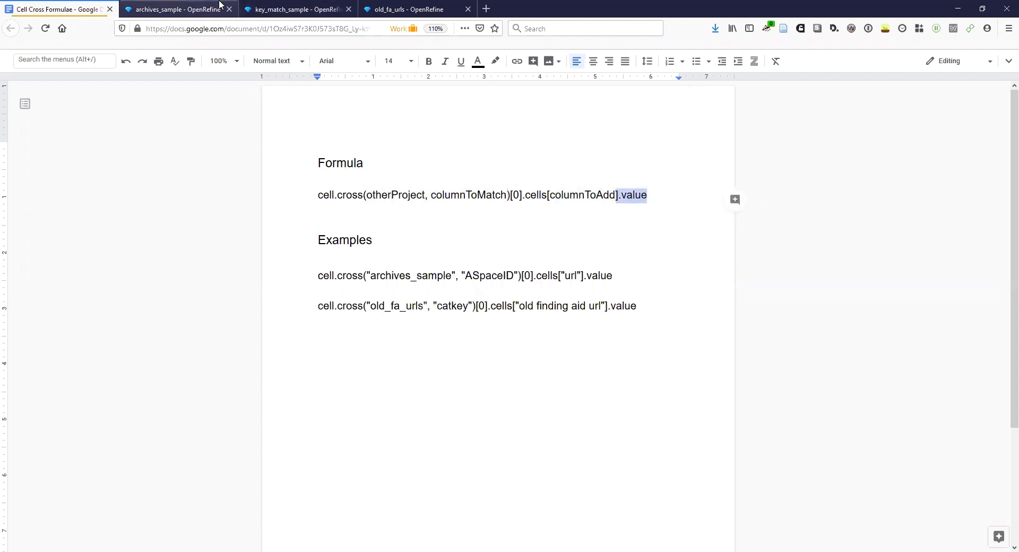
pyautogui.moveTo(296, 9)
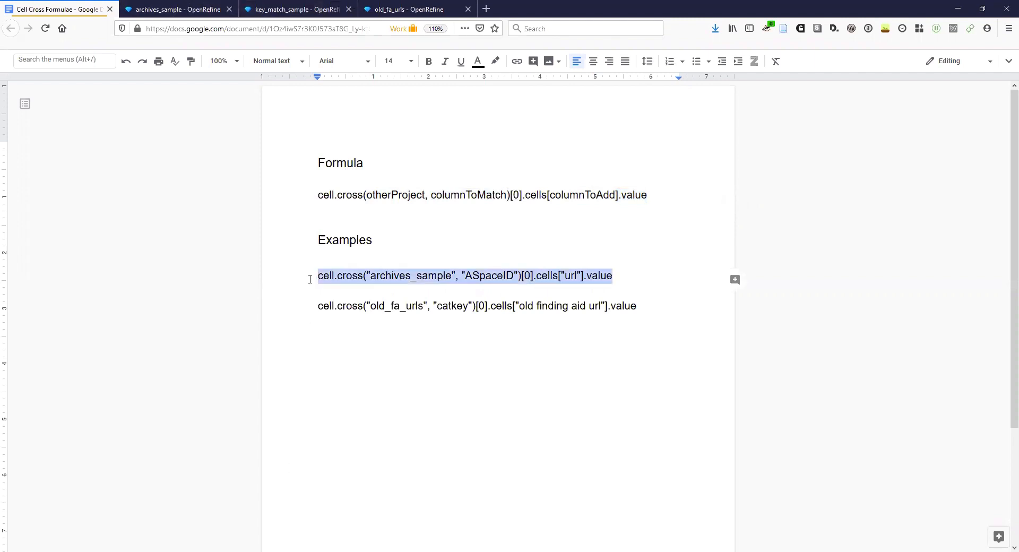
pyautogui.click(297, 9)
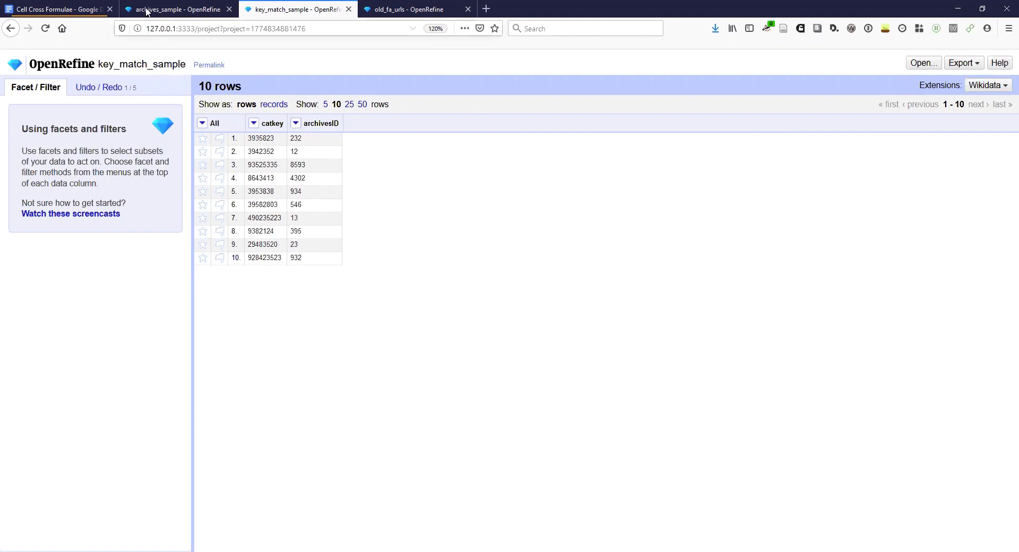
# Return to key_match_sample and open the archivesID column's editing menu.
pyautogui.click(173, 9)
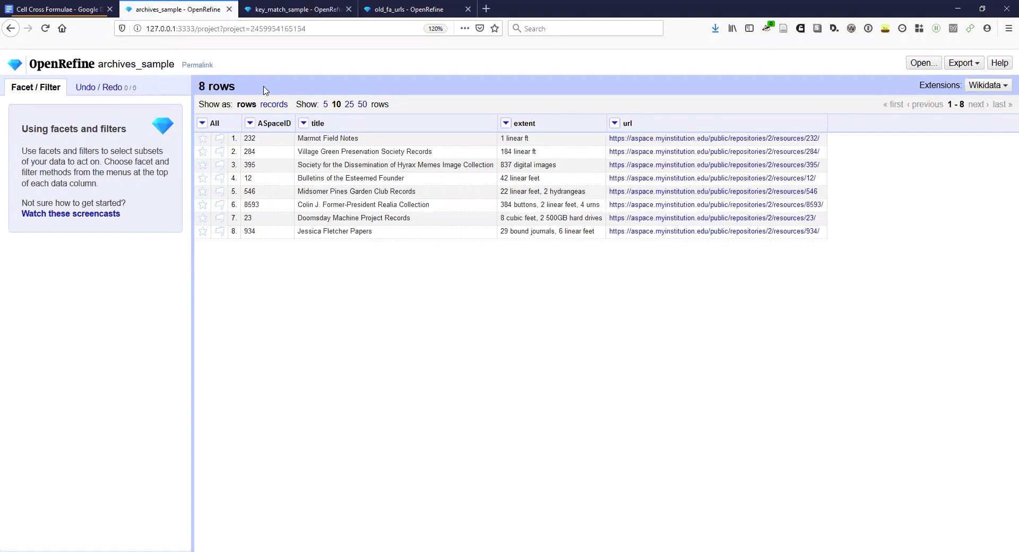
pyautogui.click(297, 9)
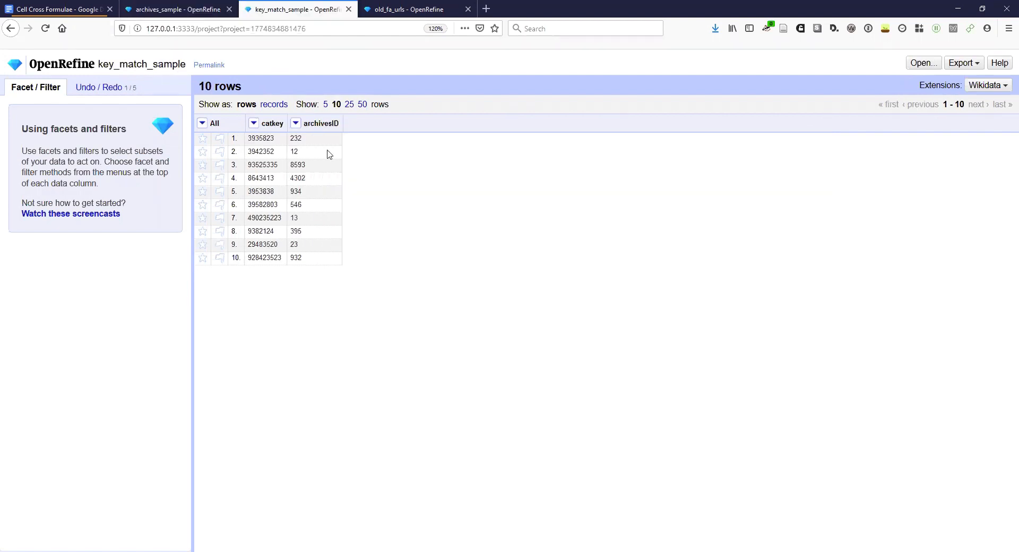
pyautogui.moveTo(314, 165)
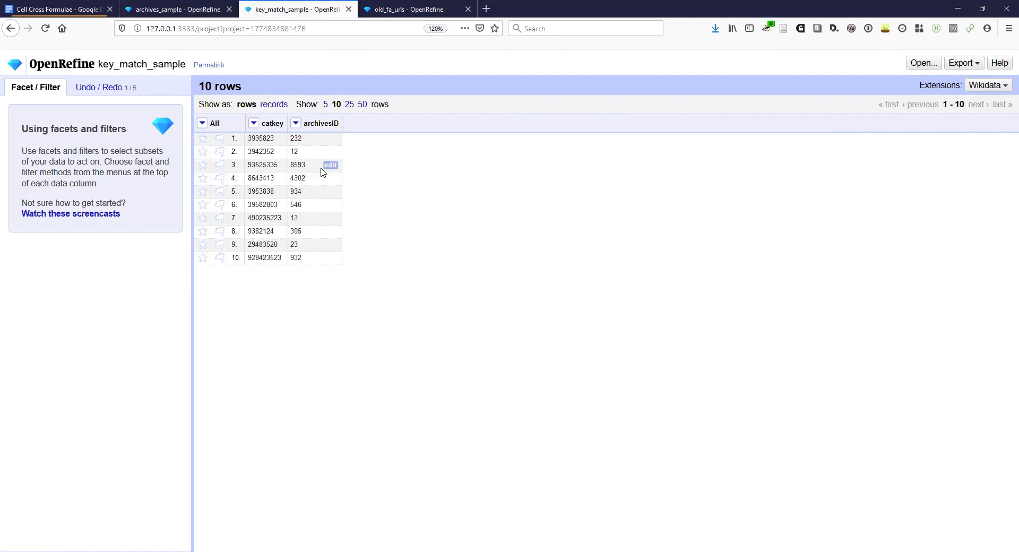
pyautogui.moveTo(318, 177)
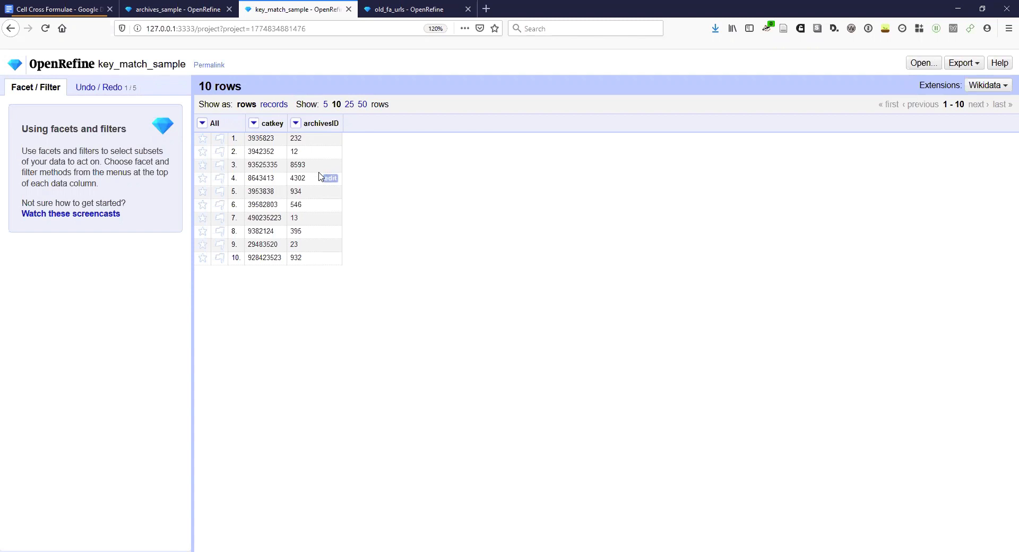
pyautogui.moveTo(306, 130)
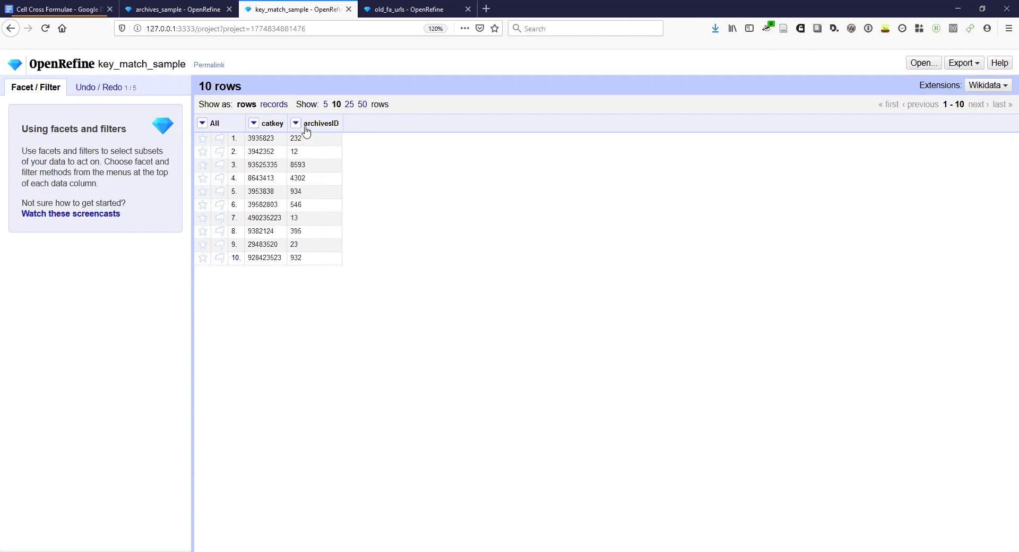
pyautogui.moveTo(327, 276)
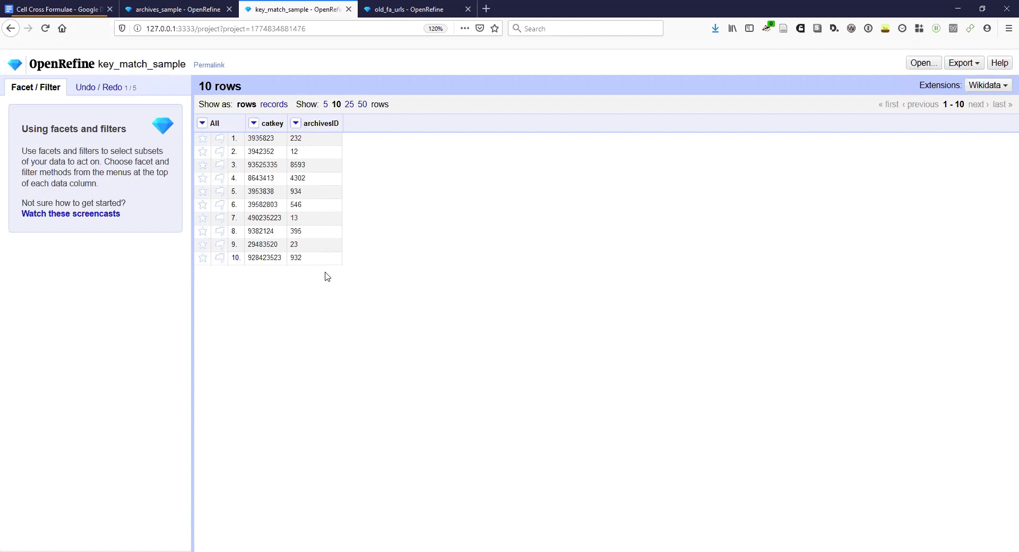
pyautogui.click(295, 123)
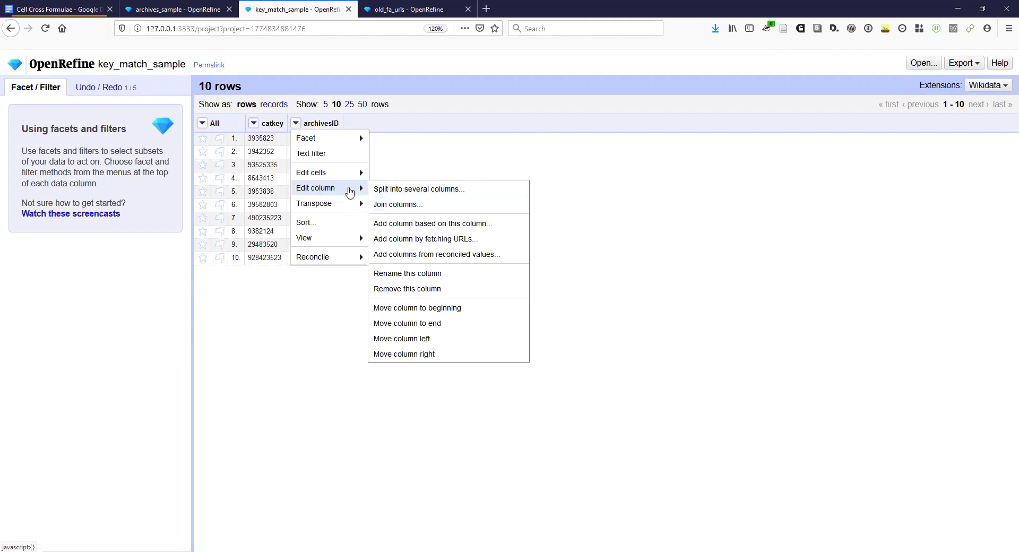
pyautogui.moveTo(409, 222)
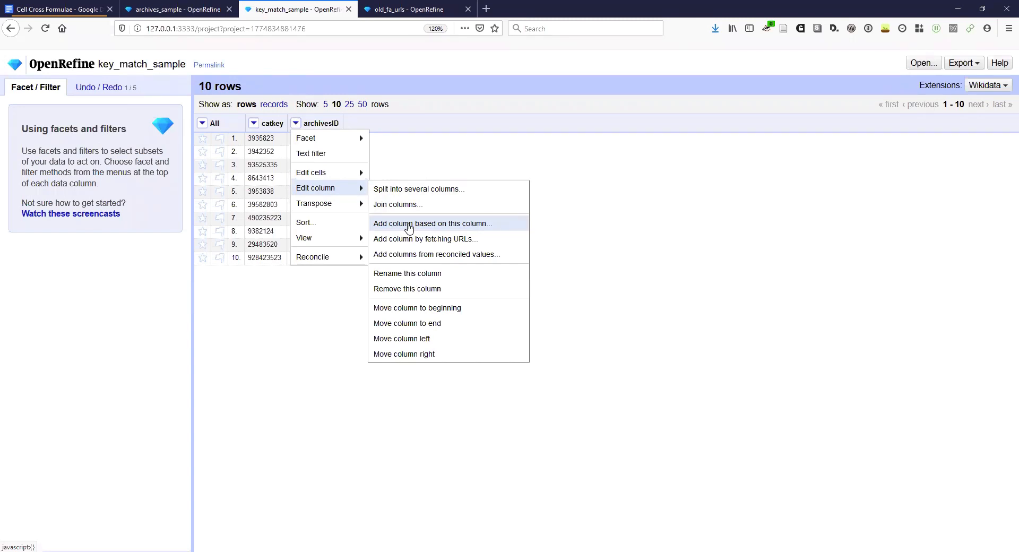
# Name the archivesID-based column 'url' and preview the expression "$" + value + ".00".
pyautogui.click(433, 222)
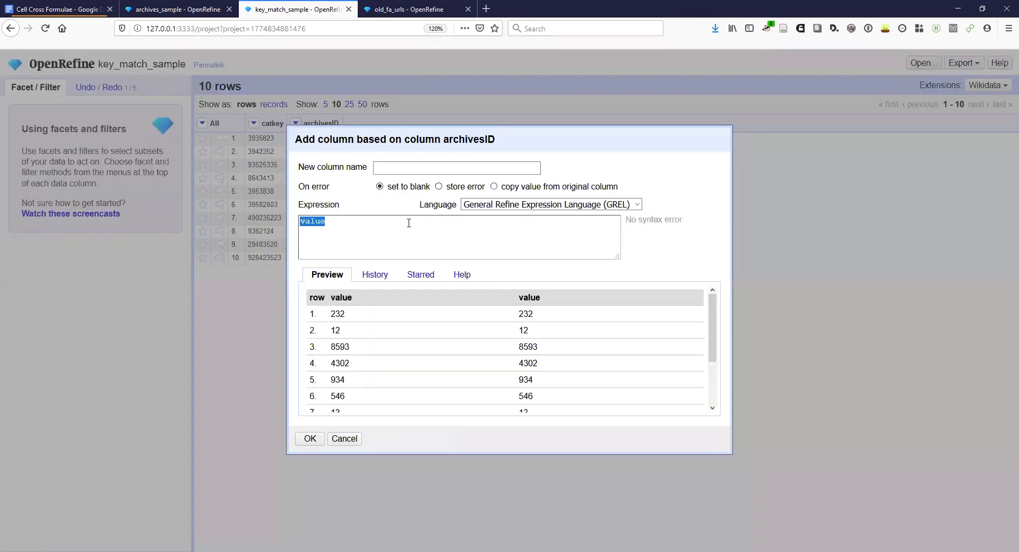
pyautogui.write('url')
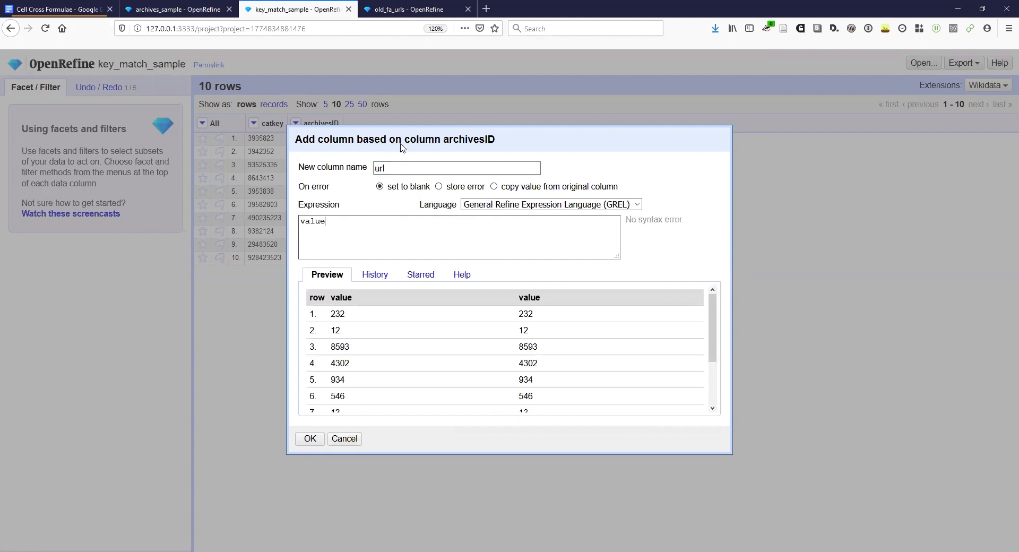
pyautogui.moveTo(597, 225)
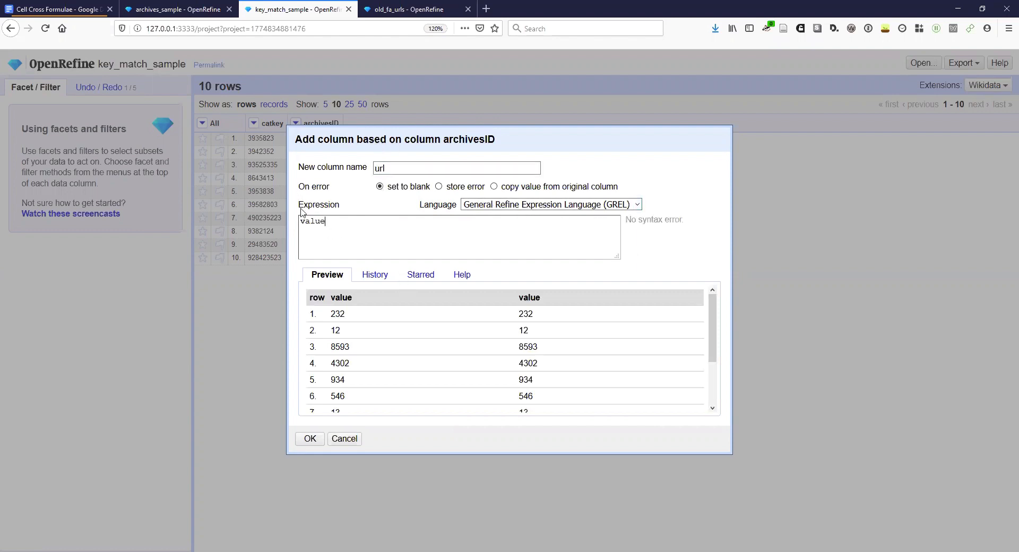
pyautogui.doubleClick(312, 221)
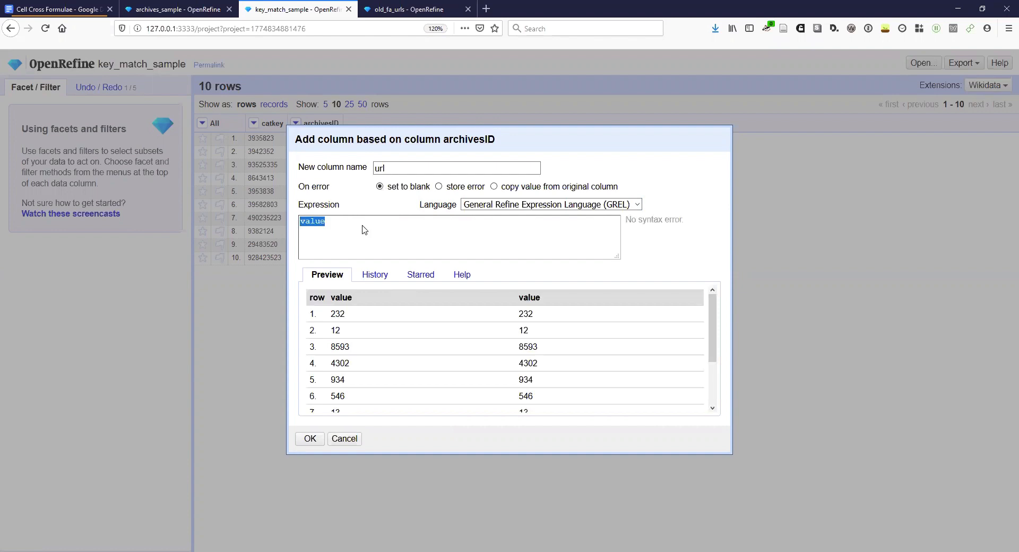
pyautogui.moveTo(332, 254)
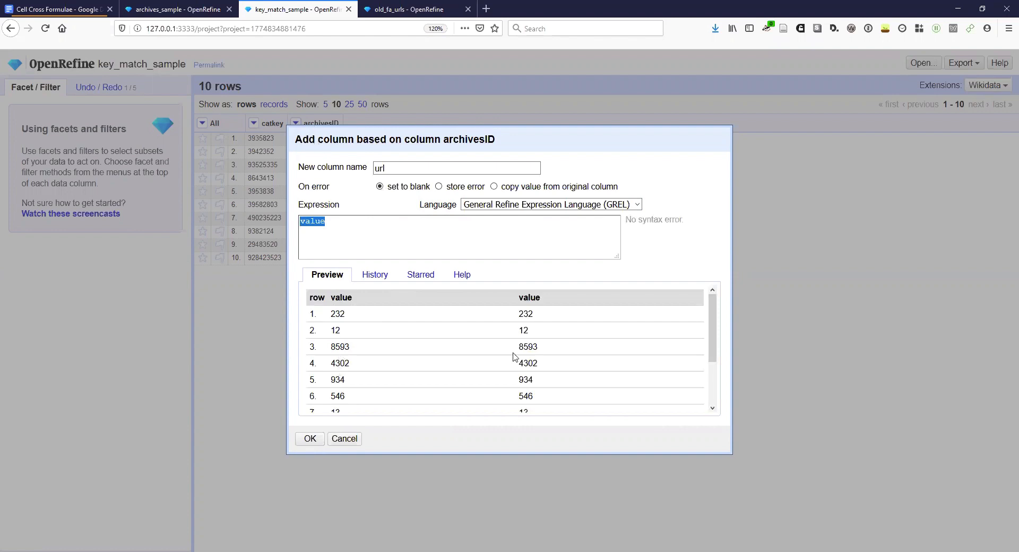
pyautogui.scroll(-3)
pyautogui.write(' + ".00')
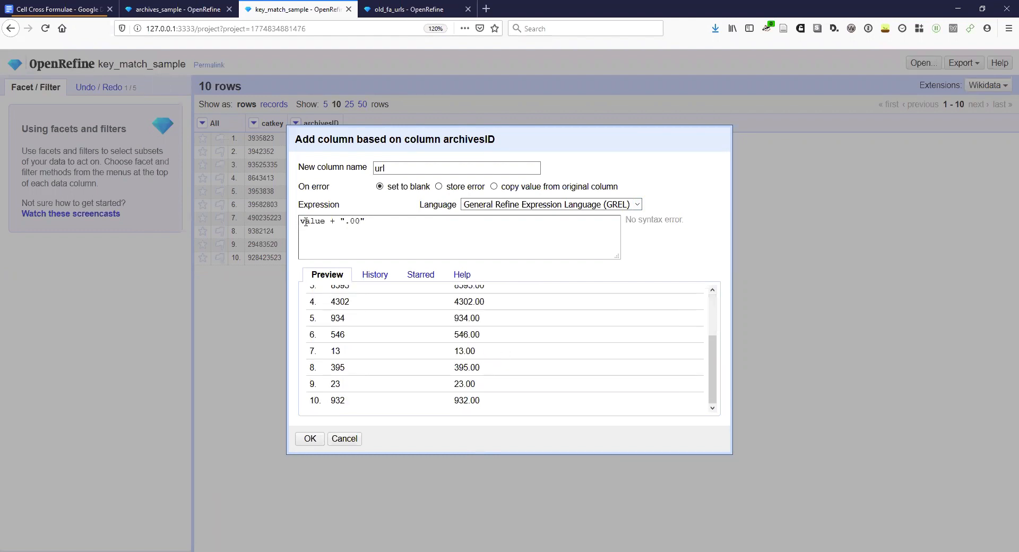
pyautogui.write('"S"')
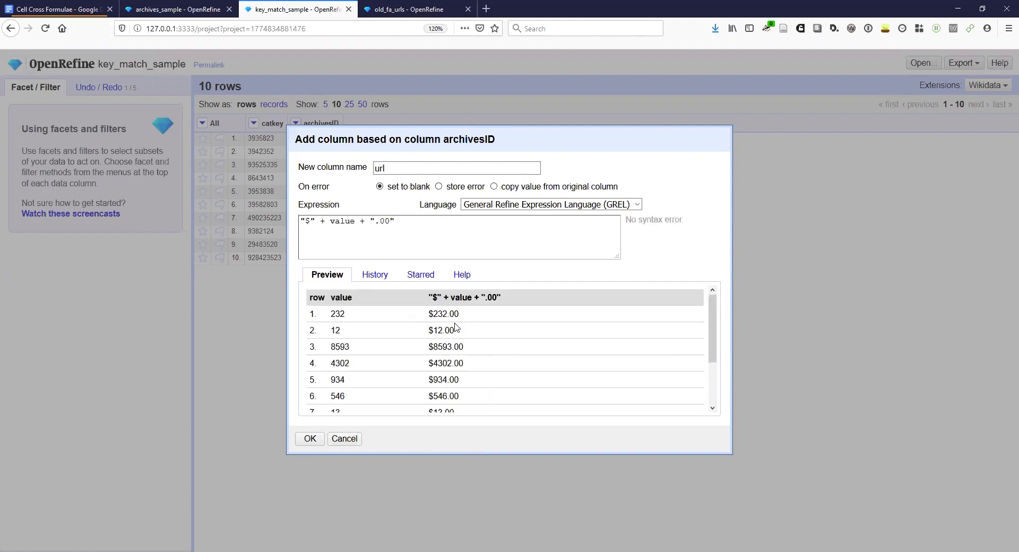
pyautogui.scroll(-3)
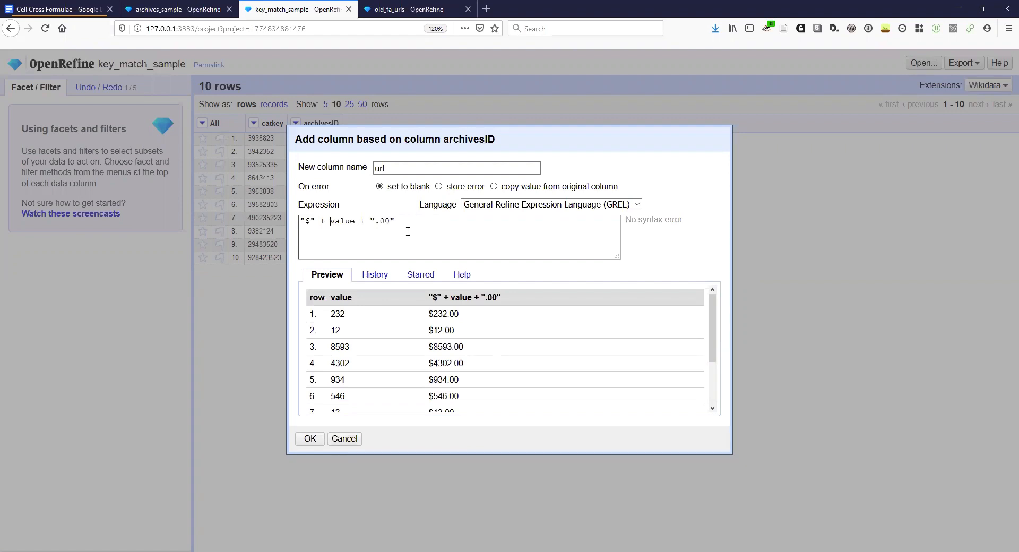
# Set the url expression to cell.cross("archives_sample", "ASpaceID")[0].cells["url"].value and preview it.
pyautogui.moveTo(316, 221); pyautogui.dragTo(395, 220)
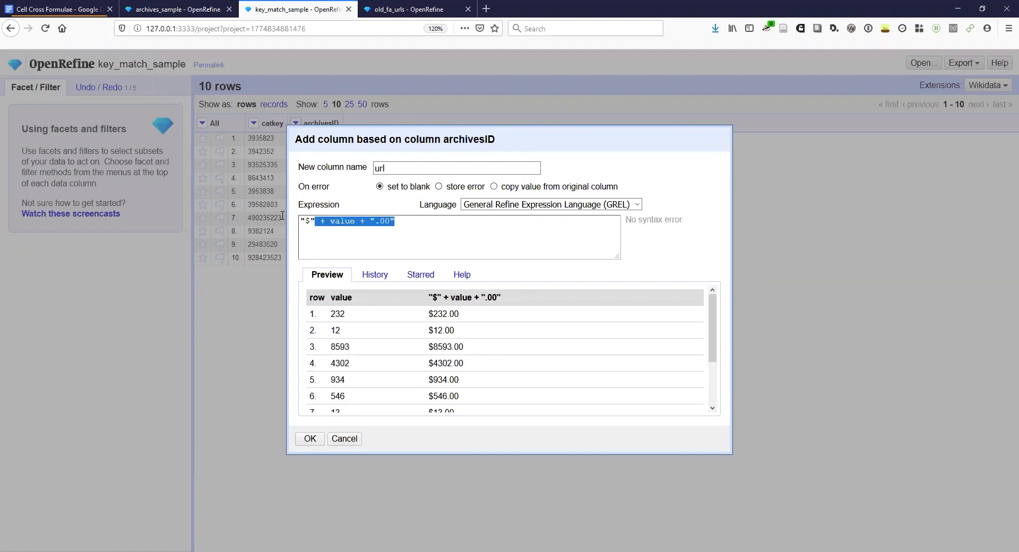
pyautogui.click(346, 220)
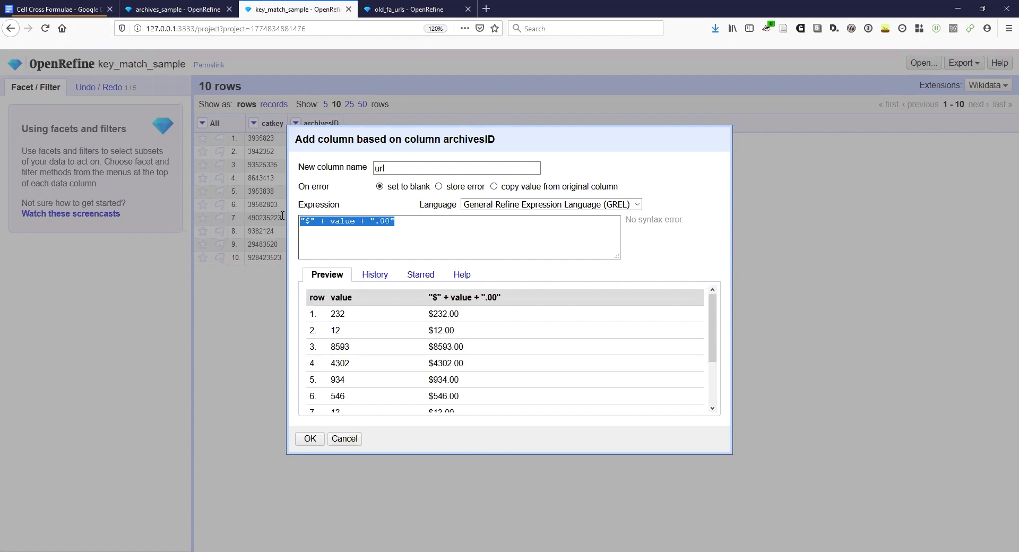
pyautogui.write('cell.cross("archives_sample", "ASpaceID")[0].cells["url"].value')
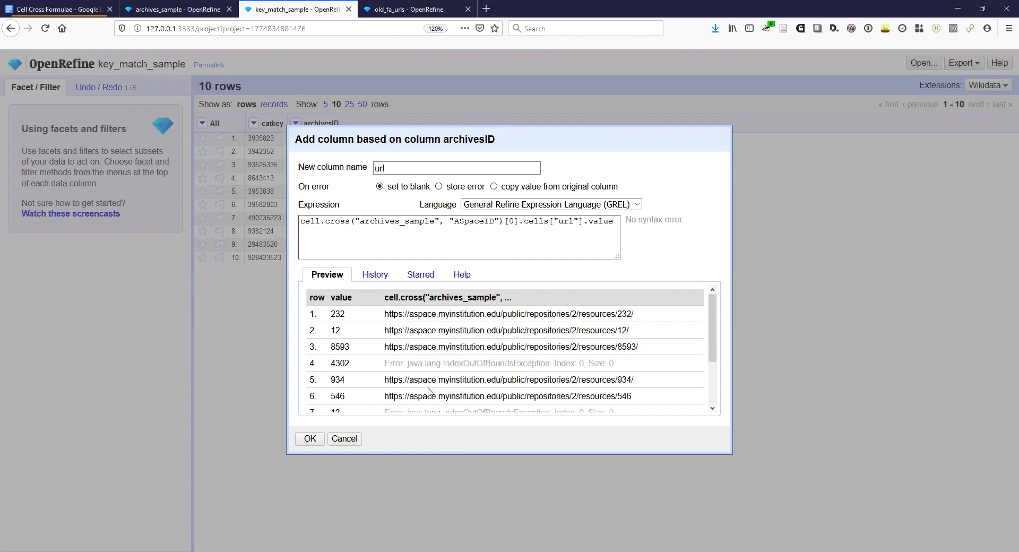
pyautogui.scroll(-3)
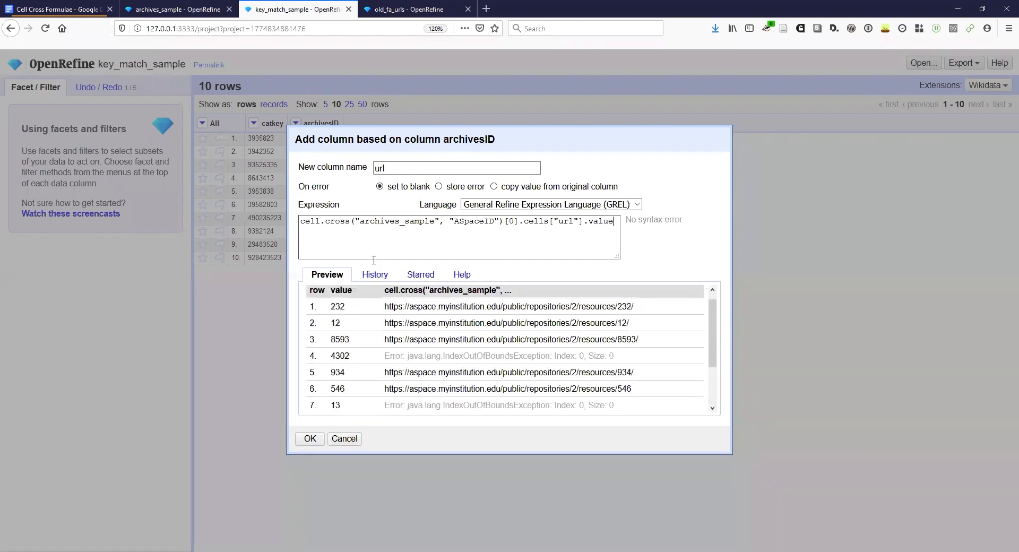
pyautogui.doubleClick(310, 221)
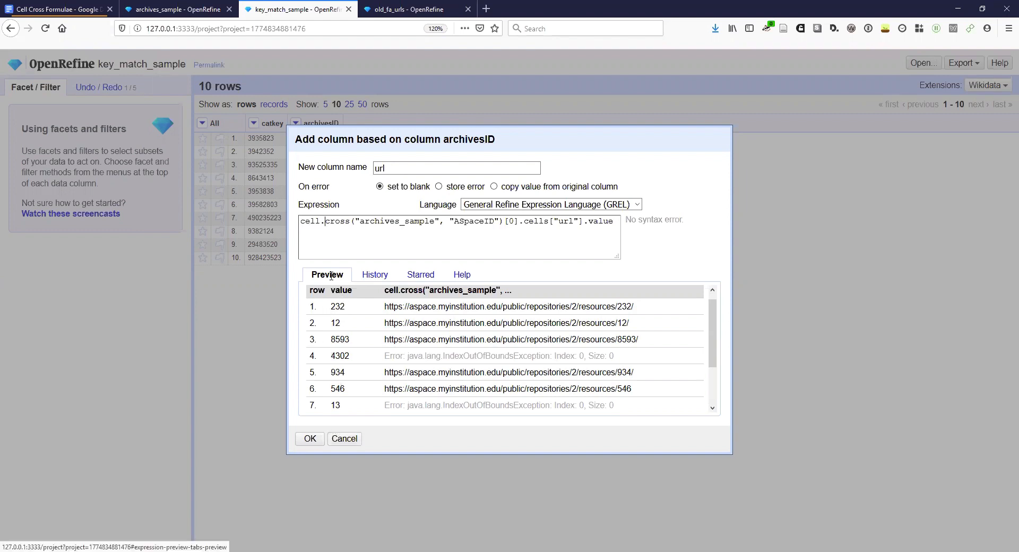
pyautogui.doubleClick(338, 221)
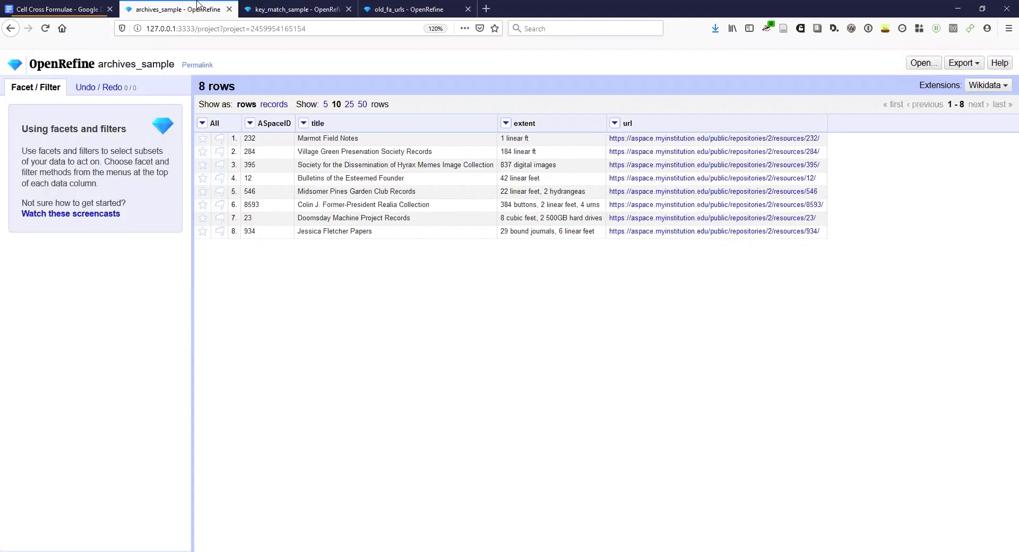
pyautogui.click(296, 9)
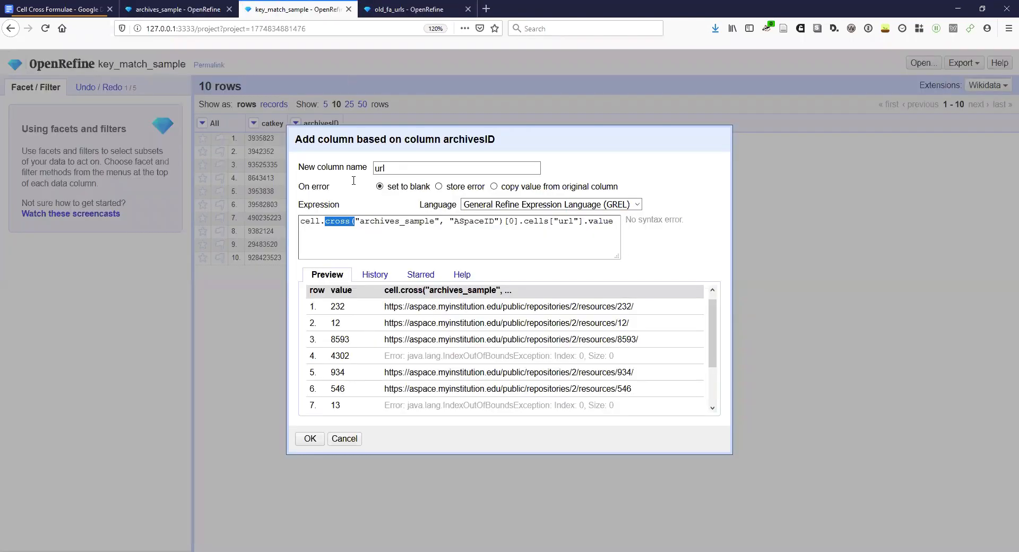
pyautogui.moveTo(367, 281)
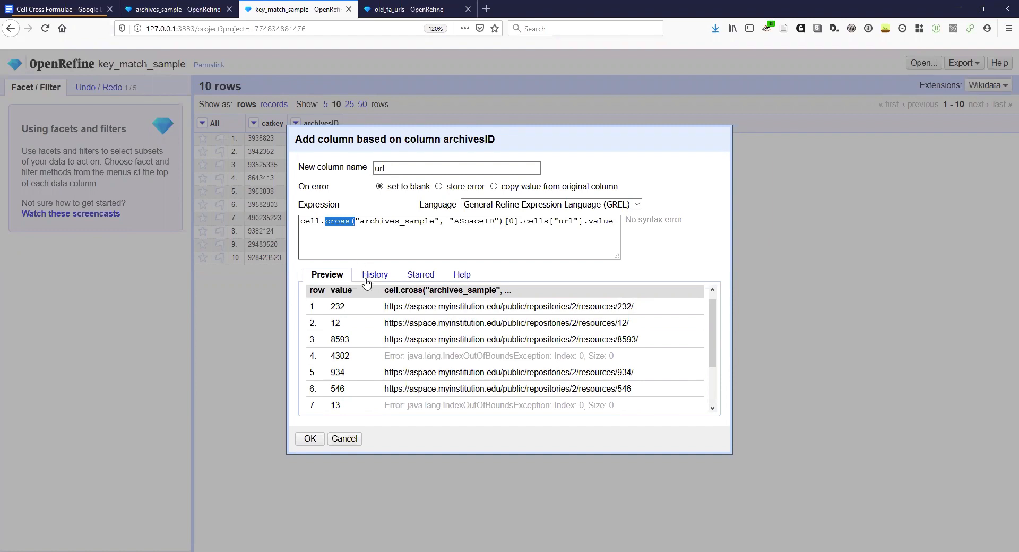
pyautogui.click(362, 220)
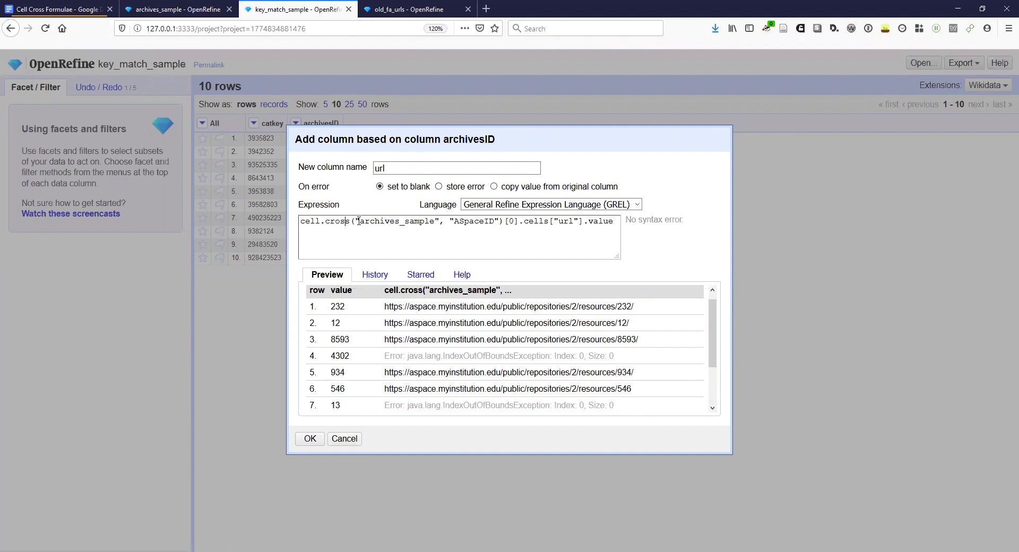
pyautogui.click(55, 9)
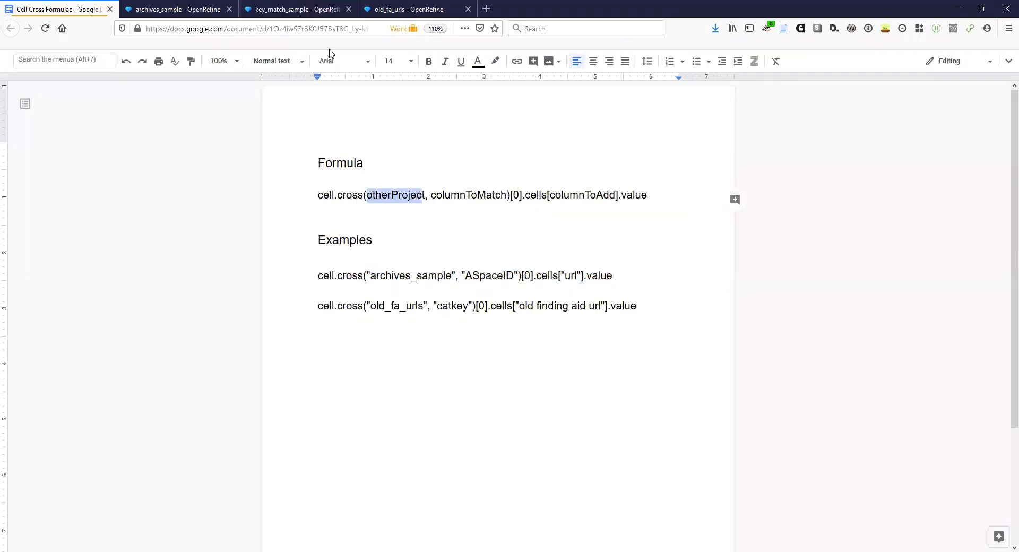
pyautogui.click(296, 8)
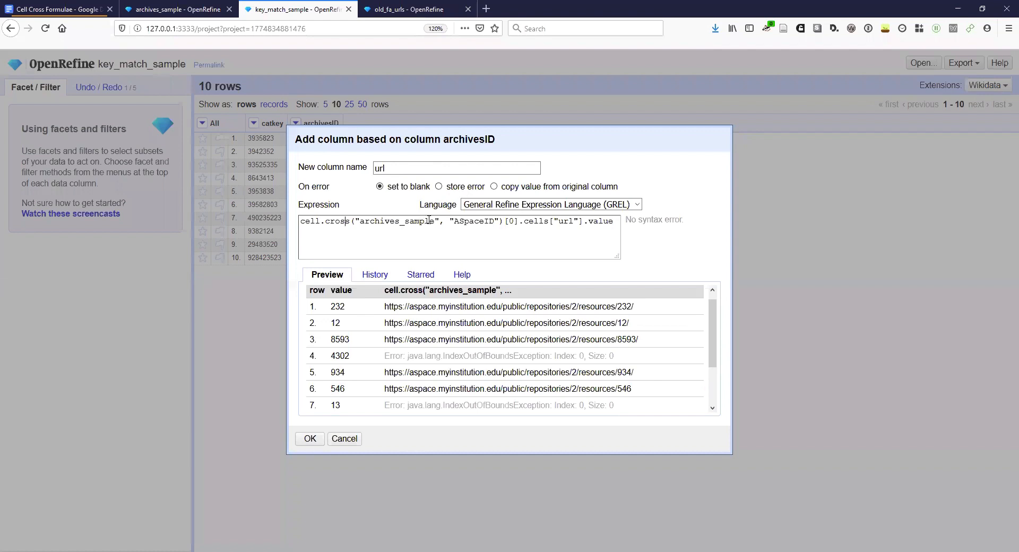
pyautogui.doubleClick(396, 220)
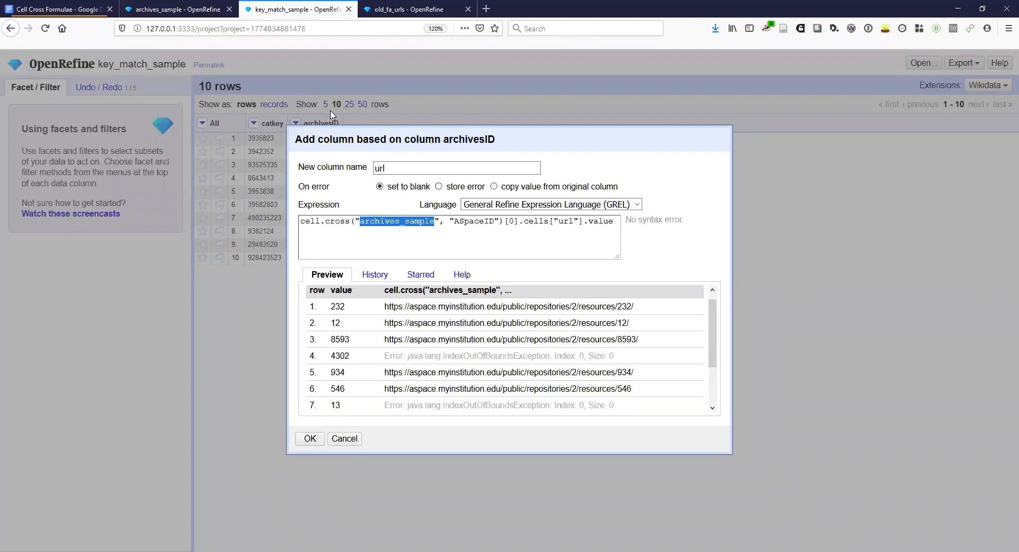
pyautogui.doubleClick(471, 220)
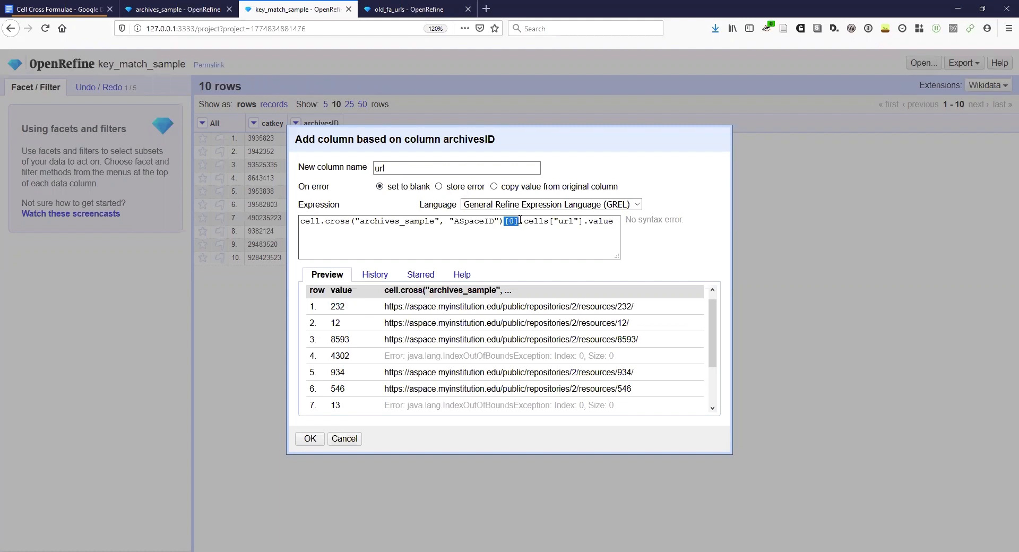
# Rework the url cross-lookup so it ends in .cells["url"].value, previewing resource URLs.
pyautogui.press('Delete')
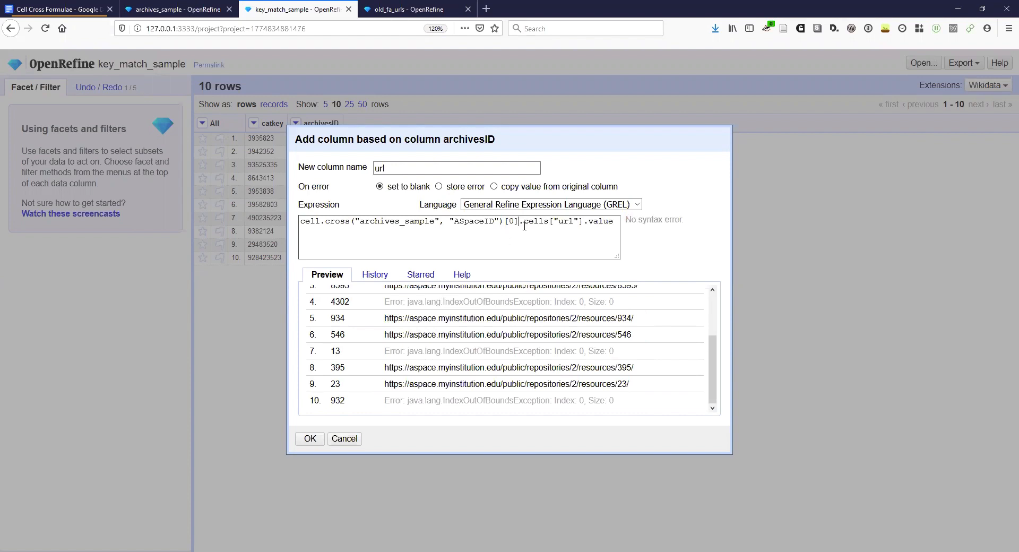
pyautogui.doubleClick(535, 221)
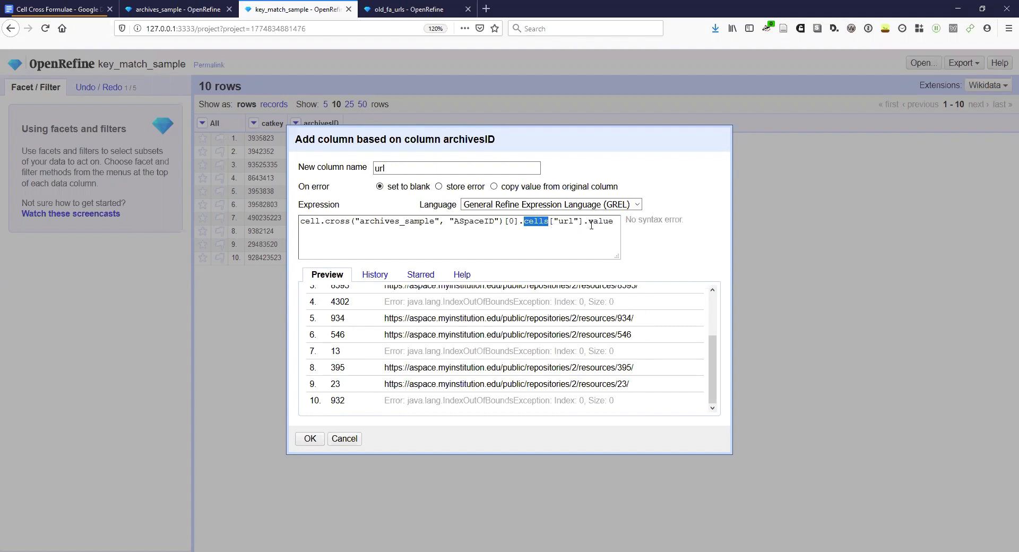
pyautogui.moveTo(588, 224)
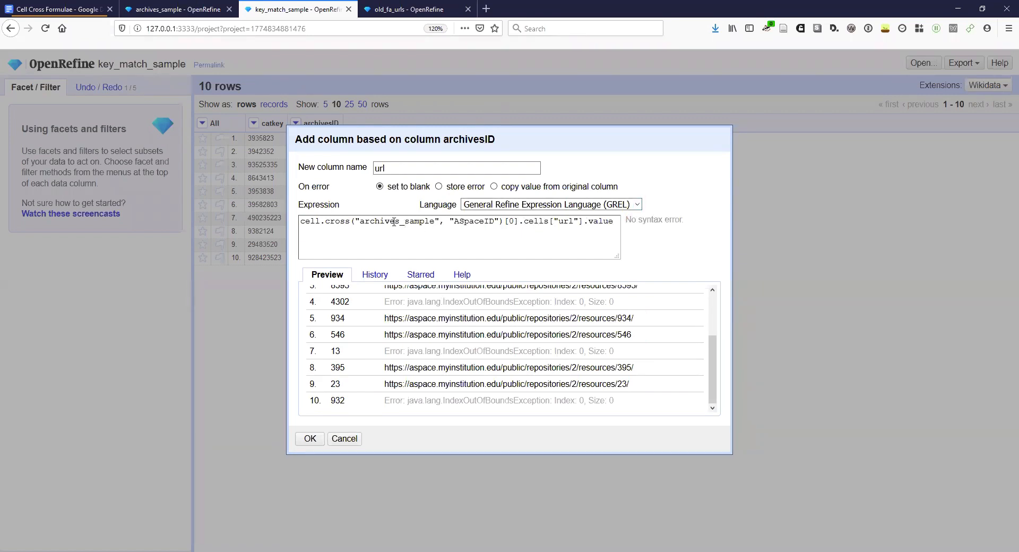
pyautogui.doubleClick(393, 220)
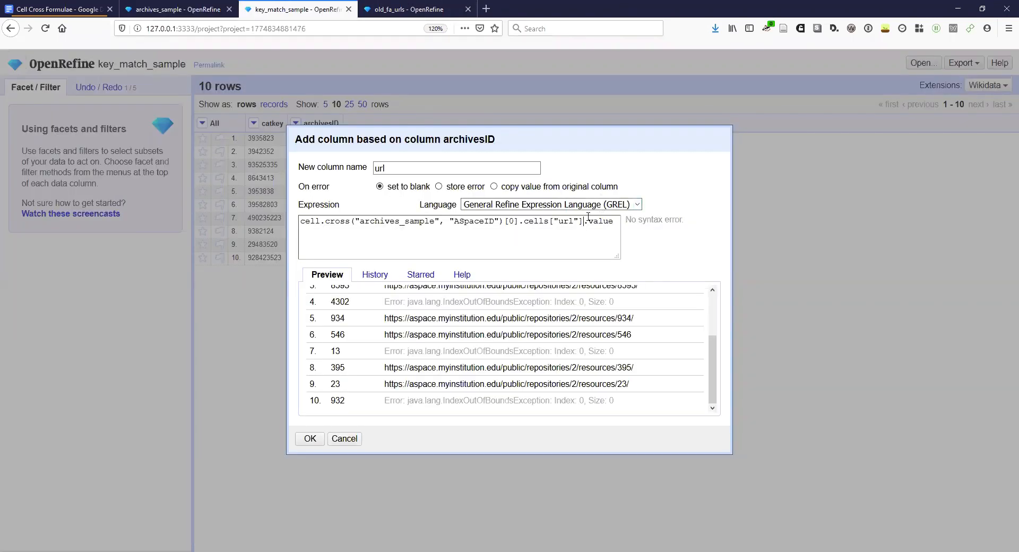
pyautogui.doubleClick(598, 220)
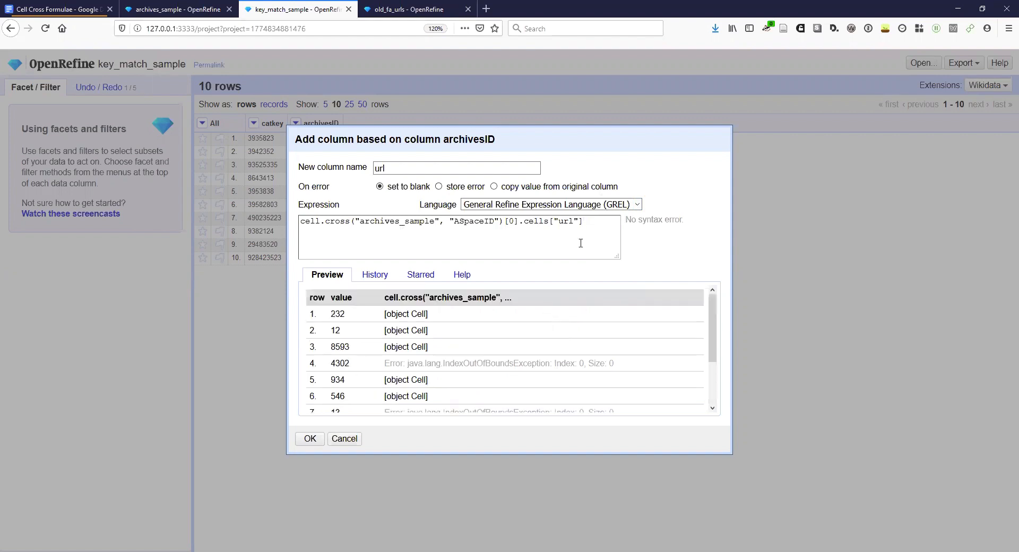
pyautogui.write('.value')
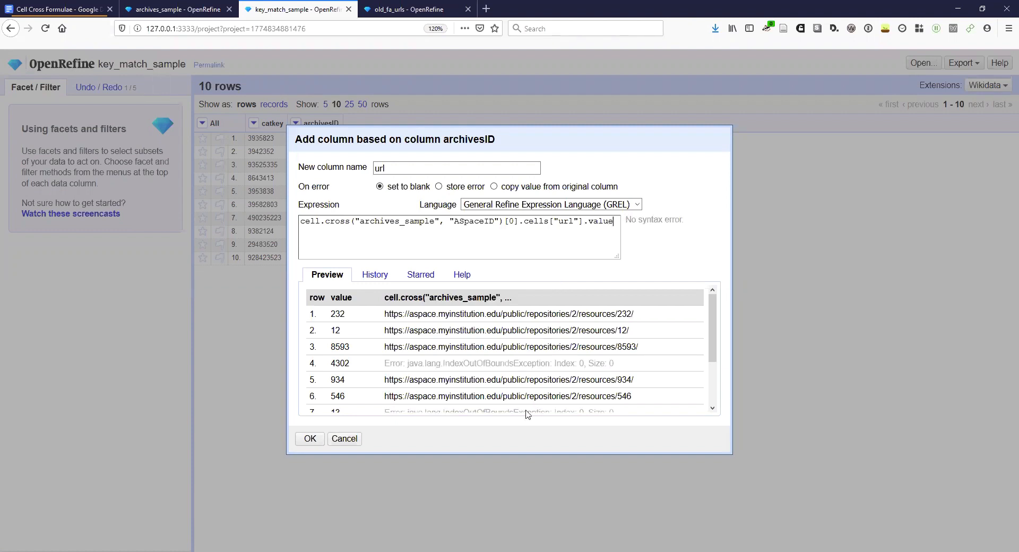
pyautogui.moveTo(463, 265)
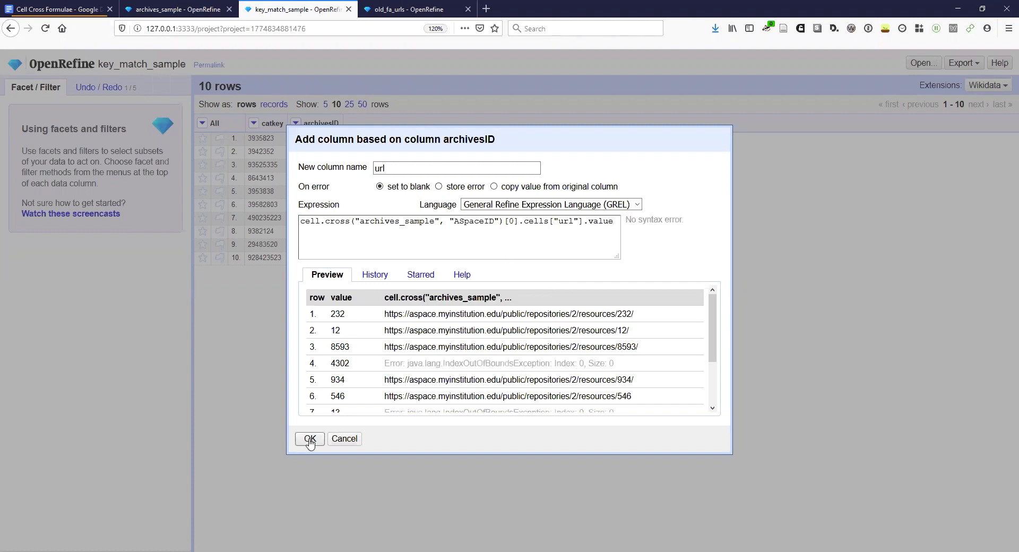
# Create the url column, then remove the archivesID column.
pyautogui.click(309, 438)
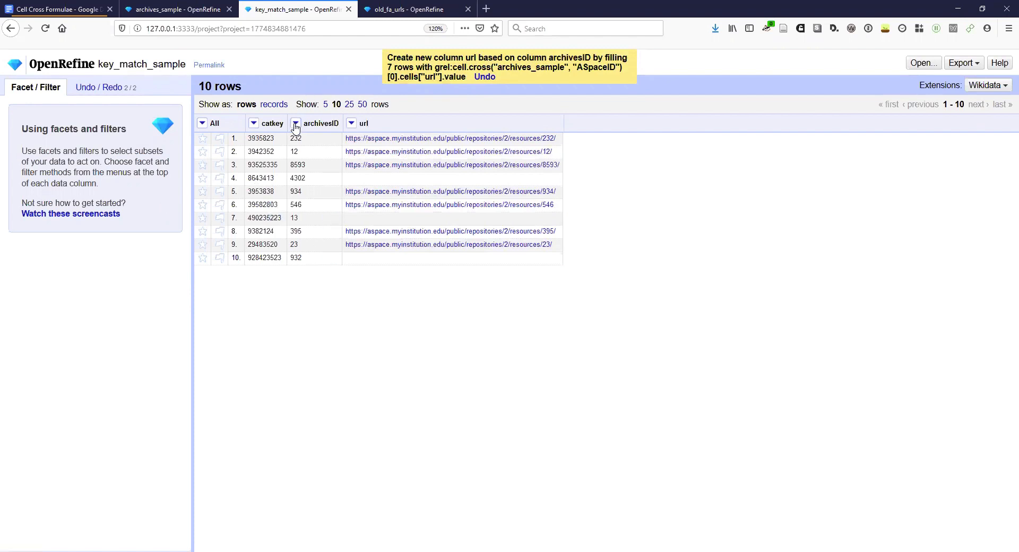
pyautogui.click(296, 124)
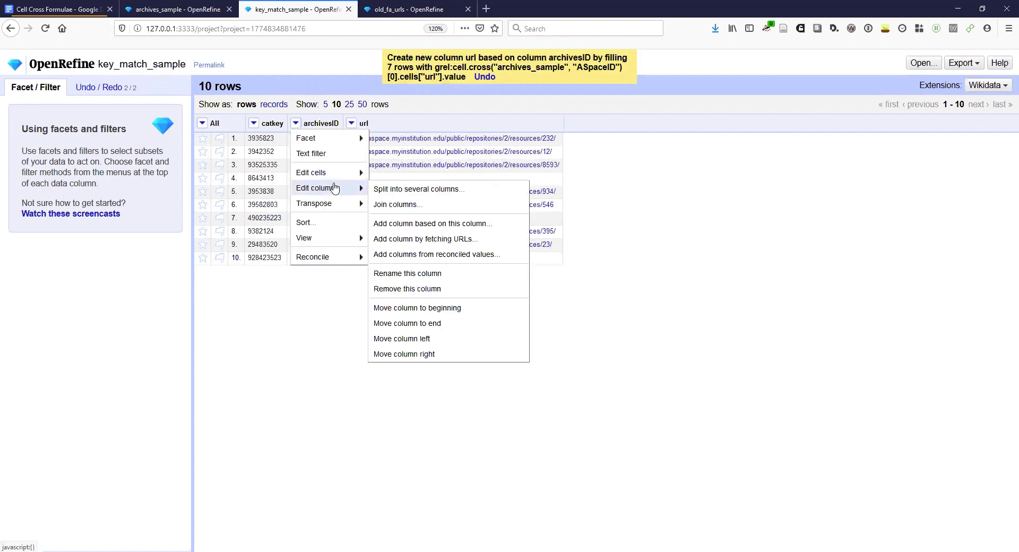
pyautogui.moveTo(406, 289)
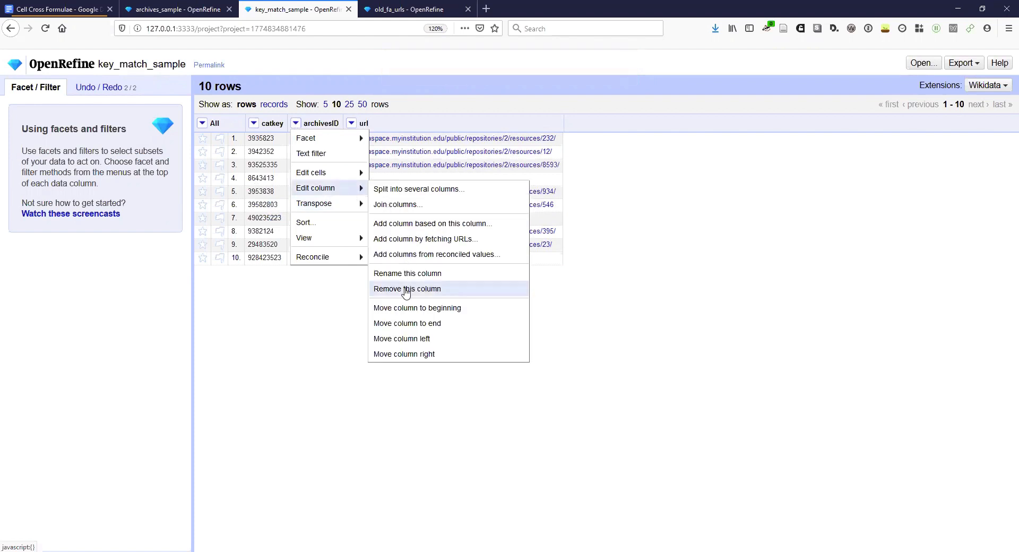
pyautogui.click(407, 289)
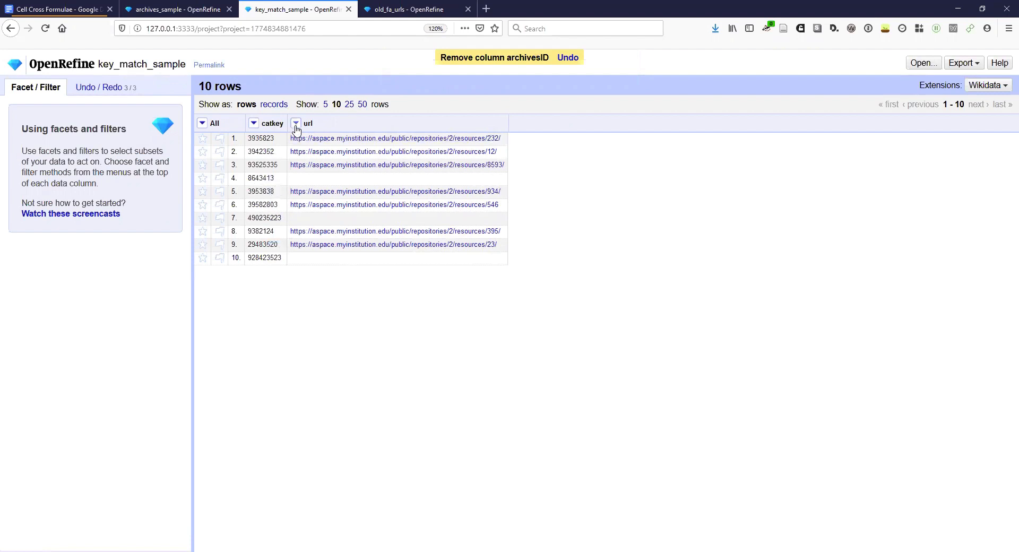
# Add a regular-expression text filter \w on url to show only rows with URLs.
pyautogui.click(295, 124)
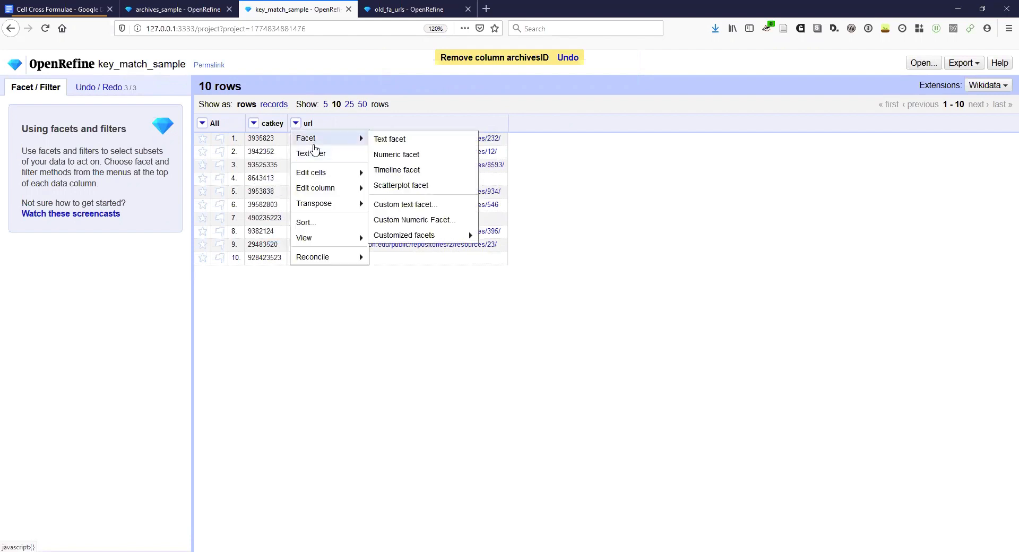
pyautogui.click(389, 139)
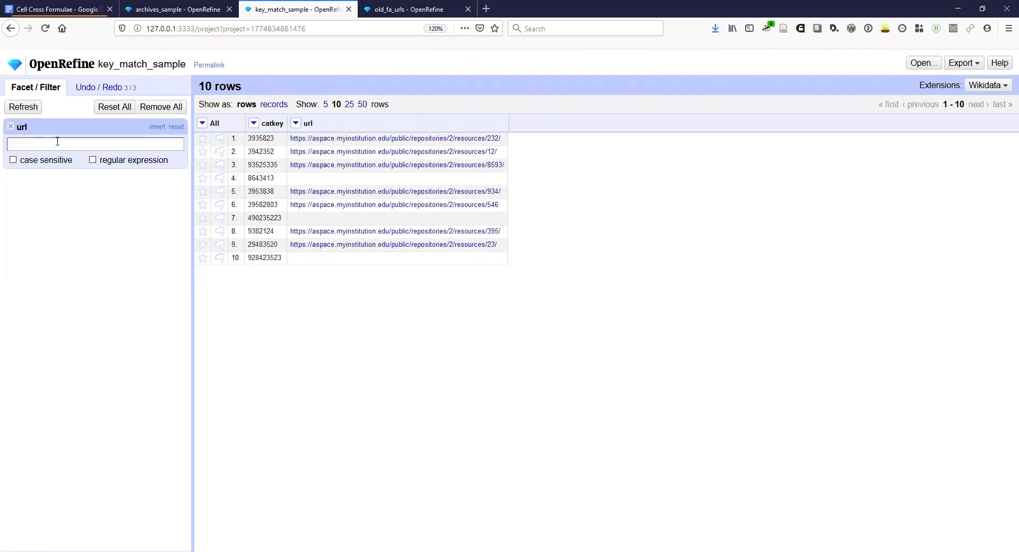
pyautogui.click(93, 159)
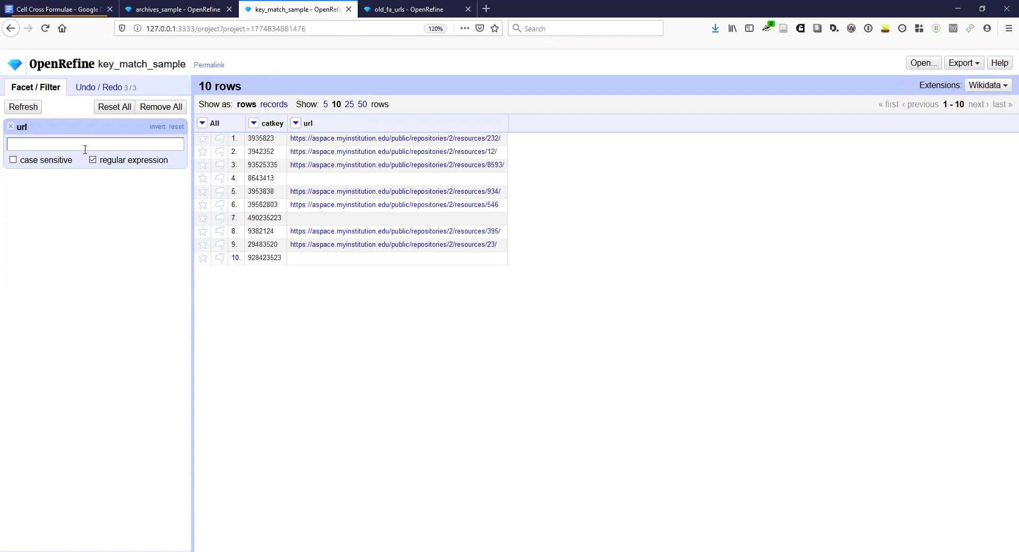
pyautogui.write('\\w')
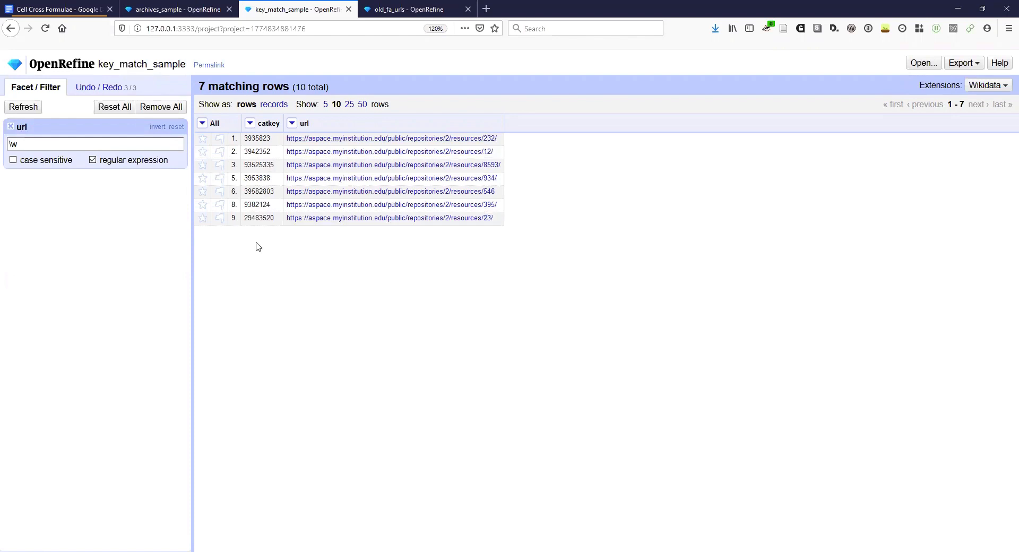
pyautogui.moveTo(319, 204)
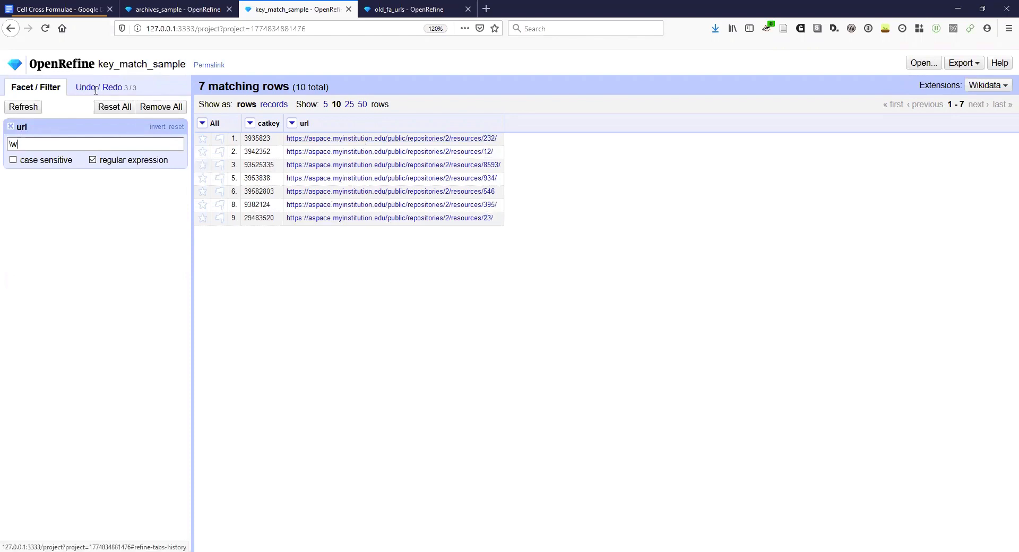
# Undo the archivesID removal from the Undo / Redo history.
pyautogui.click(98, 87)
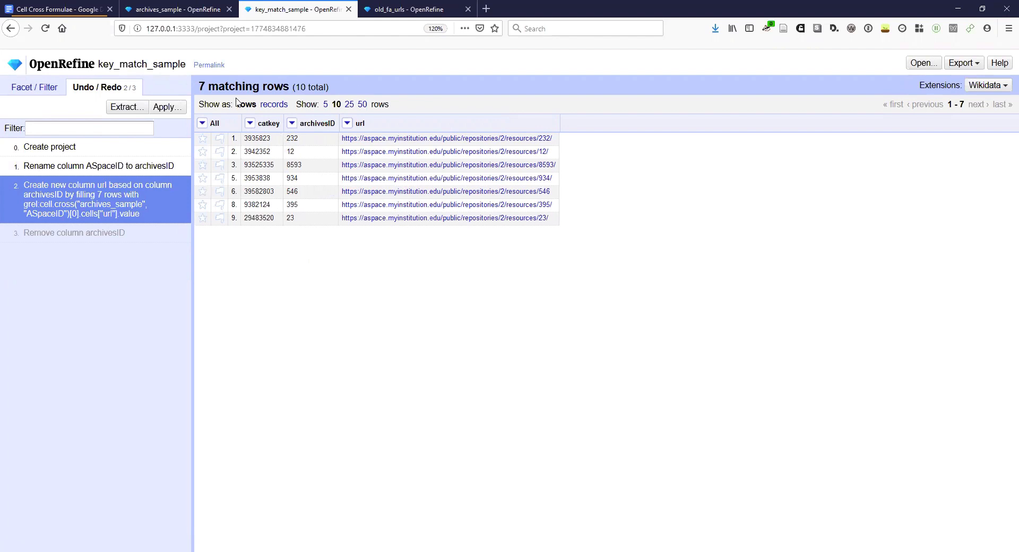
pyautogui.click(35, 87)
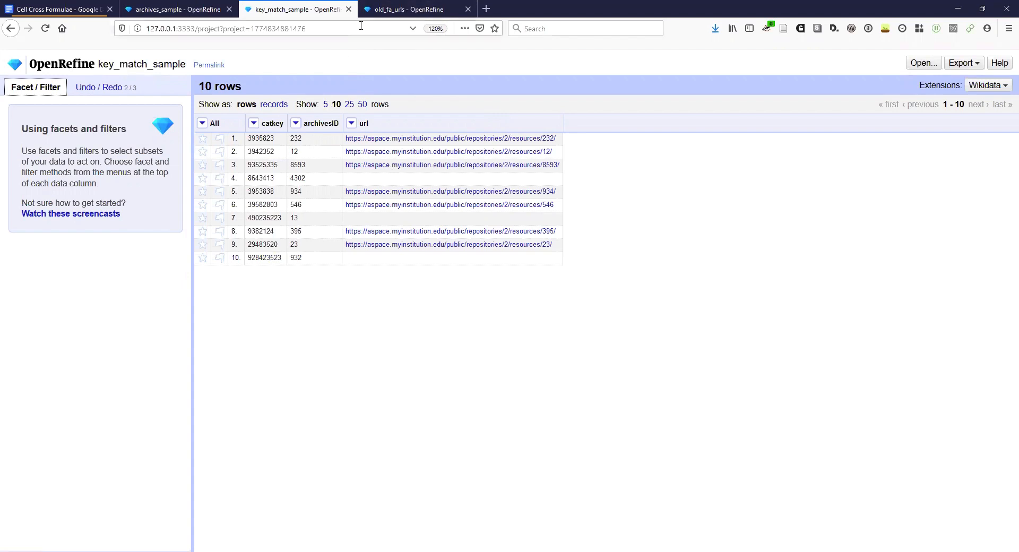
# Compare both projects, then start adding a column based on catkey in old_fa_urls.
pyautogui.click(403, 9)
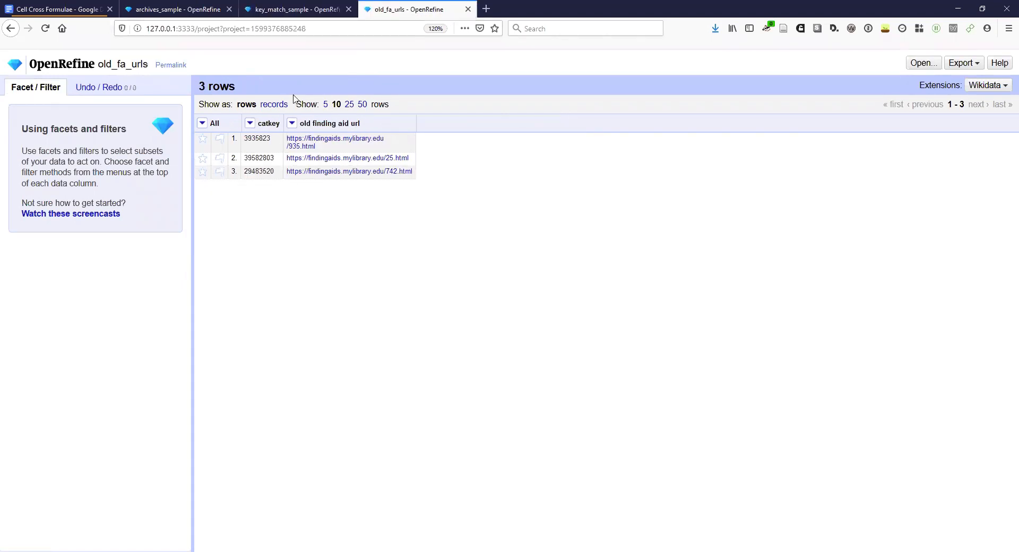
pyautogui.moveTo(350, 143)
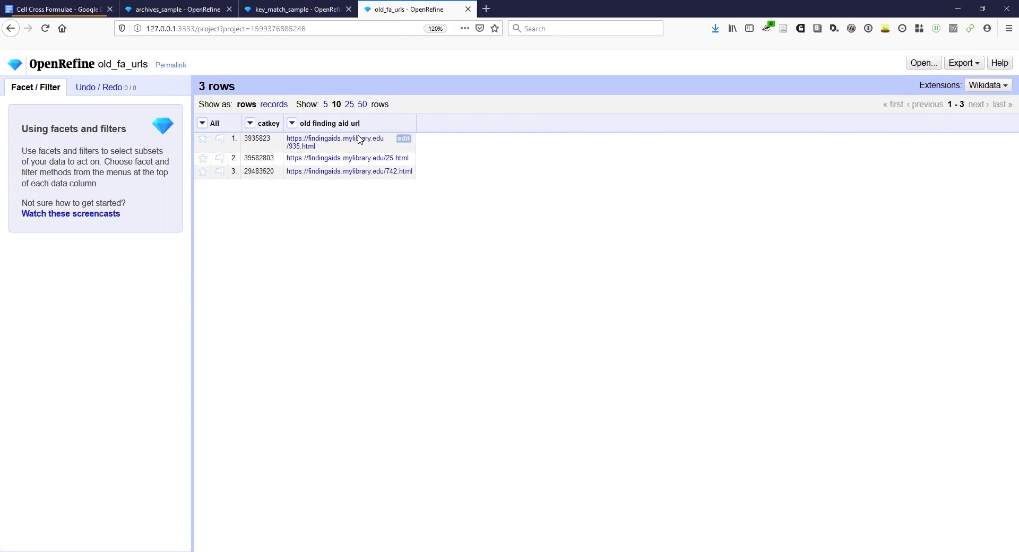
pyautogui.moveTo(348, 142)
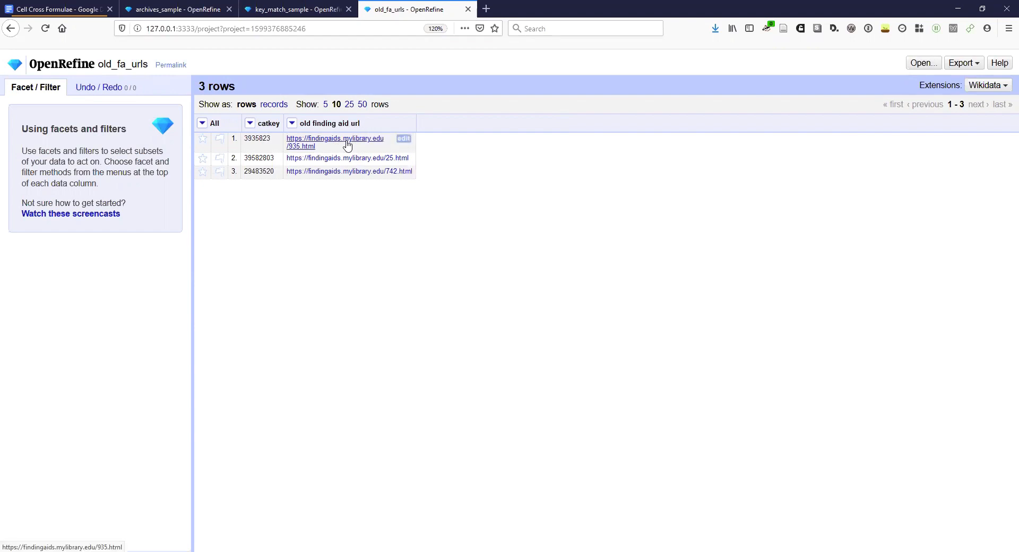
pyautogui.moveTo(365, 134)
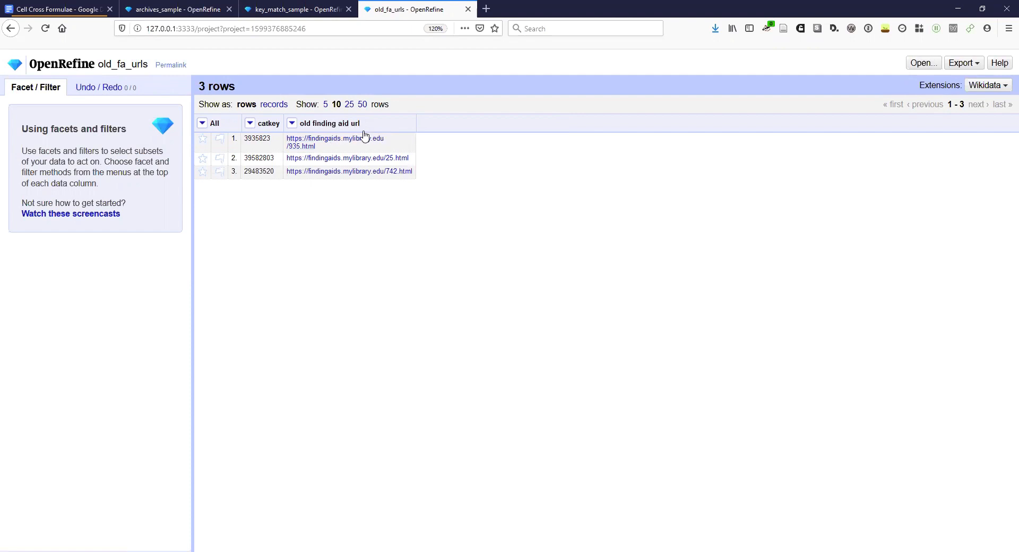
pyautogui.click(335, 141)
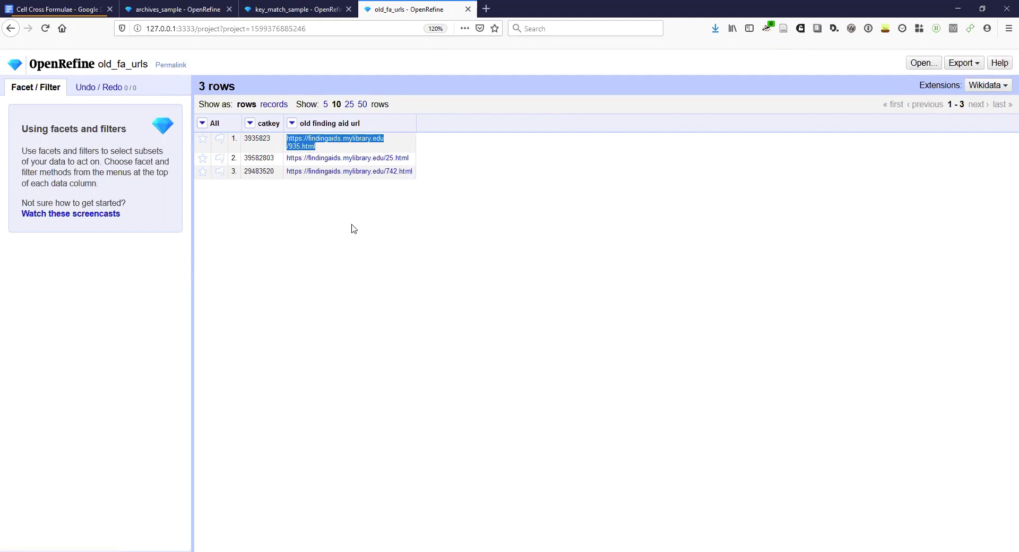
pyautogui.moveTo(355, 123)
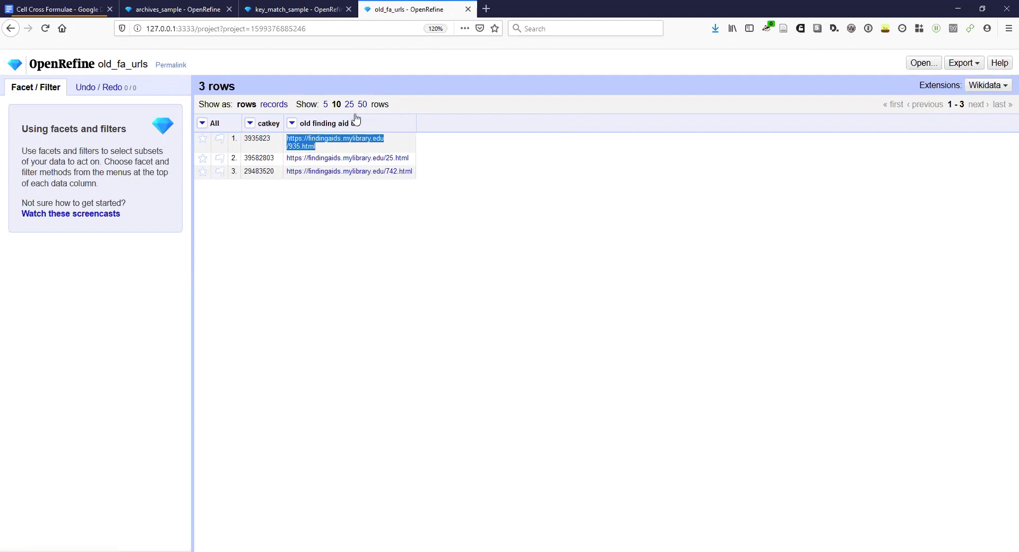
pyautogui.click(296, 9)
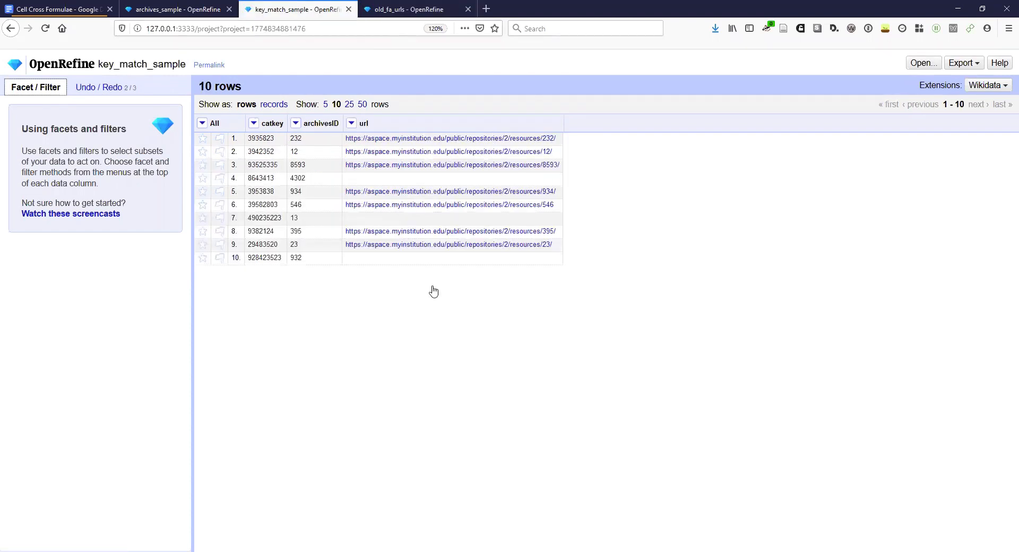
pyautogui.moveTo(246, 133)
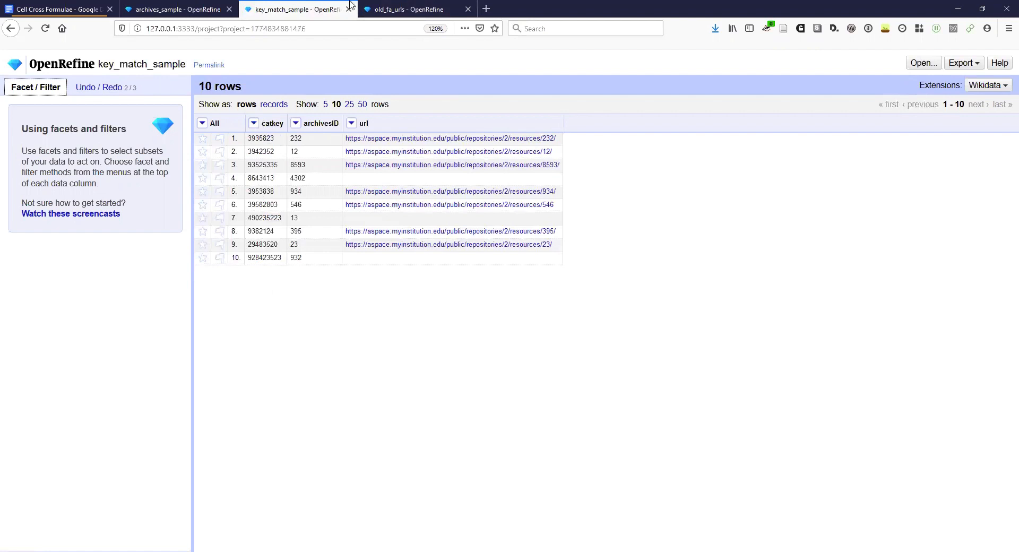
pyautogui.click(405, 9)
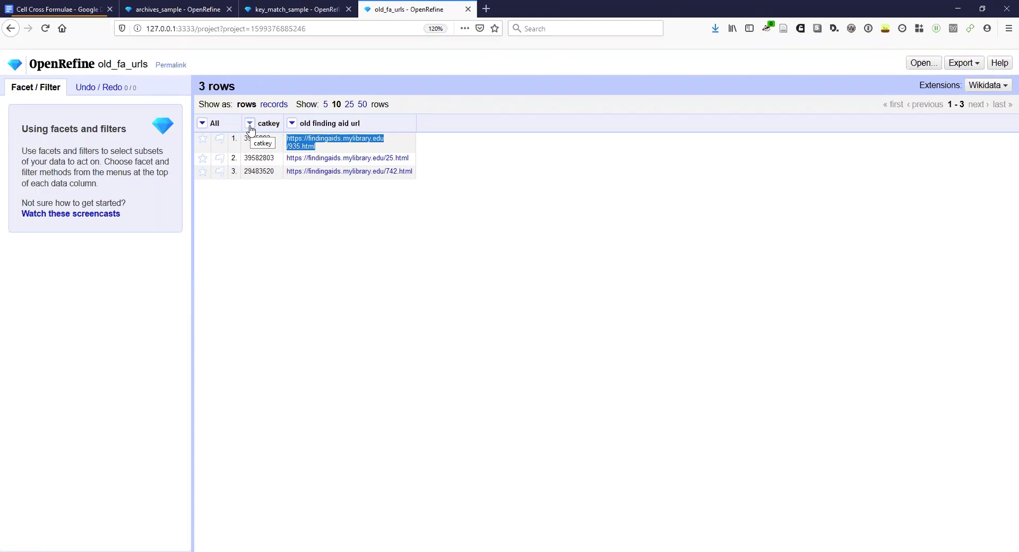
pyautogui.click(250, 123)
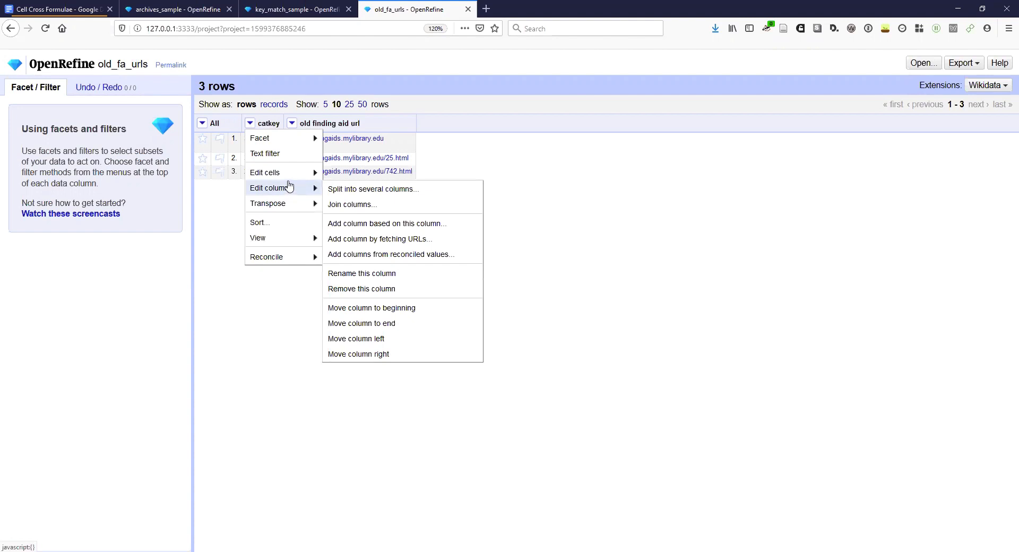
pyautogui.moveTo(387, 223)
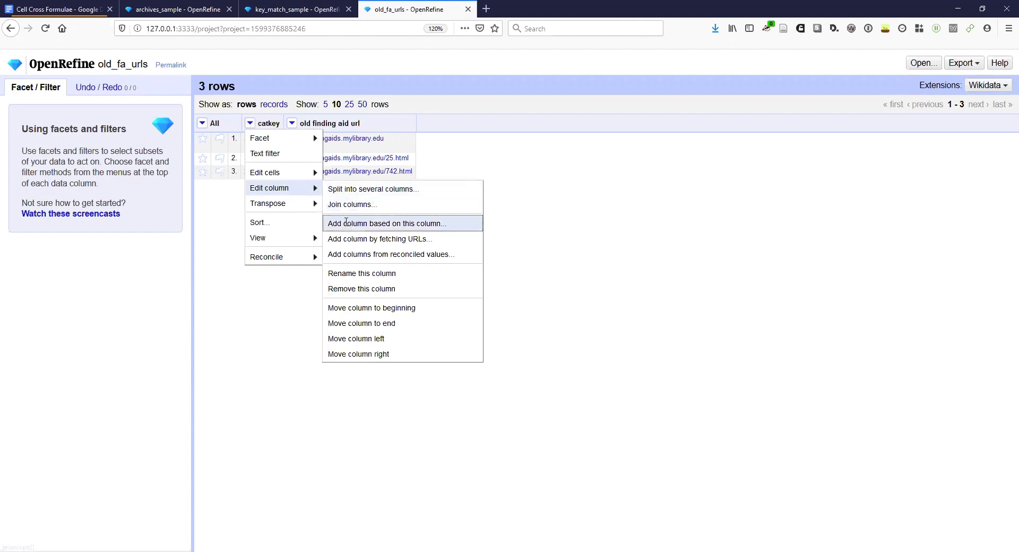
pyautogui.click(385, 223)
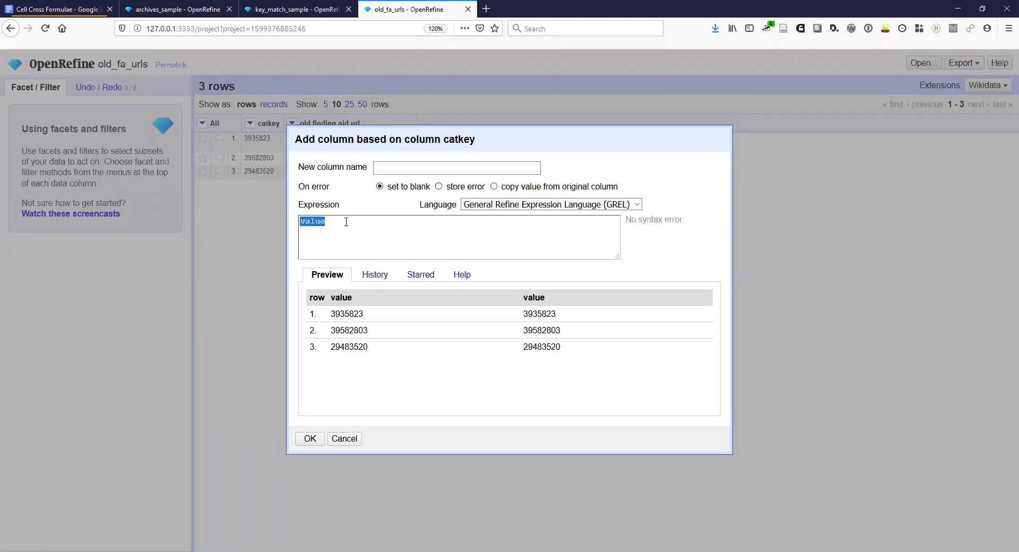
# Name the column 'new url' and begin the expression cell.cross("key_match_sample","catkey").
pyautogui.write('c')
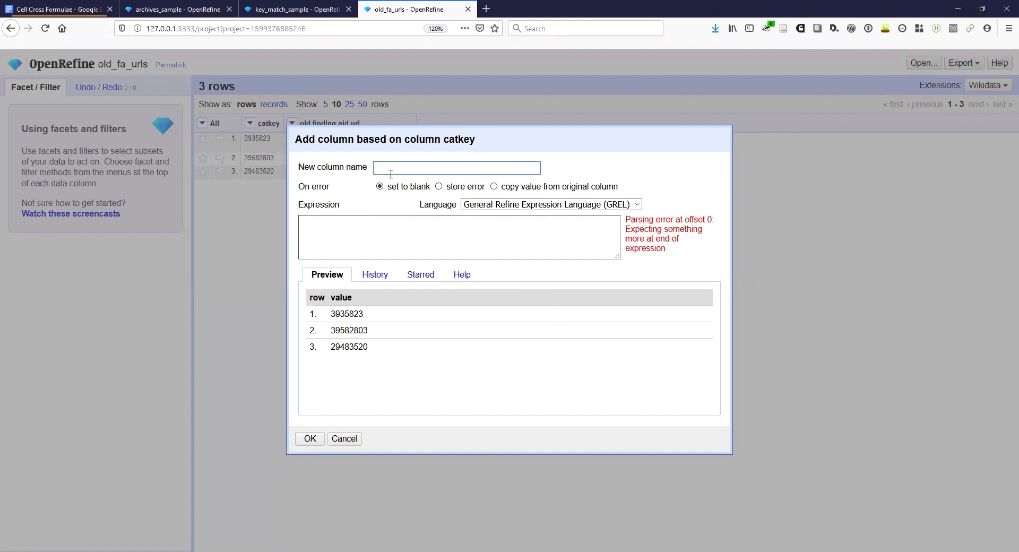
pyautogui.write('new_u')
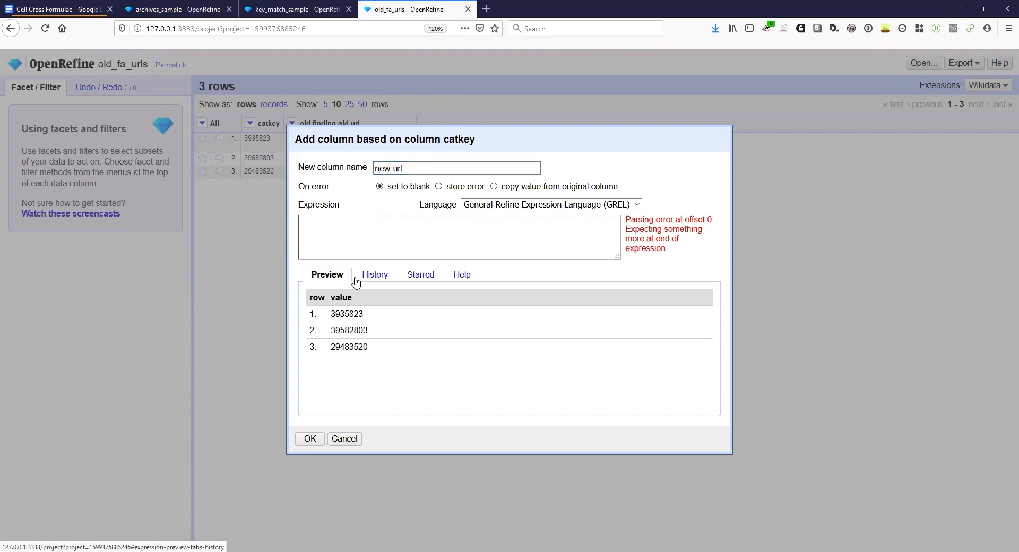
pyautogui.write('cell')
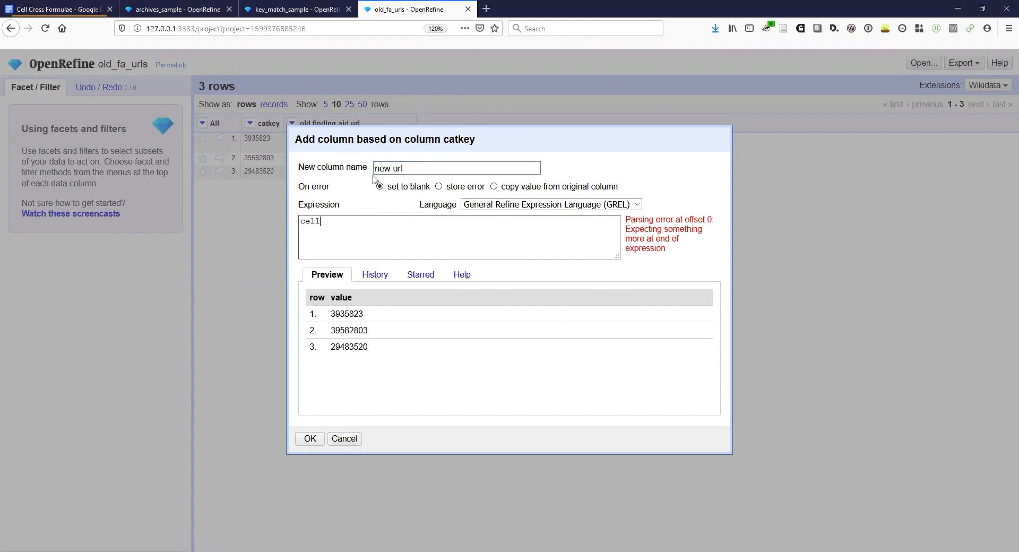
pyautogui.write('.cross(')
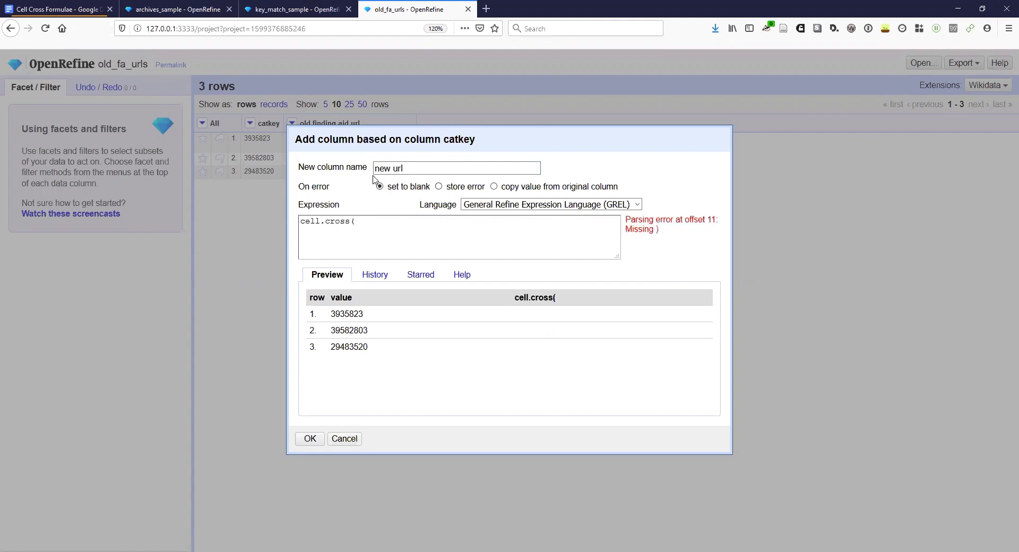
pyautogui.write(')')
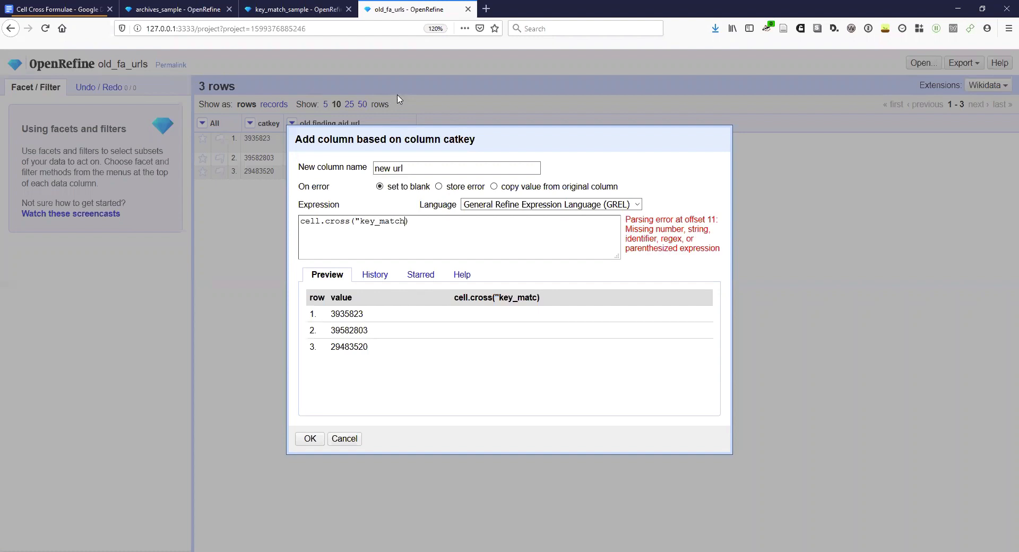
pyautogui.write('_sample","catkey"')
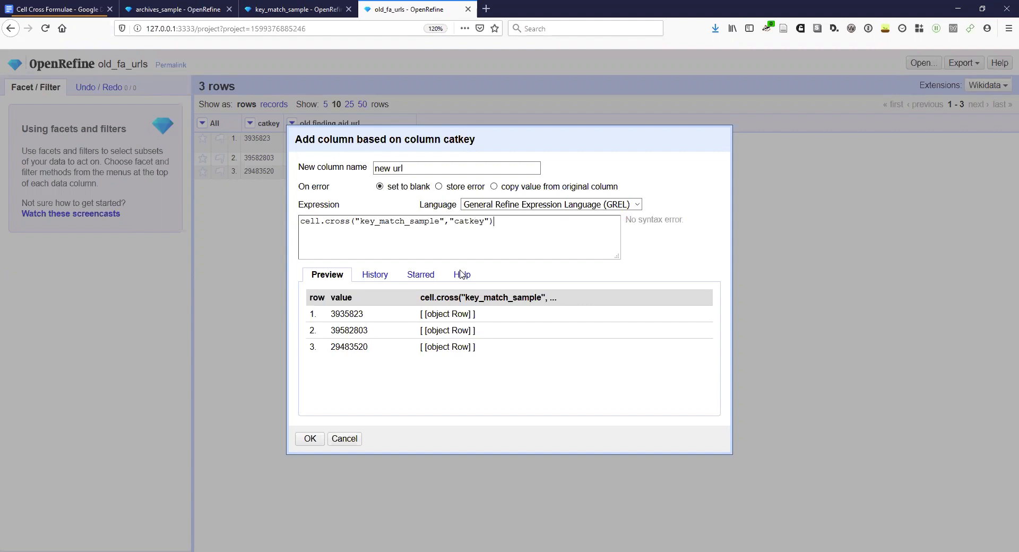
pyautogui.moveTo(492, 314)
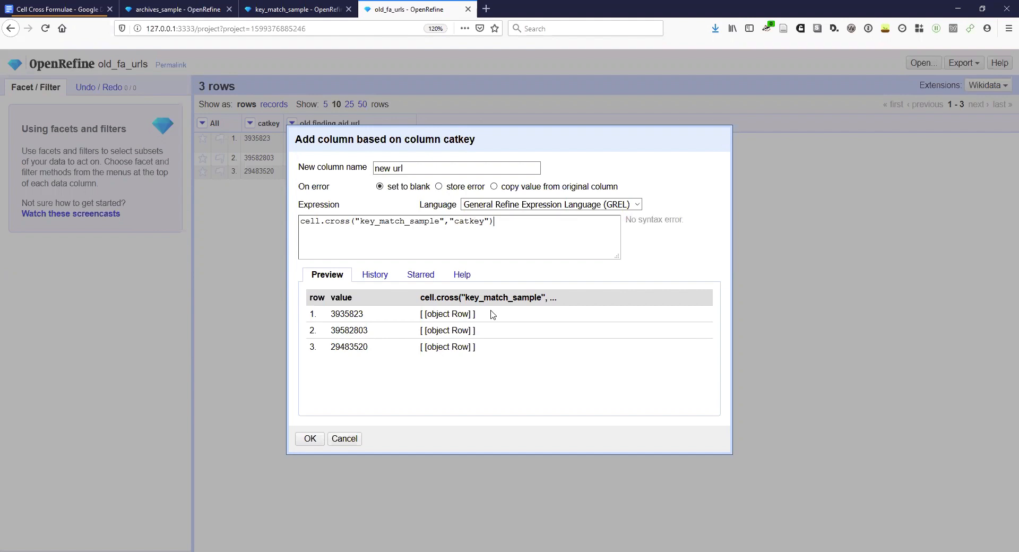
# Finish the expression with [0].cells["url"].value, correcting a syntax slip.
pyautogui.write('[0]')
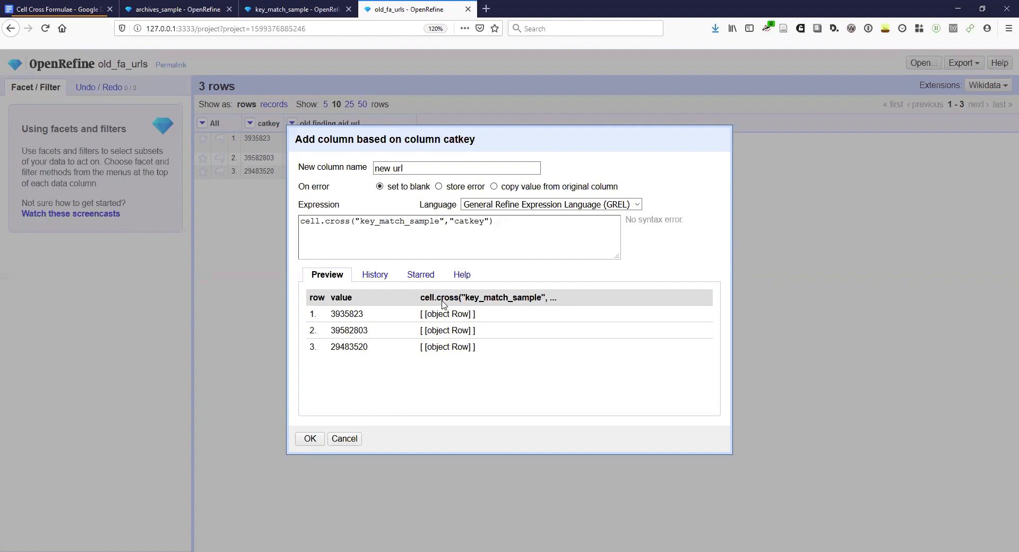
pyautogui.write('[0]')
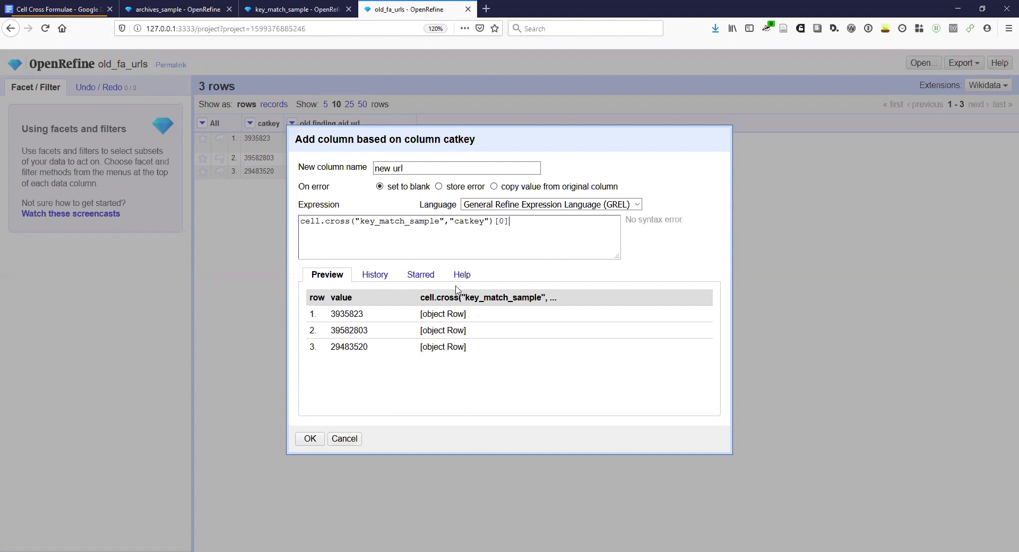
pyautogui.write('.cells("u')
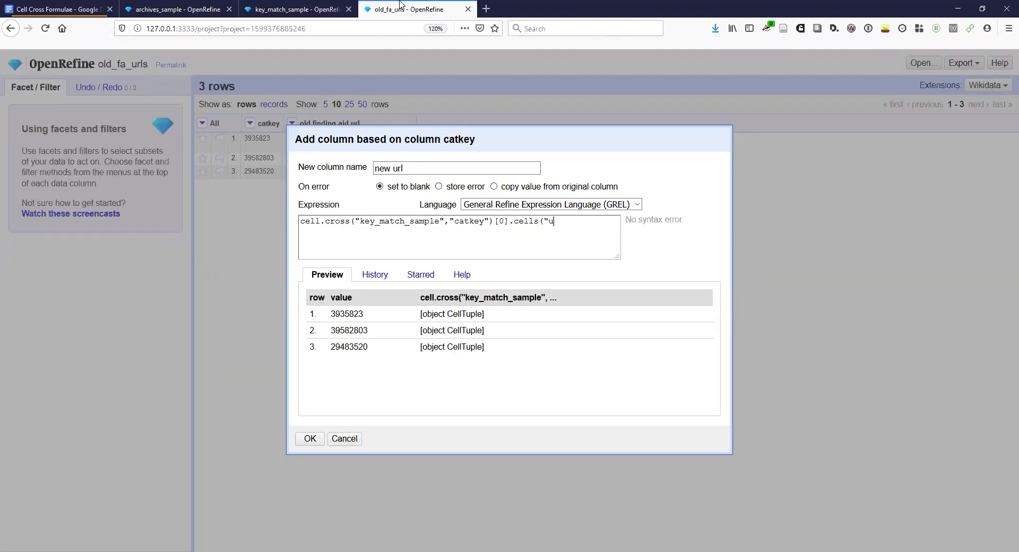
pyautogui.write('rl")')
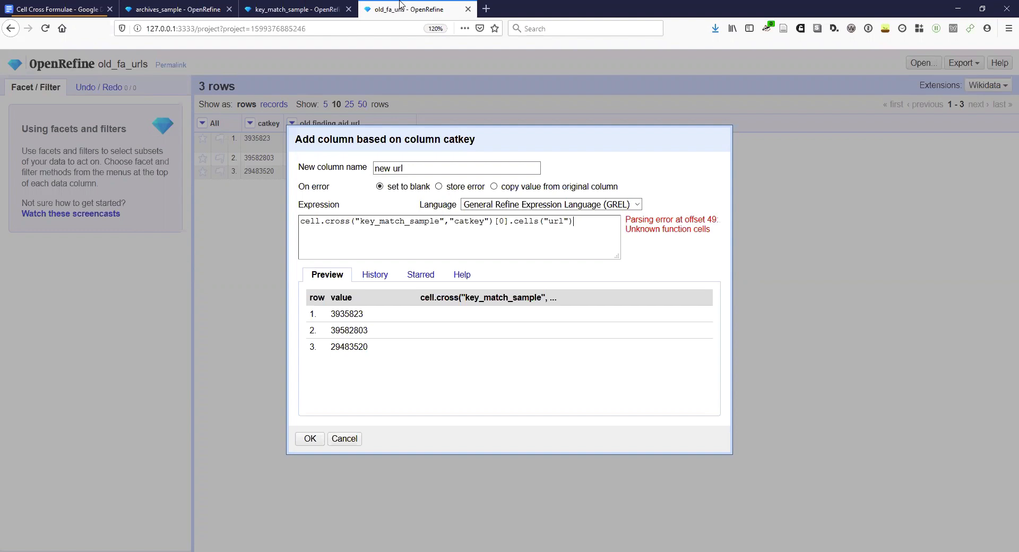
pyautogui.press('BackSpace')
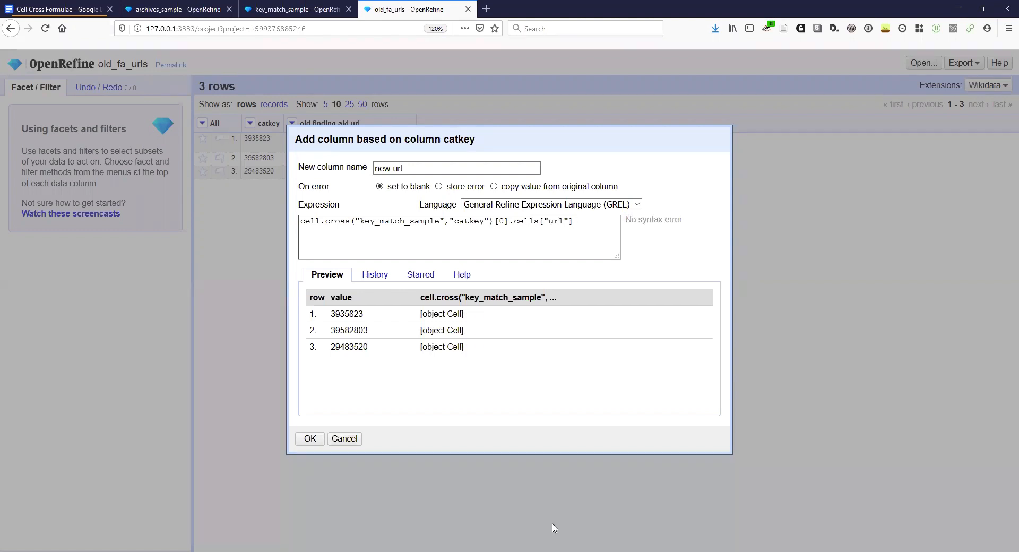
pyautogui.write('.')
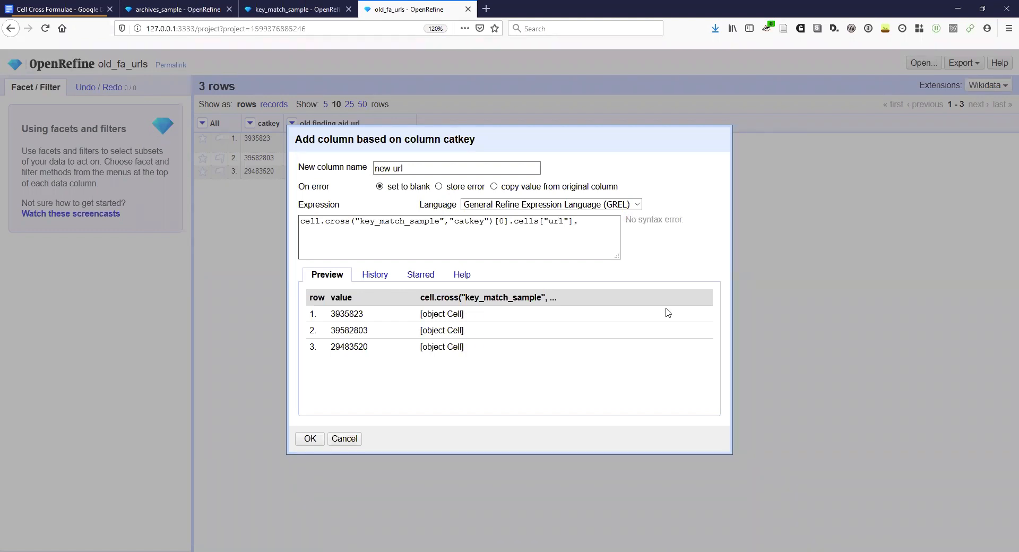
pyautogui.write('value')
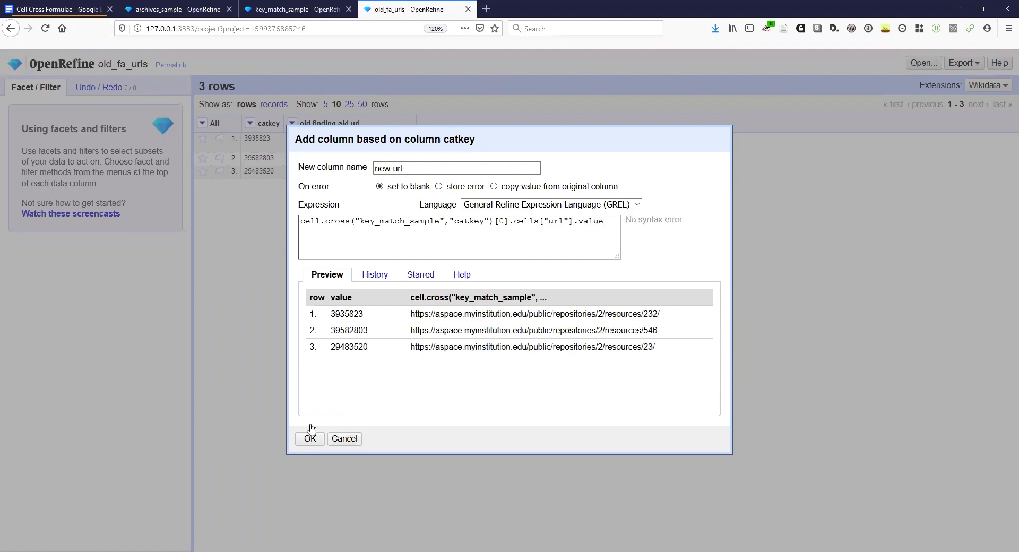
pyautogui.moveTo(475, 343)
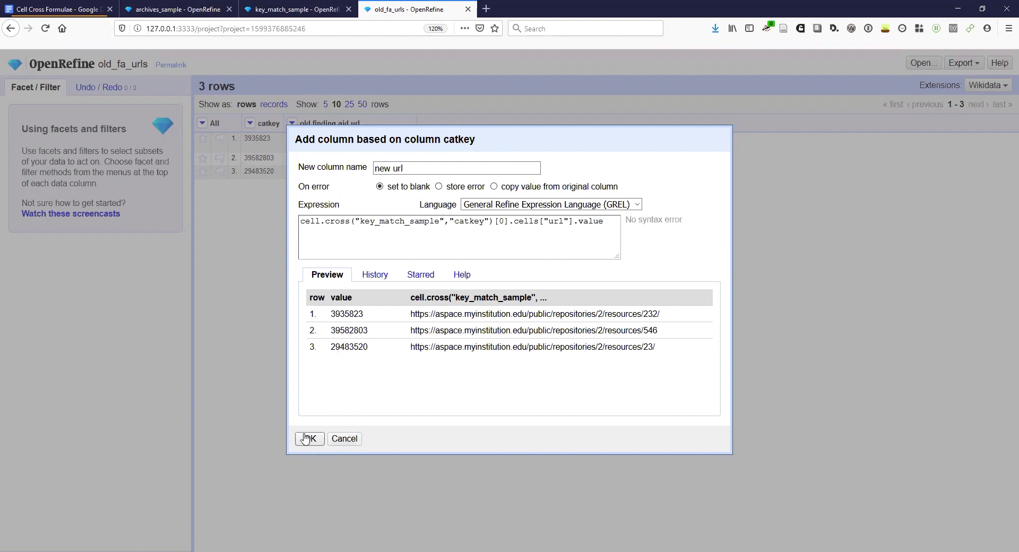
# Create the new url column, move it right after old finding aid url, and remove catkey.
pyautogui.click(309, 438)
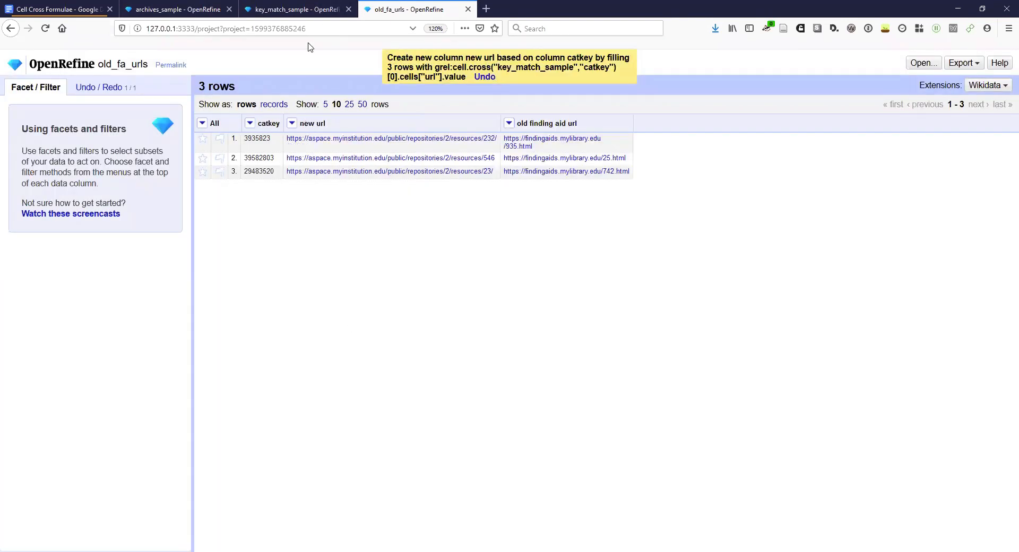
pyautogui.click(291, 124)
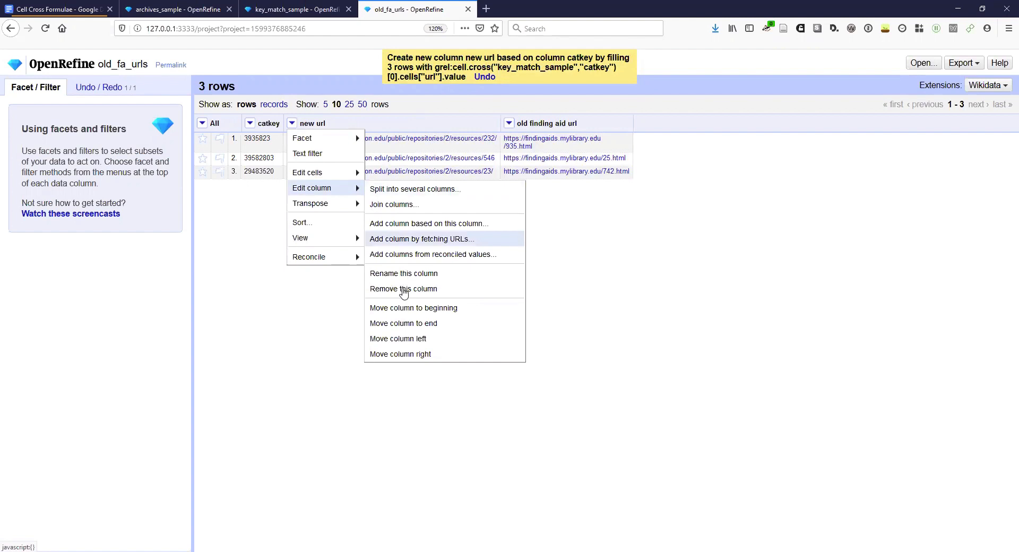
pyautogui.click(399, 353)
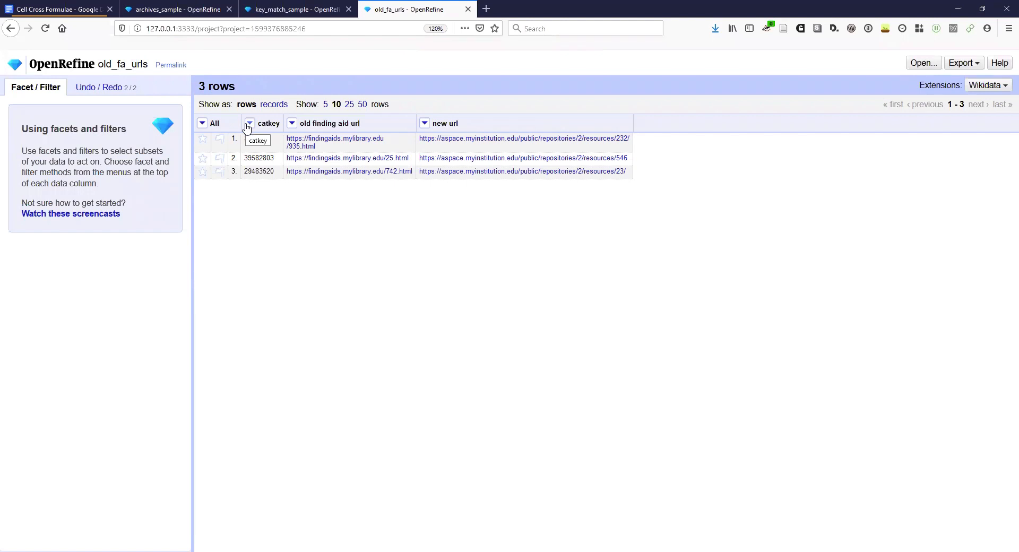
pyautogui.click(249, 124)
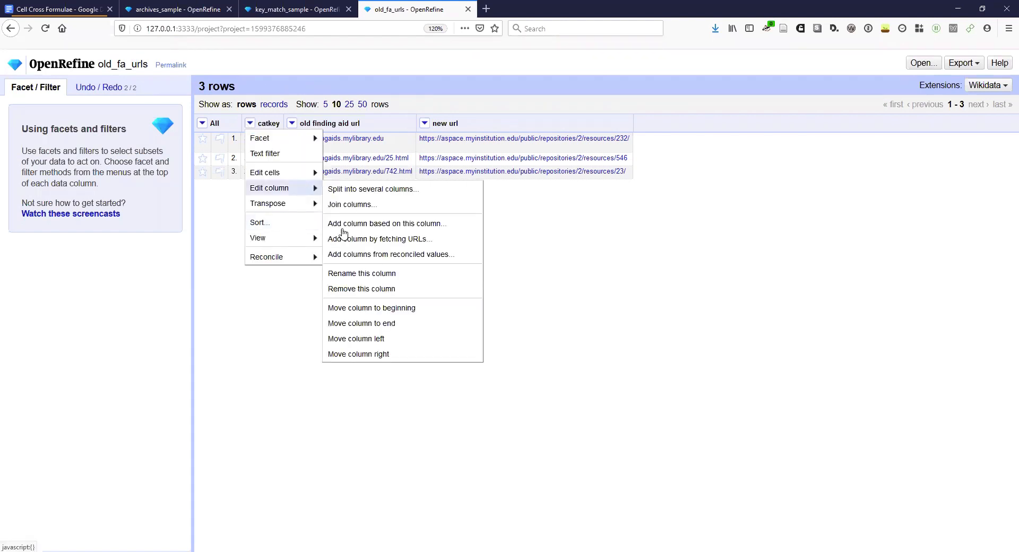
pyautogui.click(361, 289)
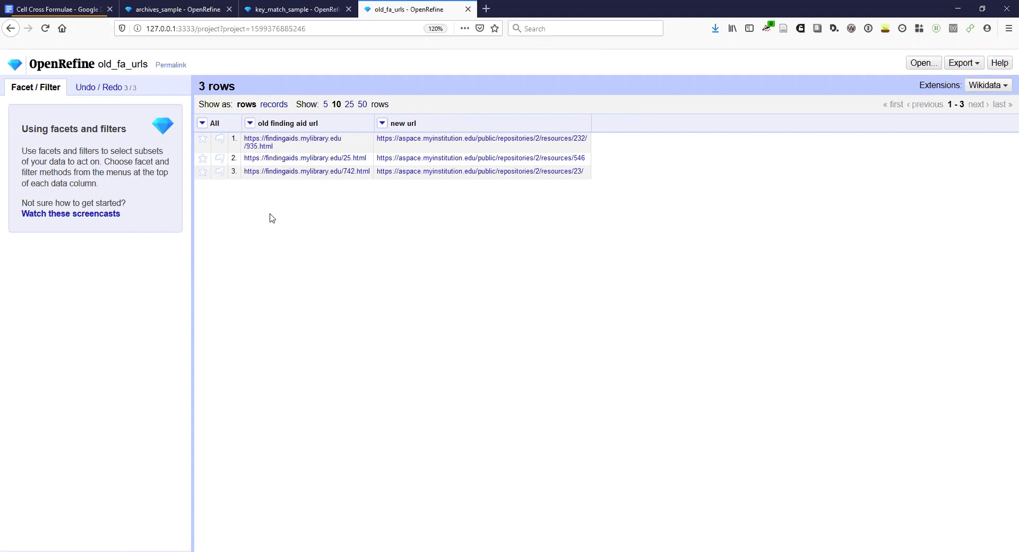
pyautogui.moveTo(280, 197)
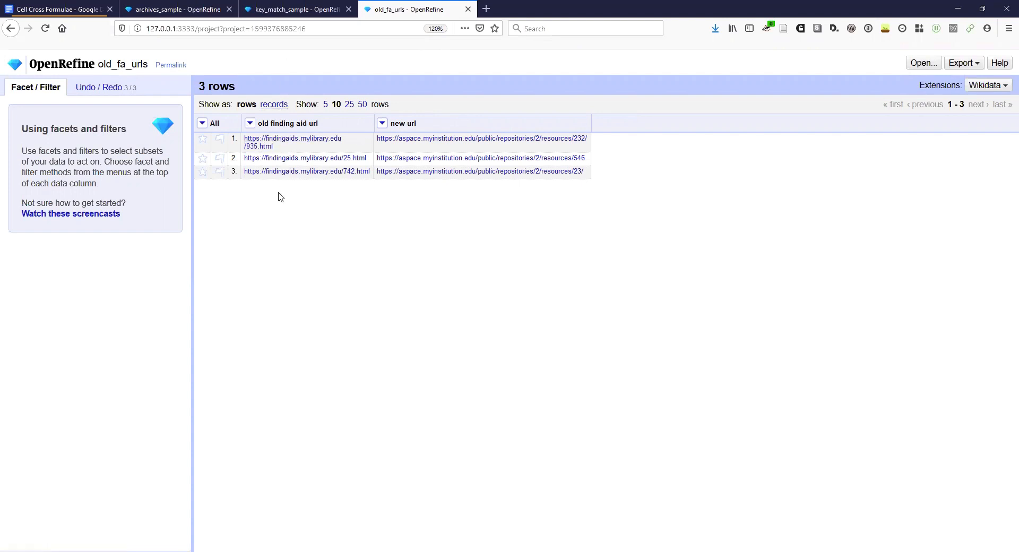
pyautogui.moveTo(451, 222)
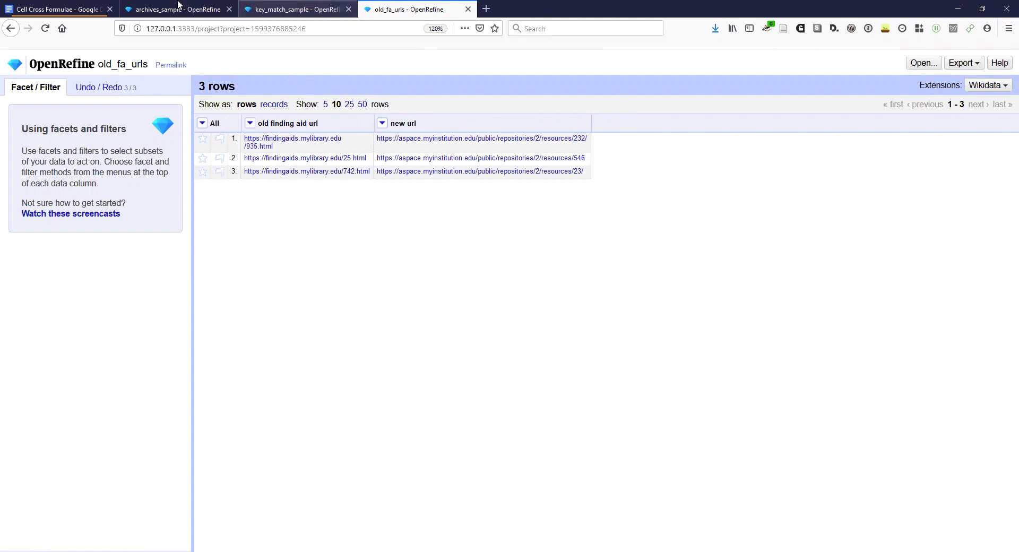
pyautogui.click(296, 9)
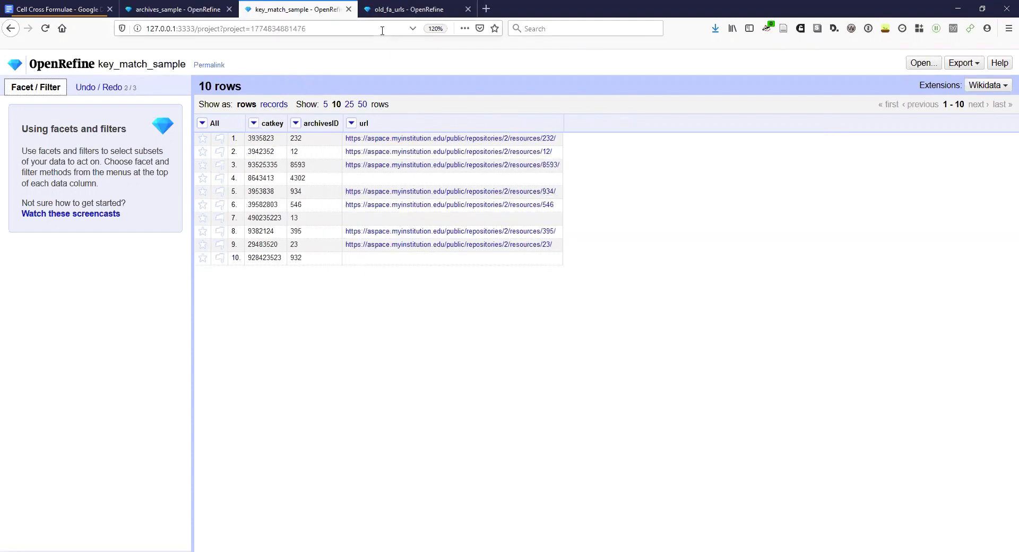
pyautogui.click(176, 9)
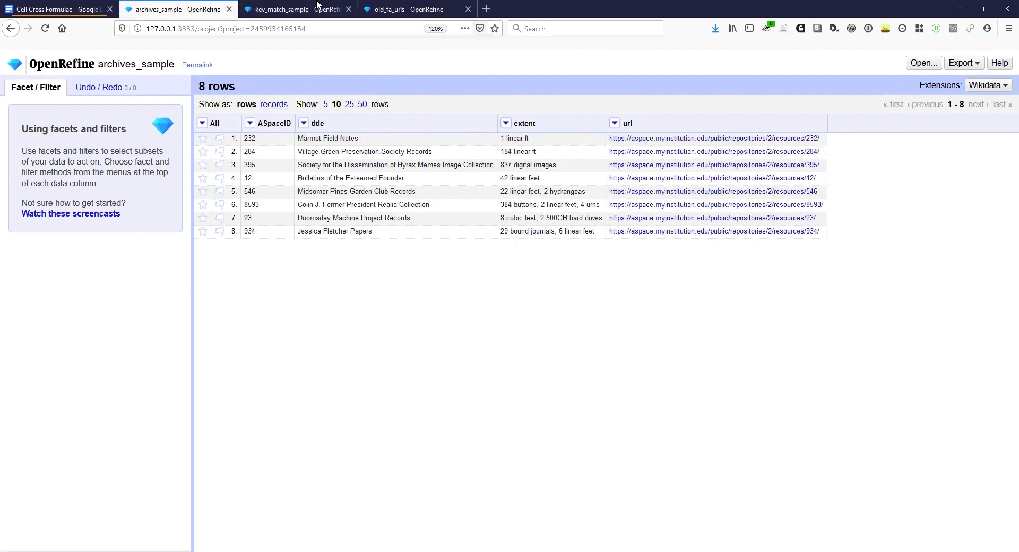
pyautogui.click(297, 9)
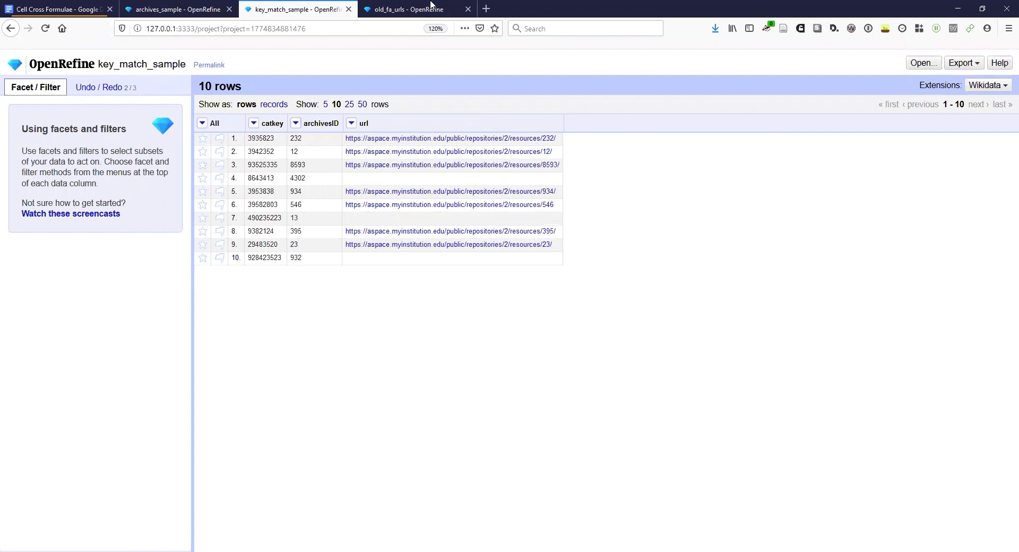
pyautogui.click(407, 9)
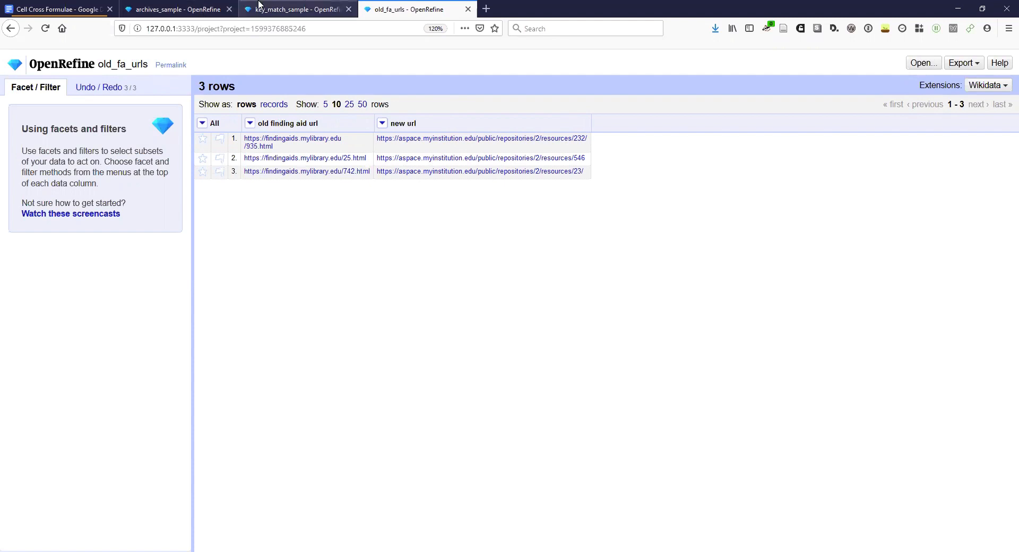
pyautogui.click(177, 9)
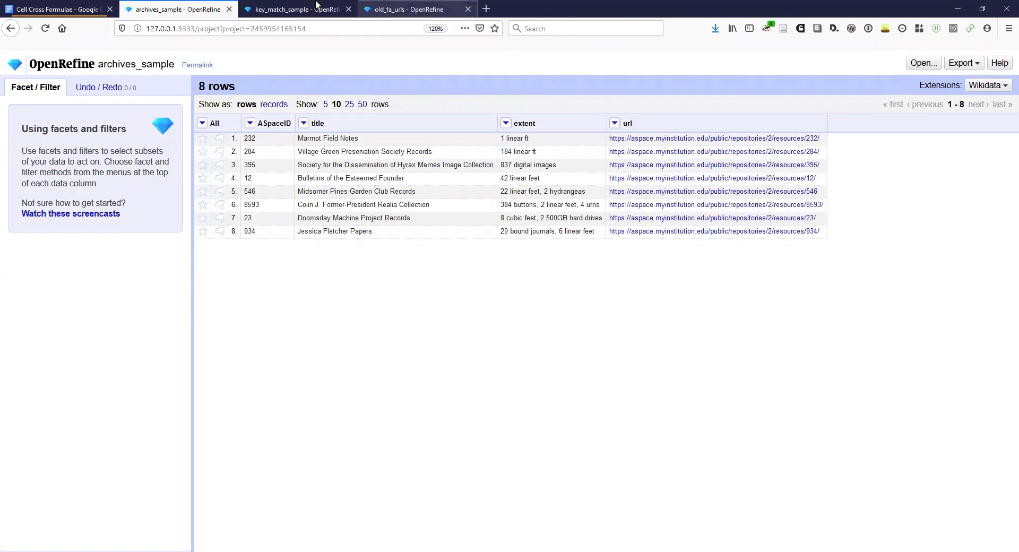
pyautogui.click(298, 9)
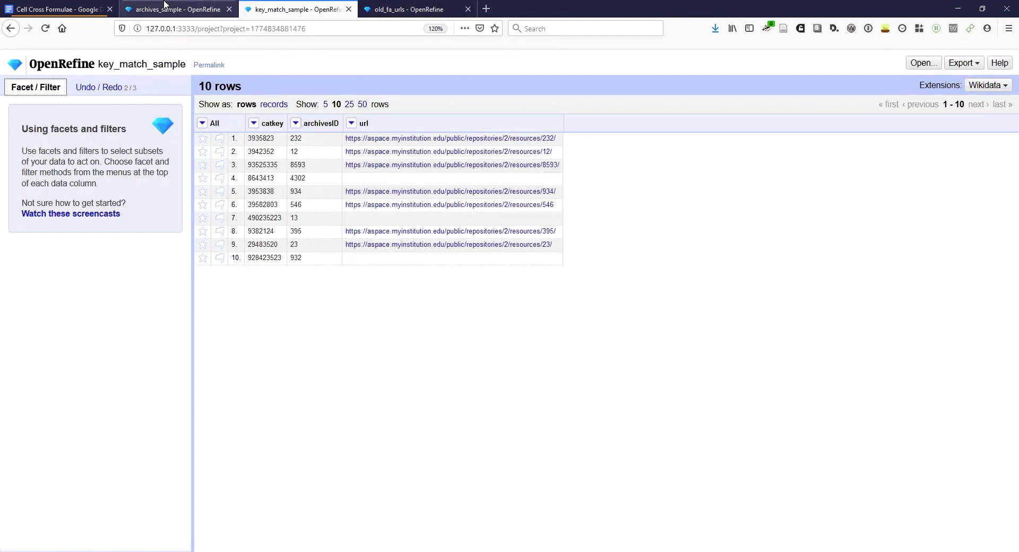
pyautogui.moveTo(44, 9)
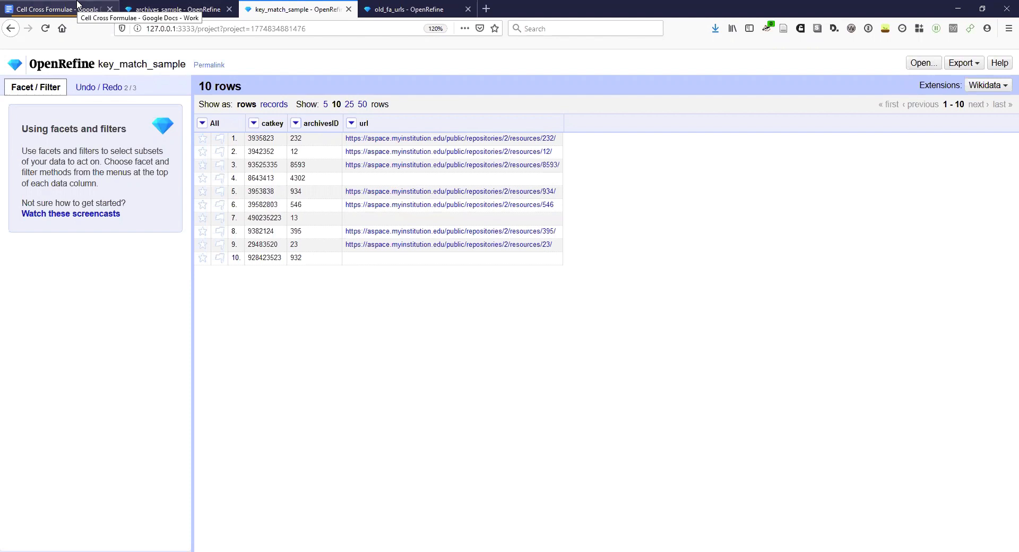
pyautogui.click(52, 9)
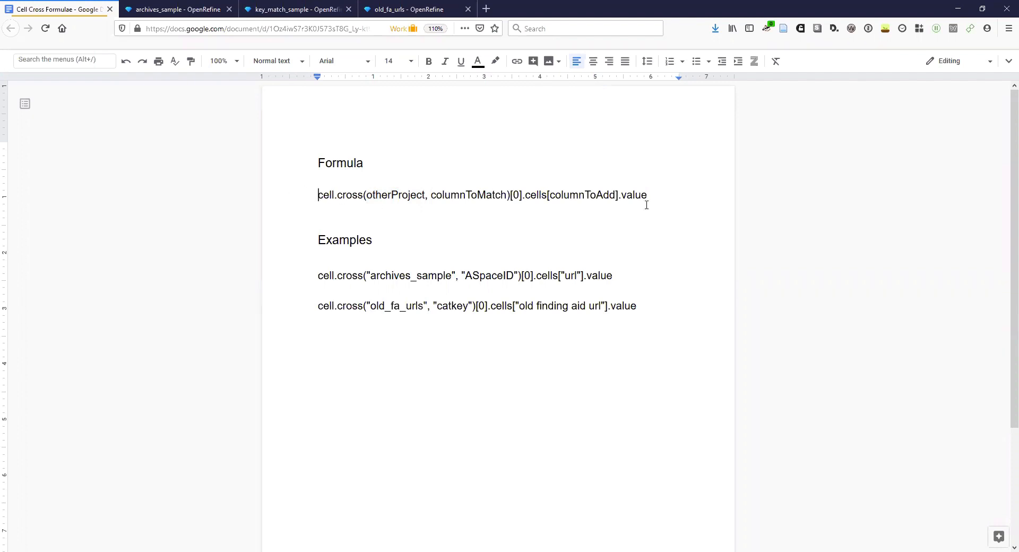
pyautogui.tripleClick(481, 195)
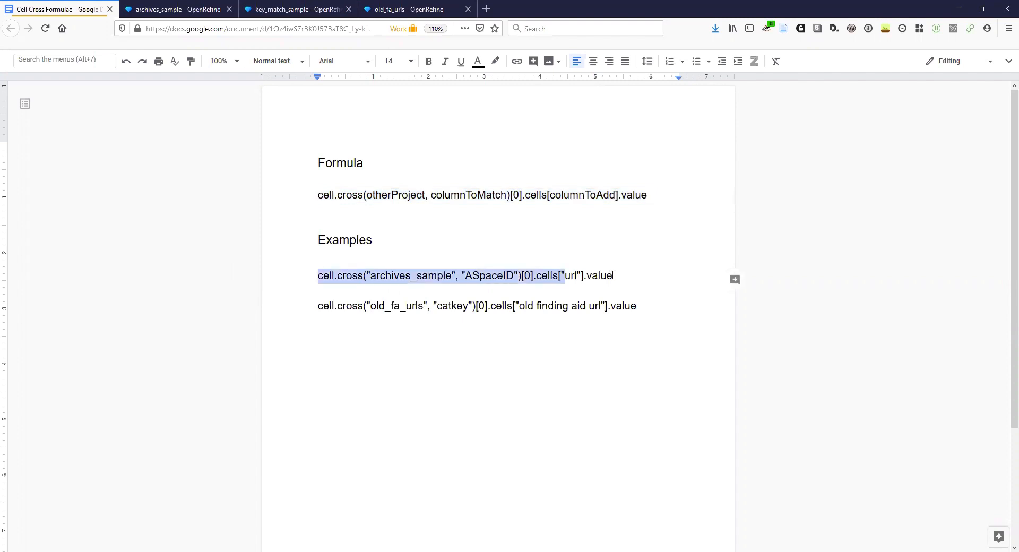
pyautogui.click(175, 9)
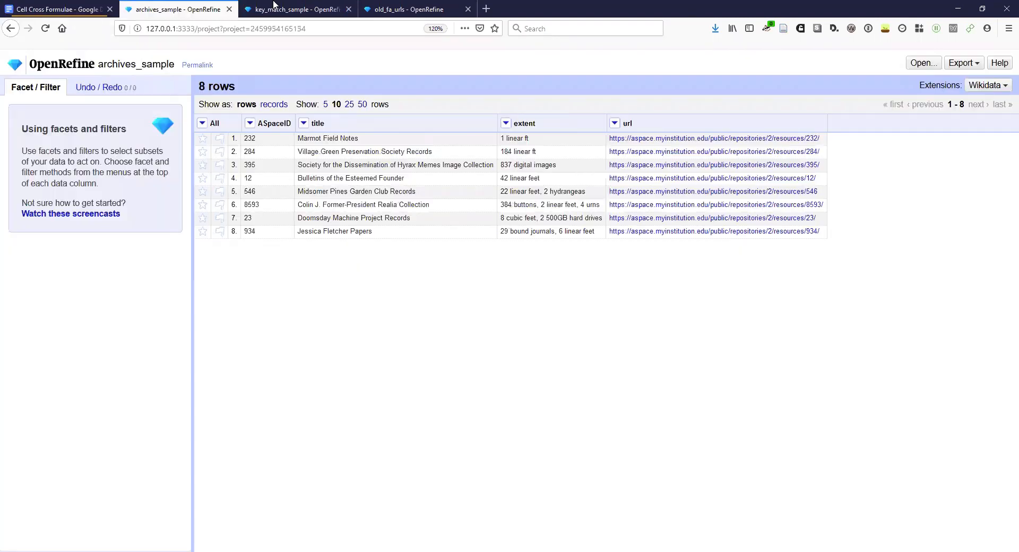
pyautogui.click(416, 9)
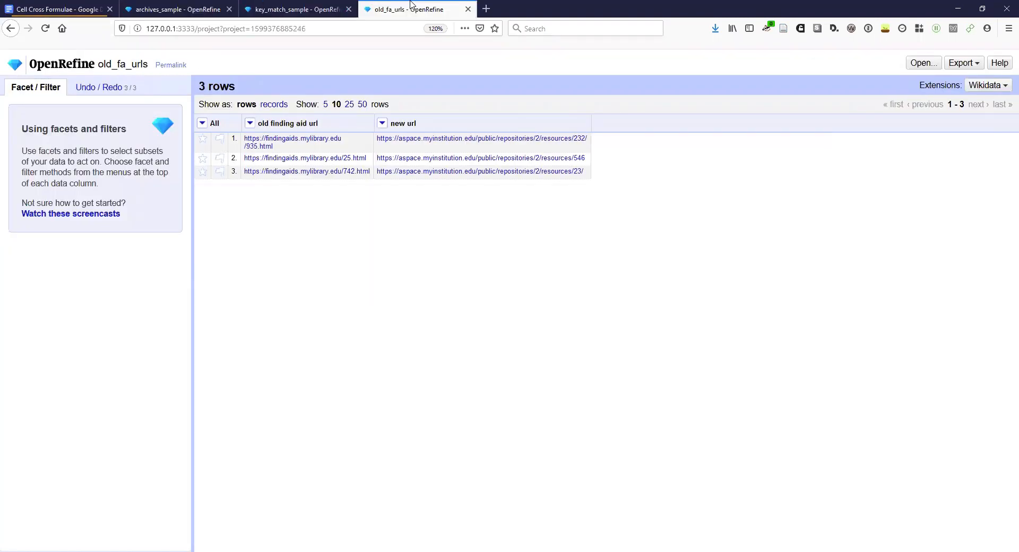